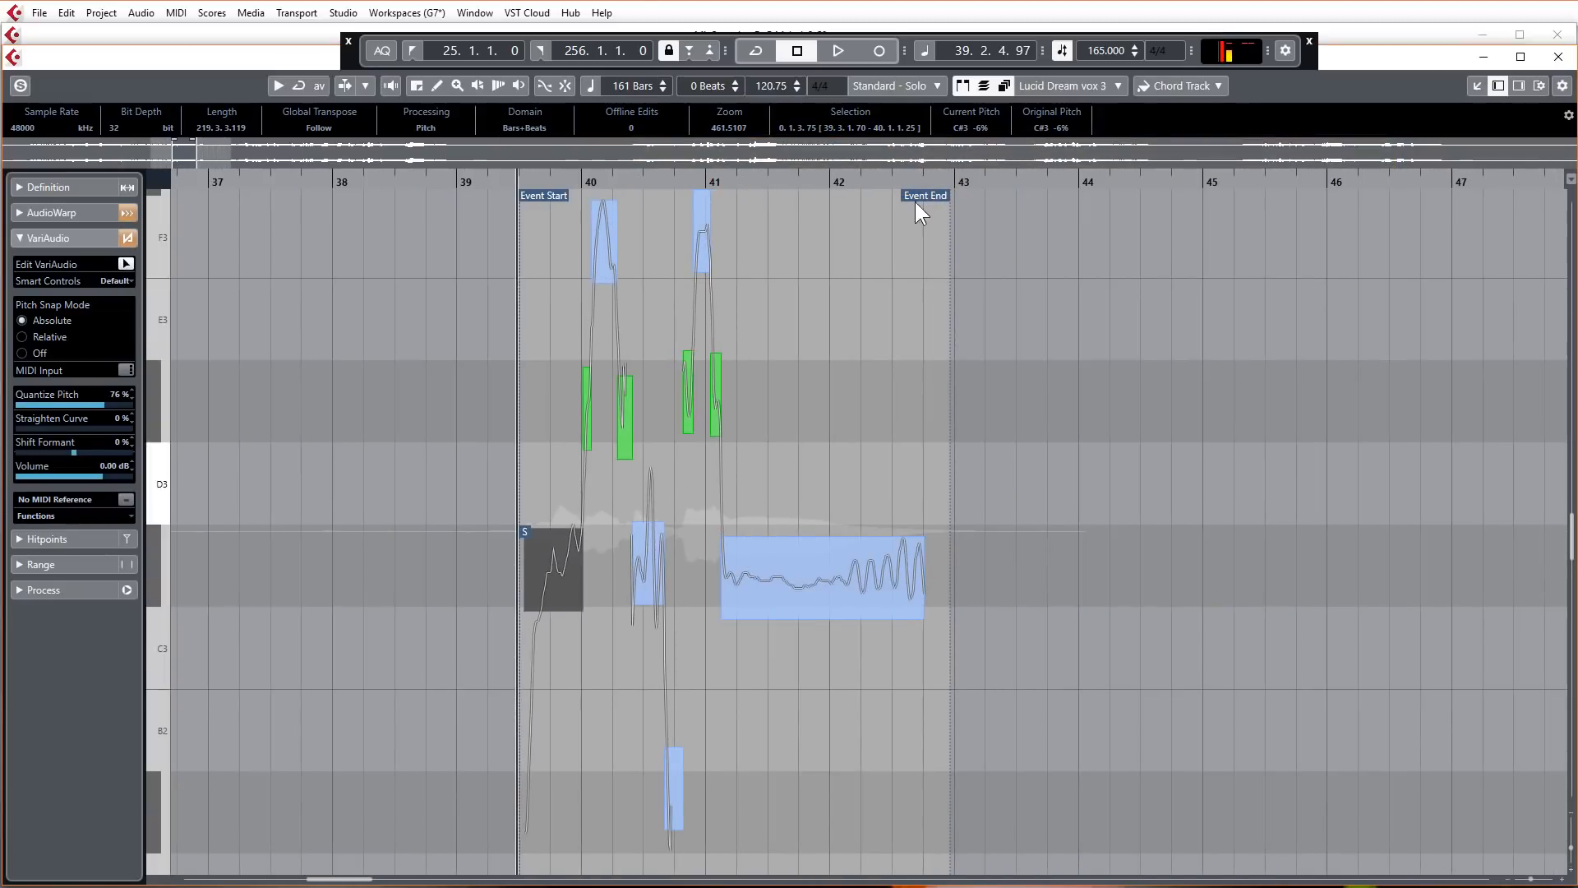
- Stretch the held C#3 note out to about bar 47 and play it back from bar 41
{"action": "scroll", "scroll_direction": "right", "scroll_amount": 3}
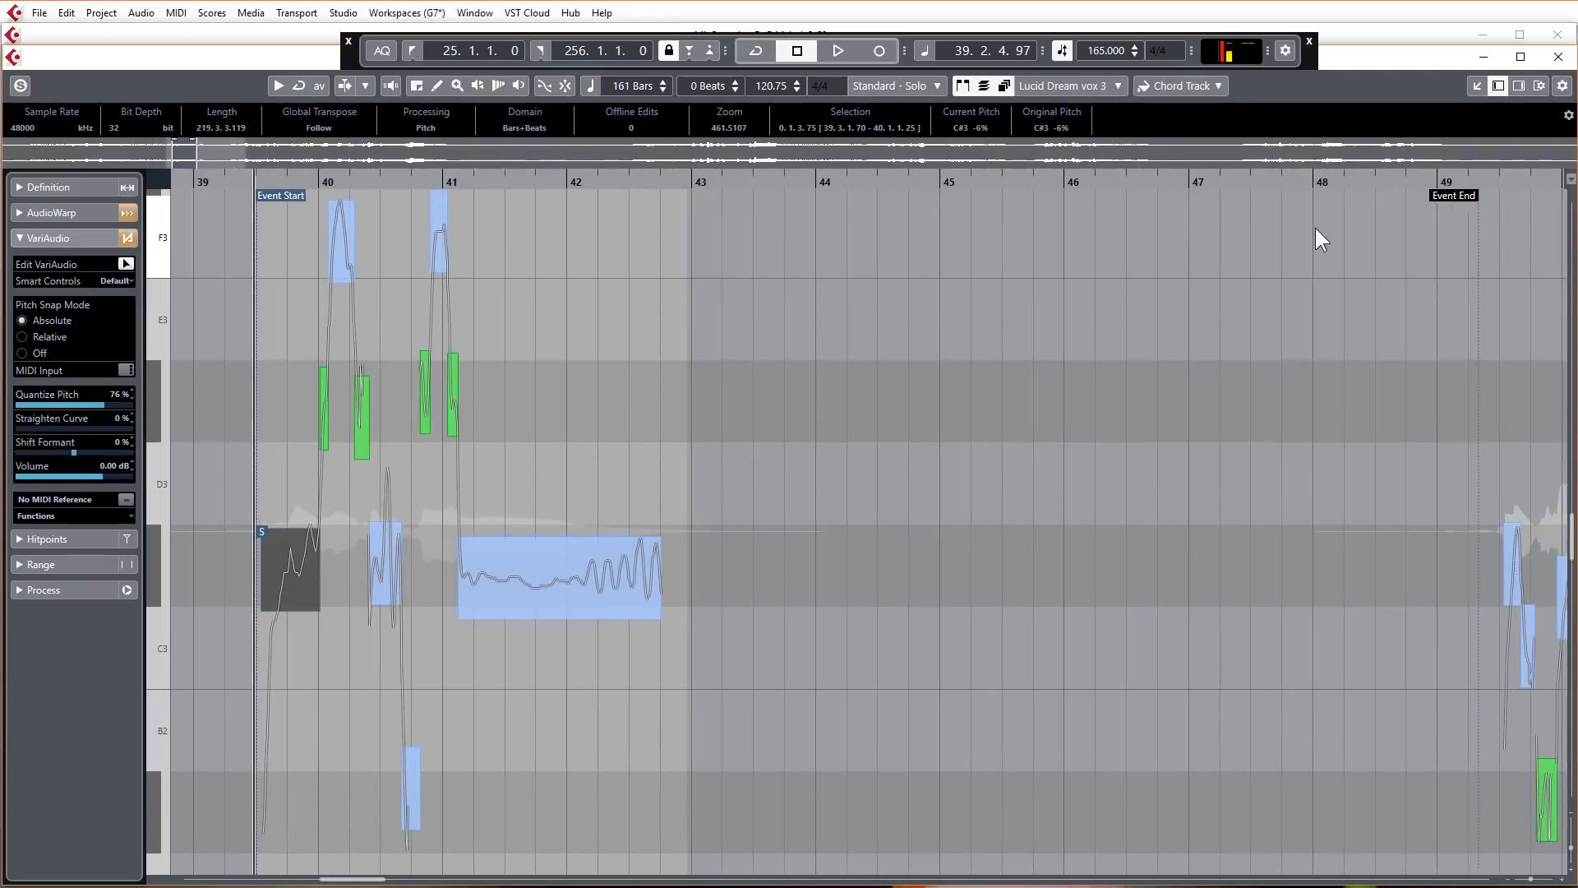
{"action": "left_click", "coordinate": [559, 579]}
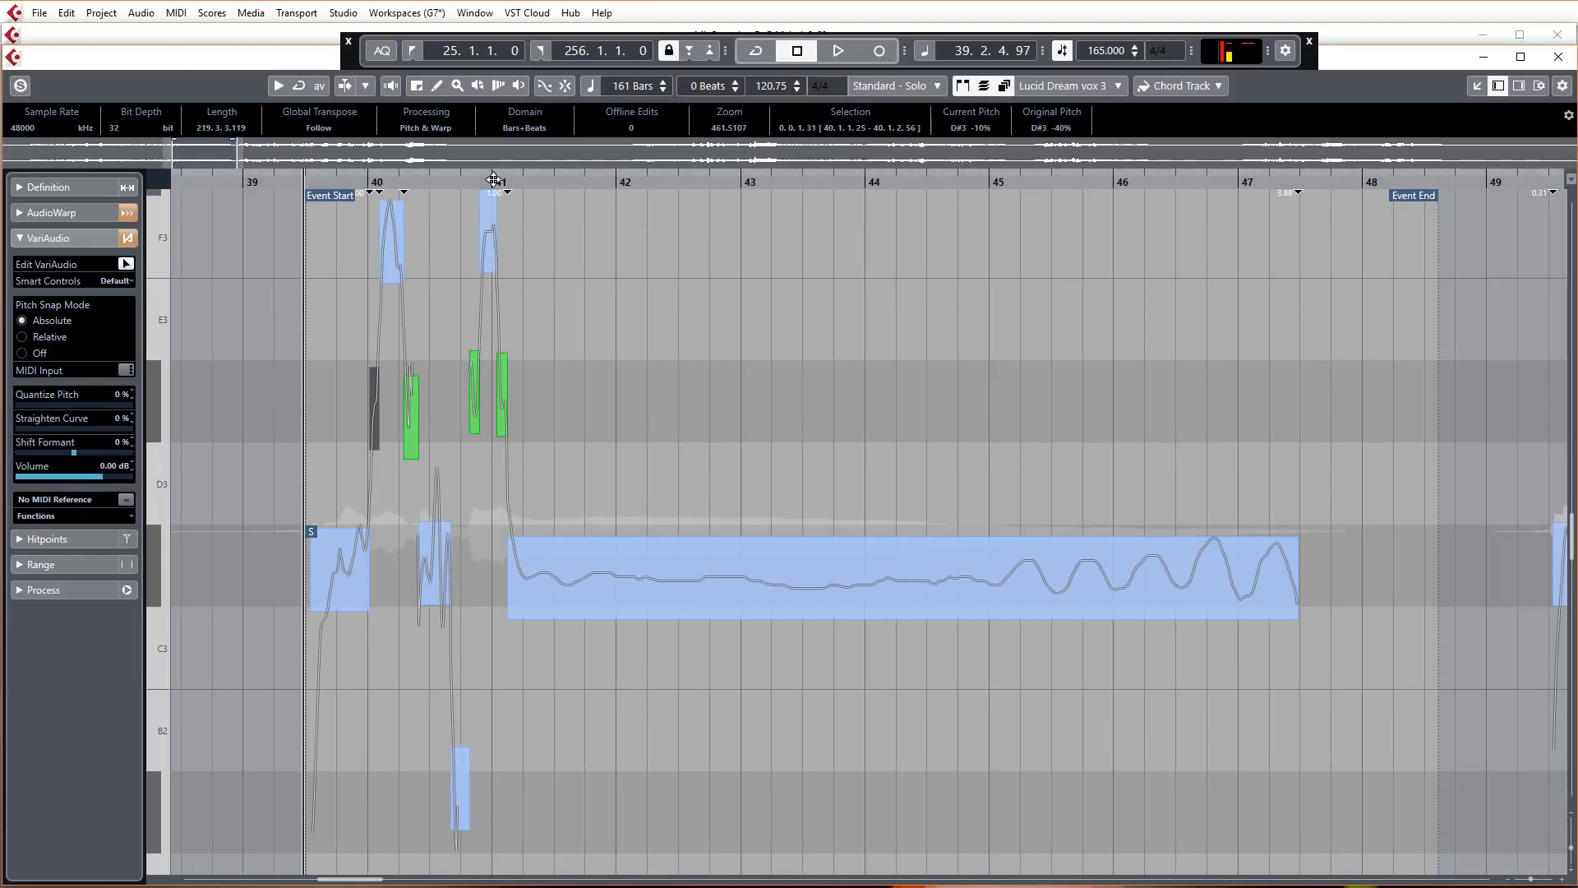
{"action": "left_click", "coordinate": [837, 50]}
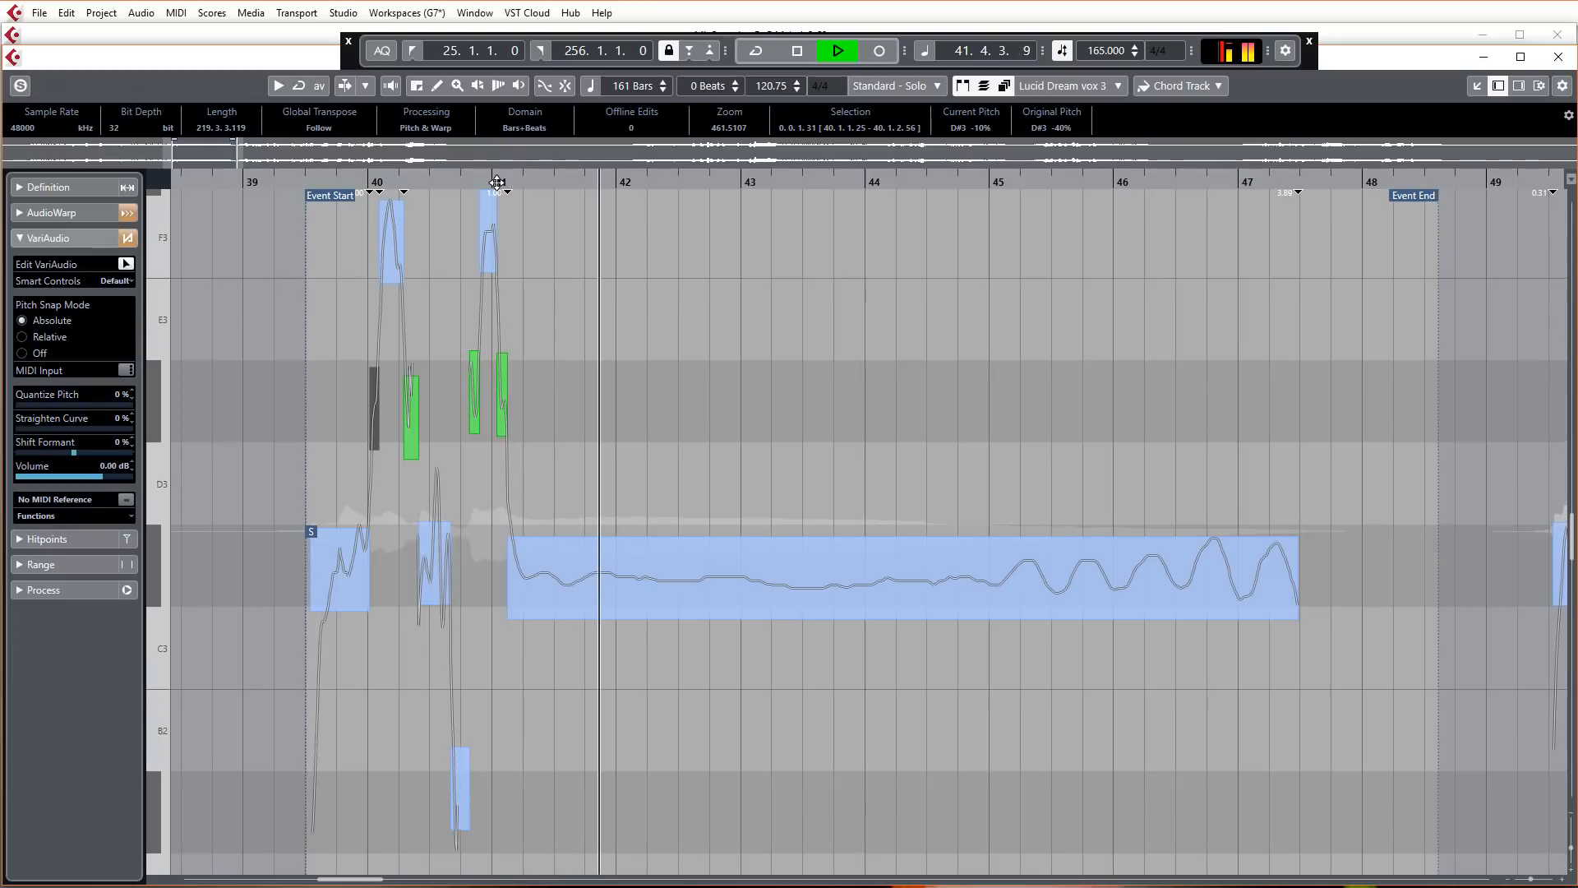
{"action": "left_click", "coordinate": [906, 578]}
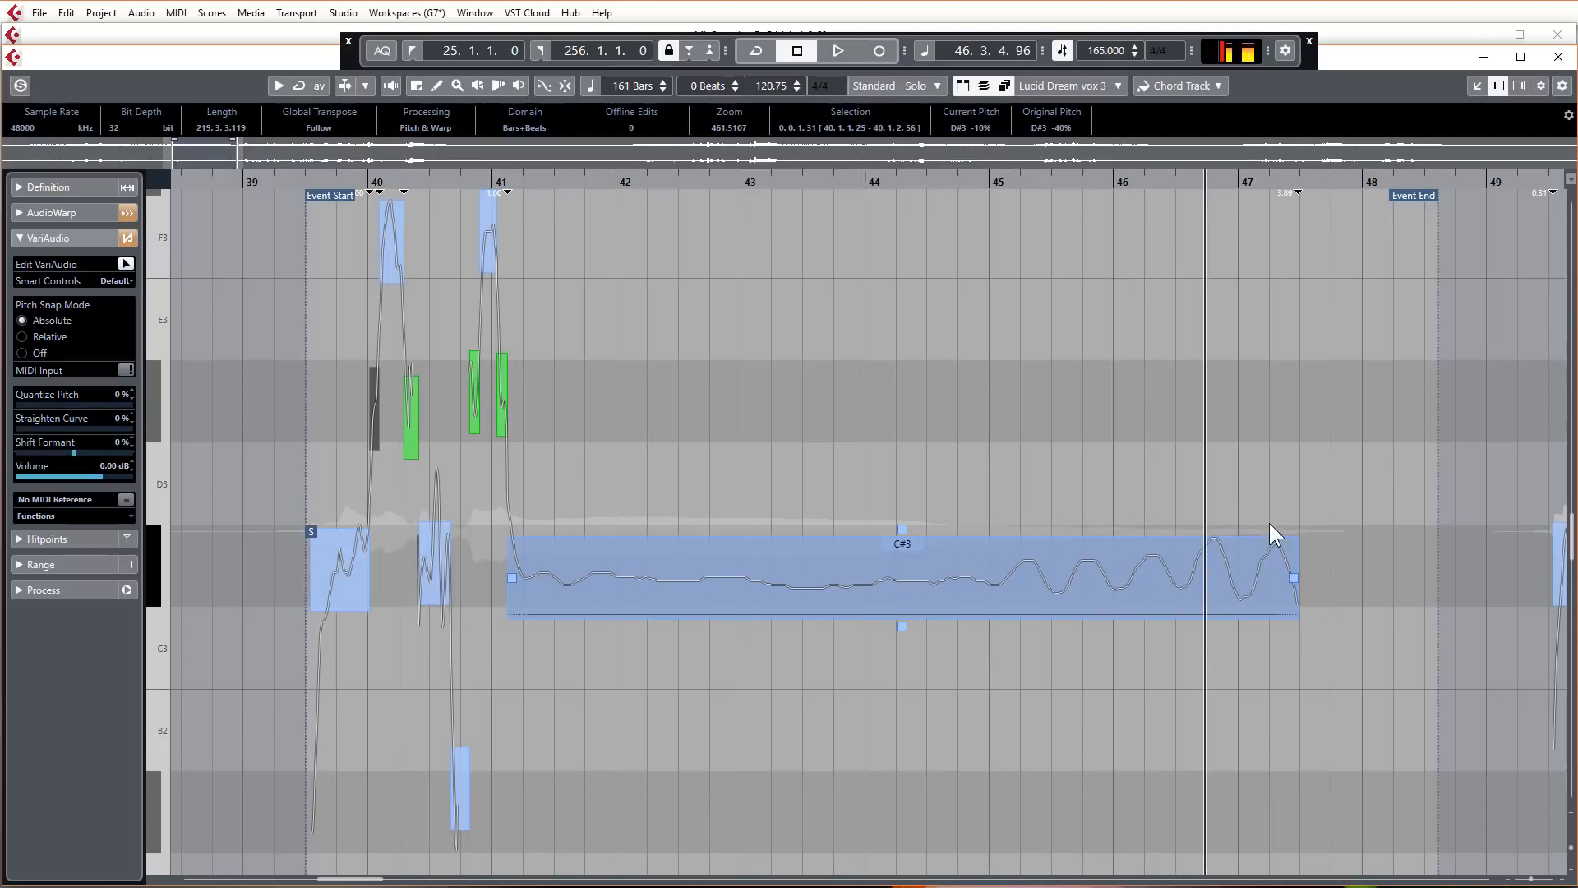
{"action": "left_click", "coordinate": [1131, 516]}
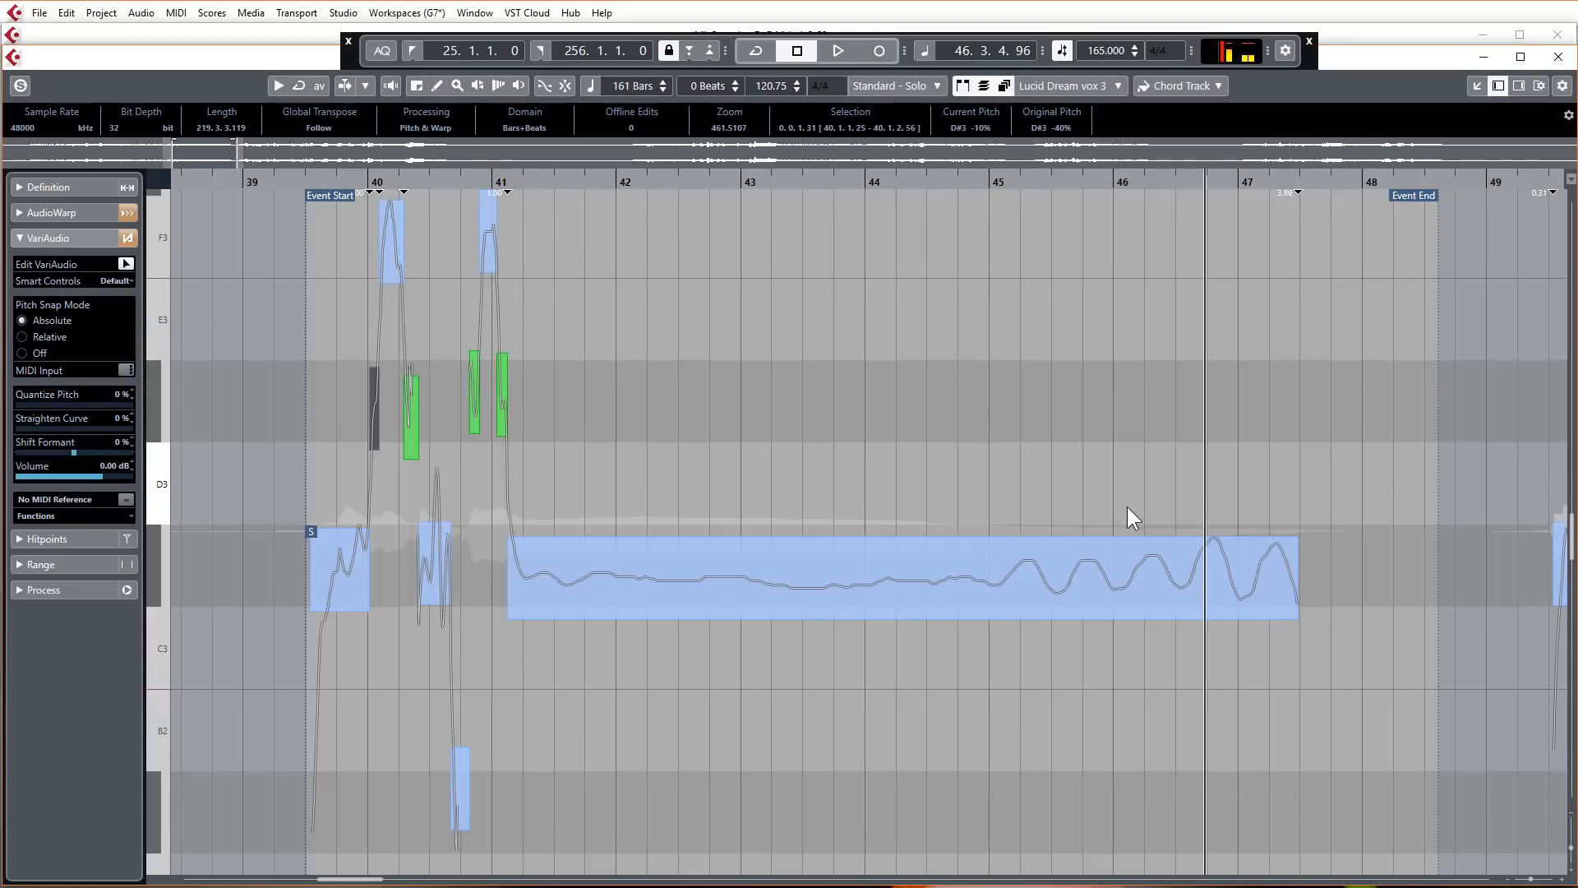
{"action": "left_click", "coordinate": [512, 187]}
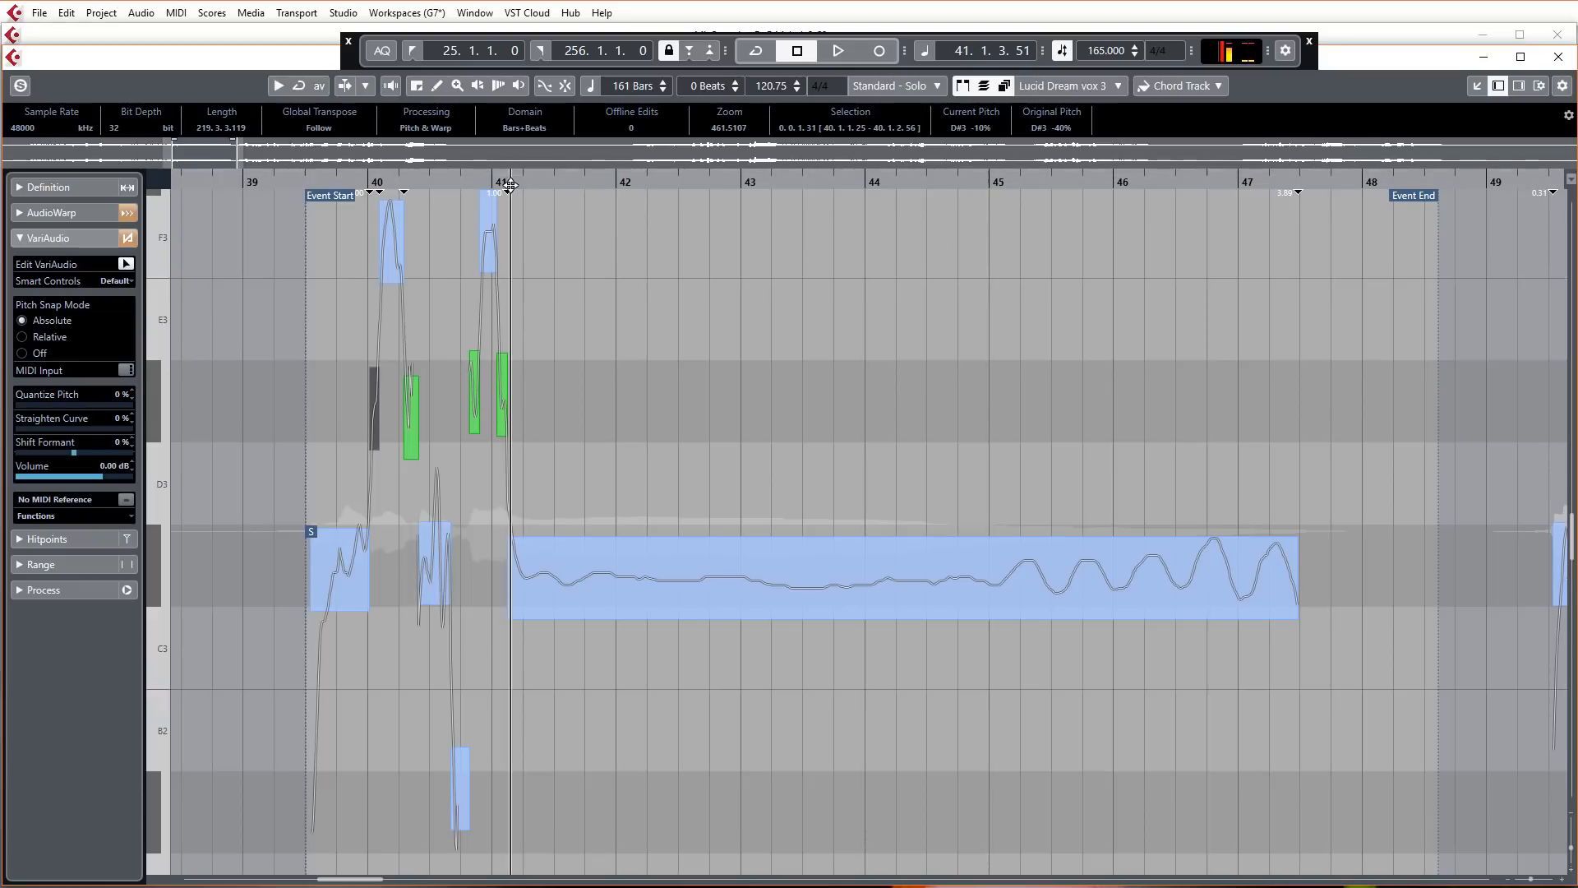
{"action": "left_click", "coordinate": [837, 50]}
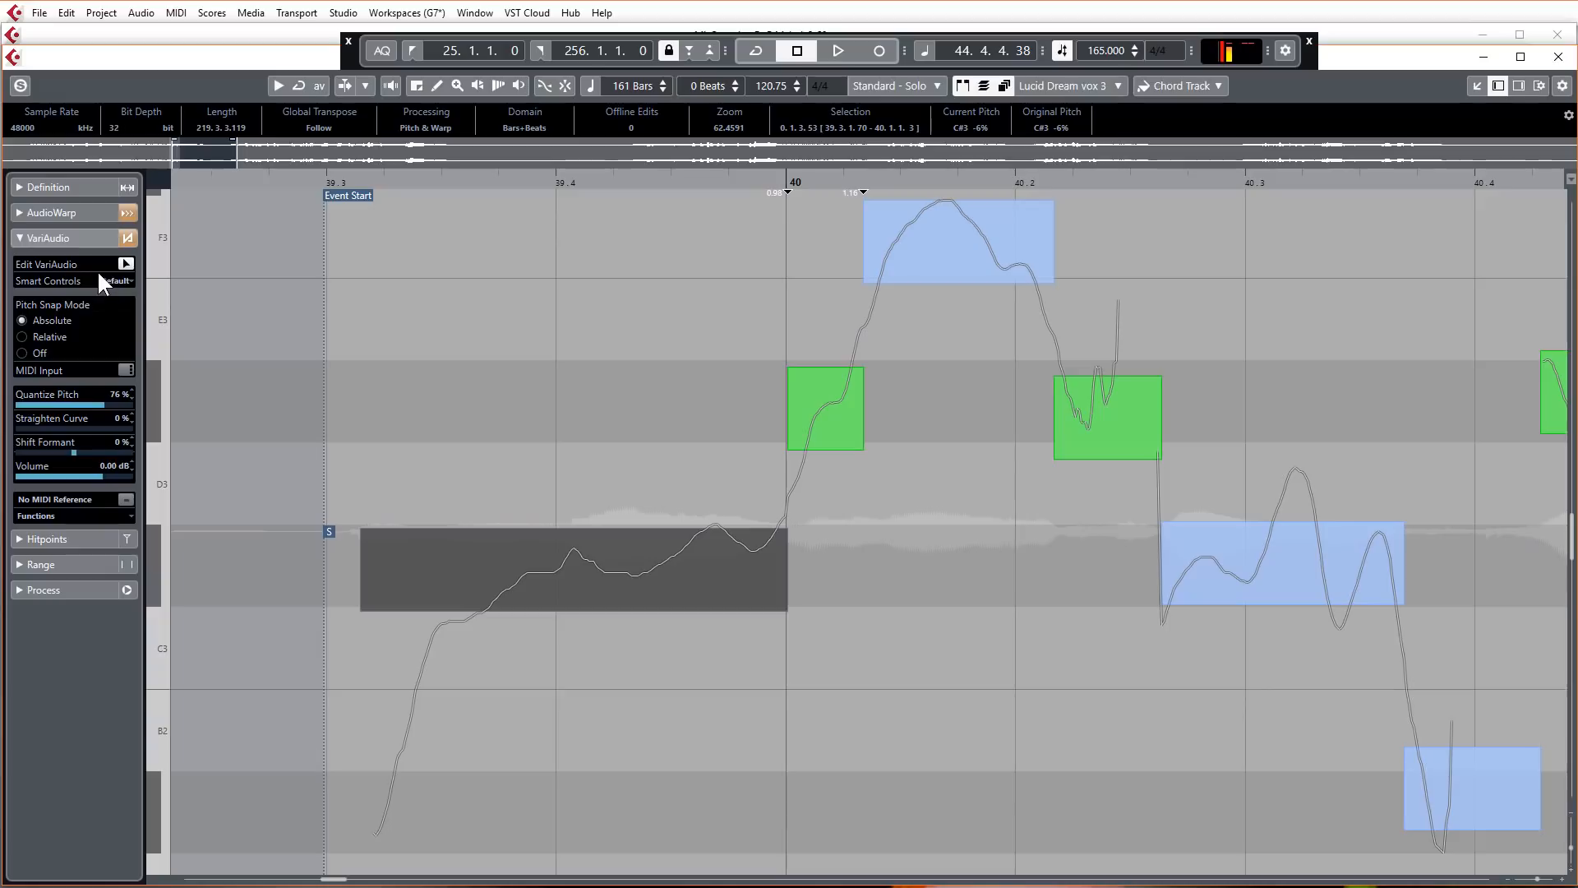
{"action": "mouse_move", "coordinate": [90, 272]}
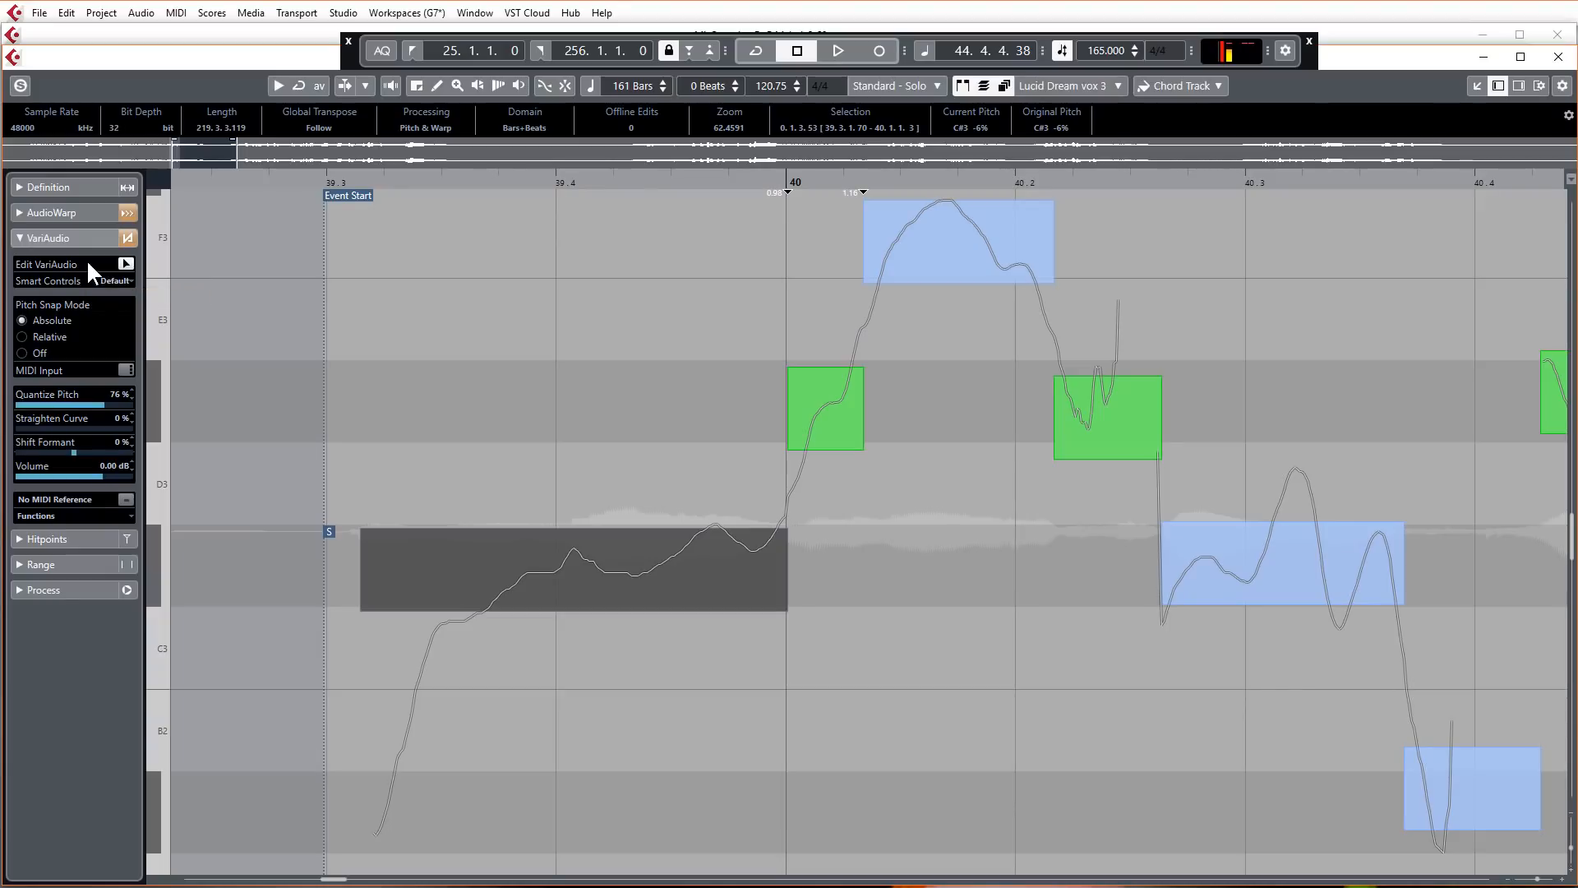
{"action": "mouse_move", "coordinate": [73, 277]}
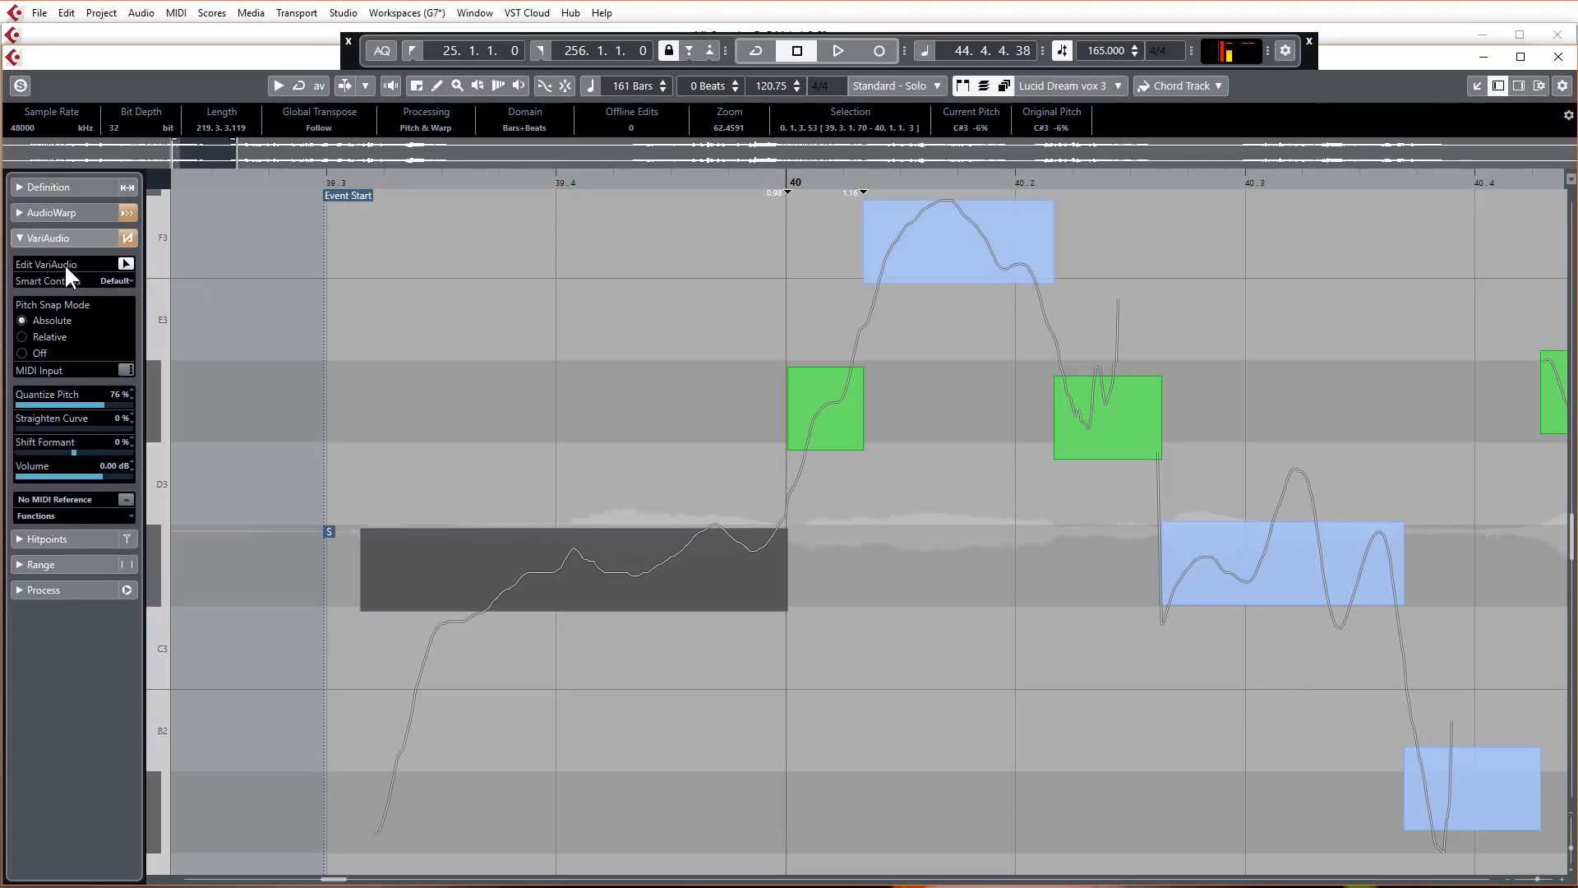
{"action": "mouse_move", "coordinate": [85, 279]}
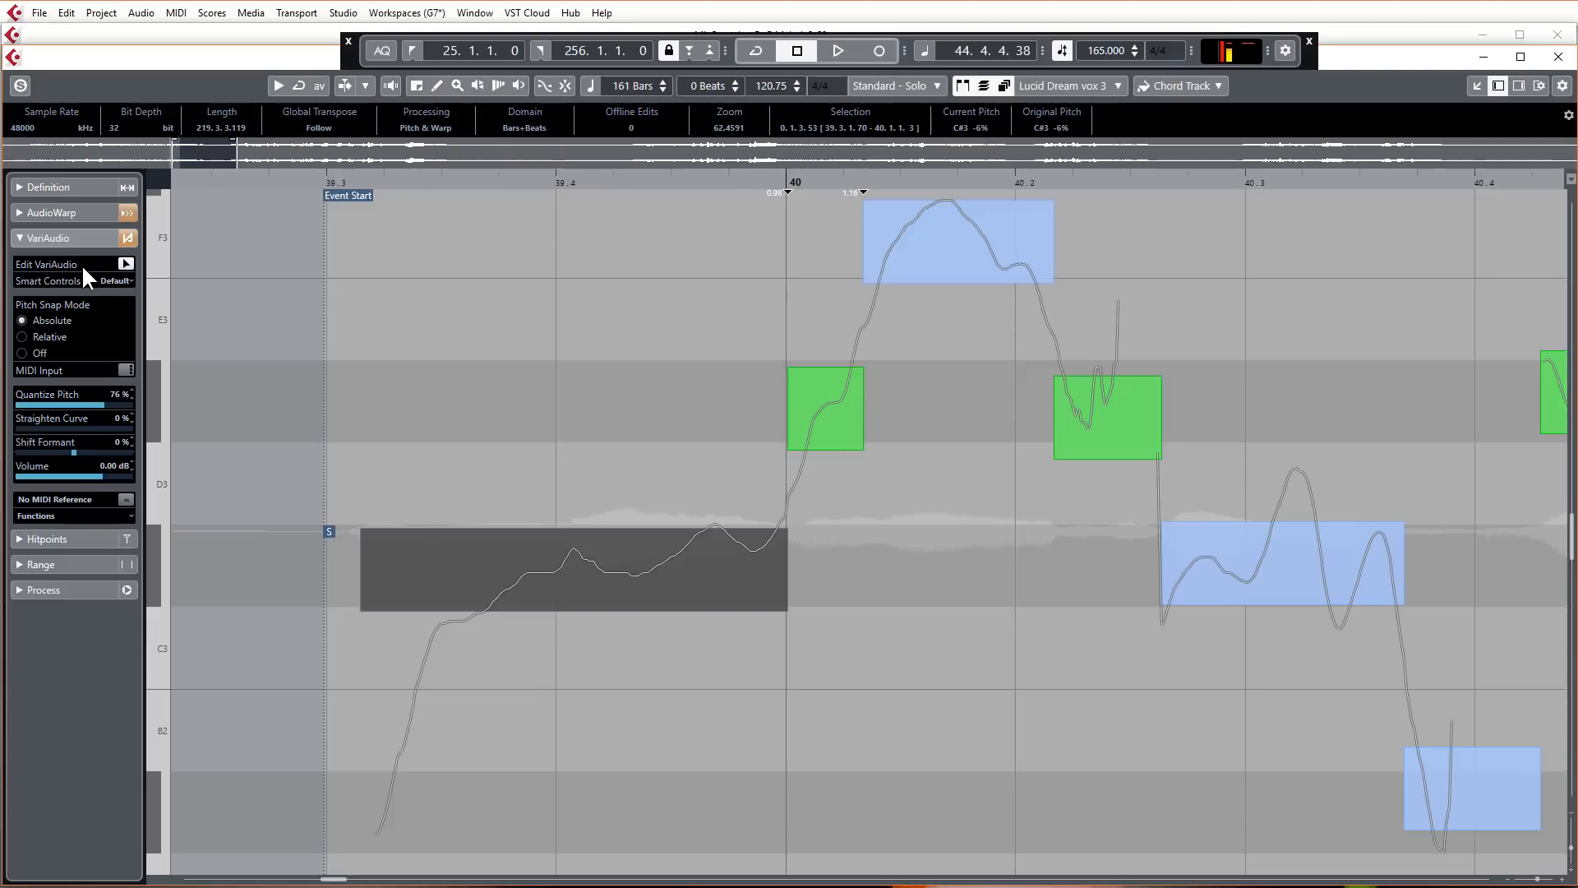
{"action": "mouse_move", "coordinate": [55, 313]}
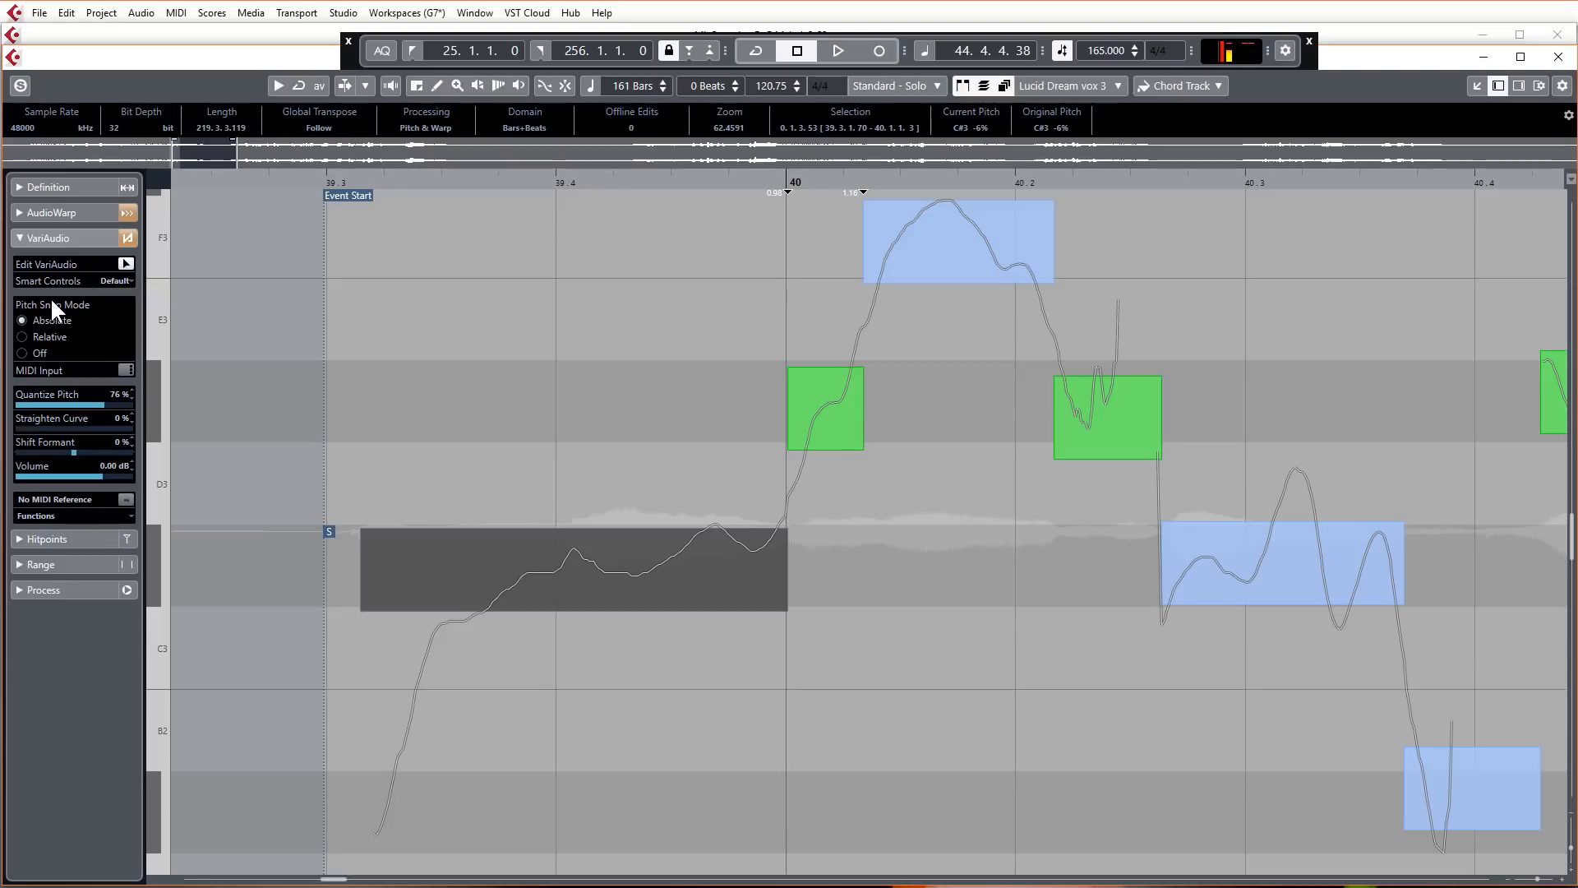
{"action": "mouse_move", "coordinate": [52, 320]}
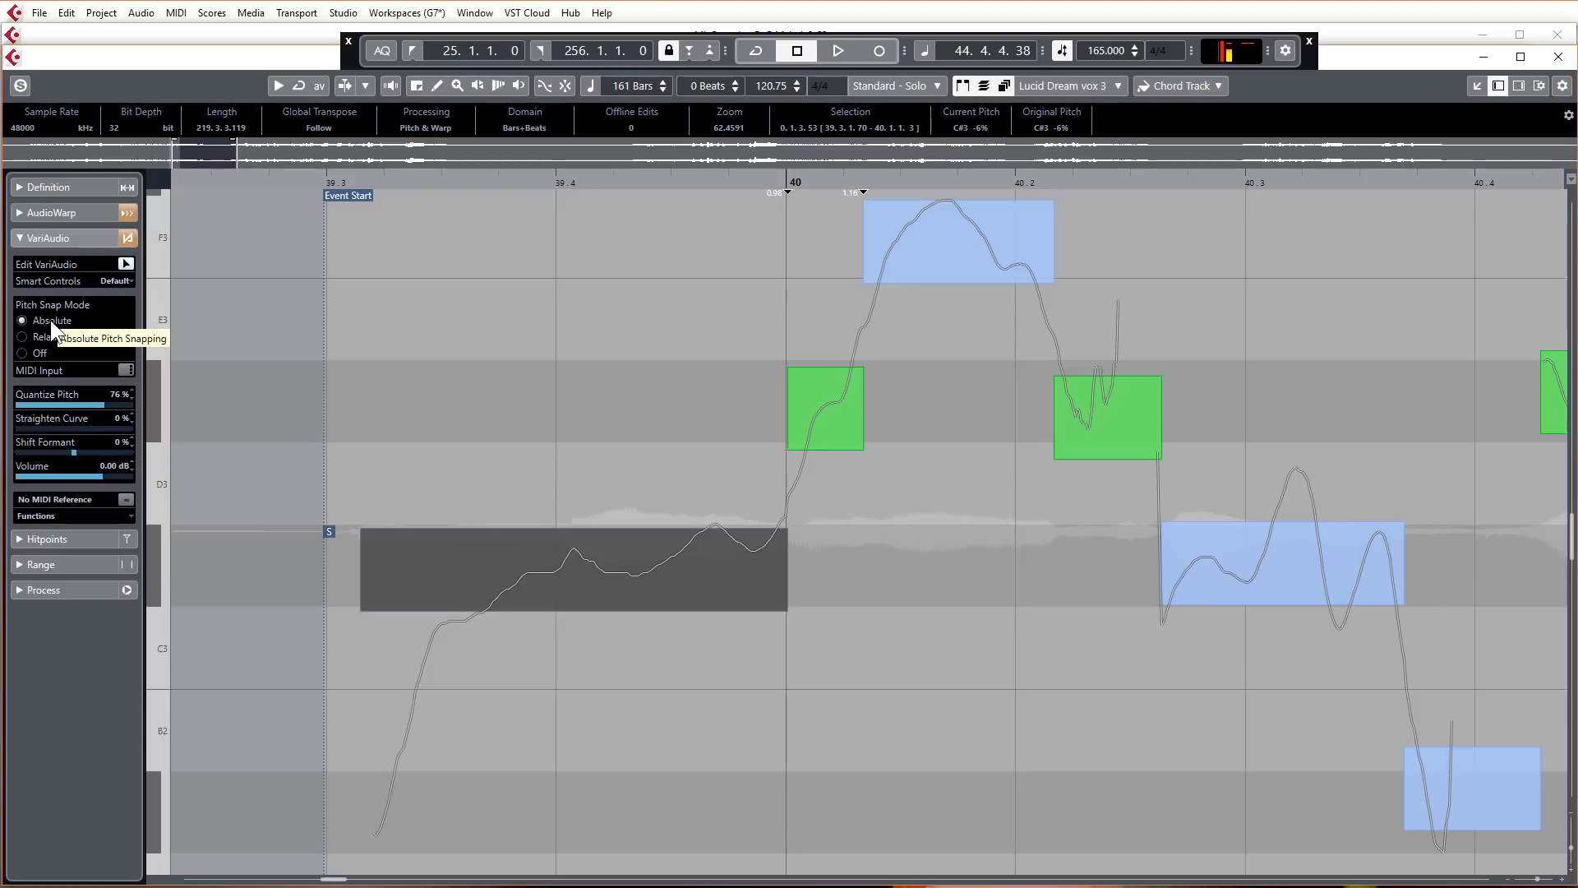
{"action": "mouse_move", "coordinate": [873, 423]}
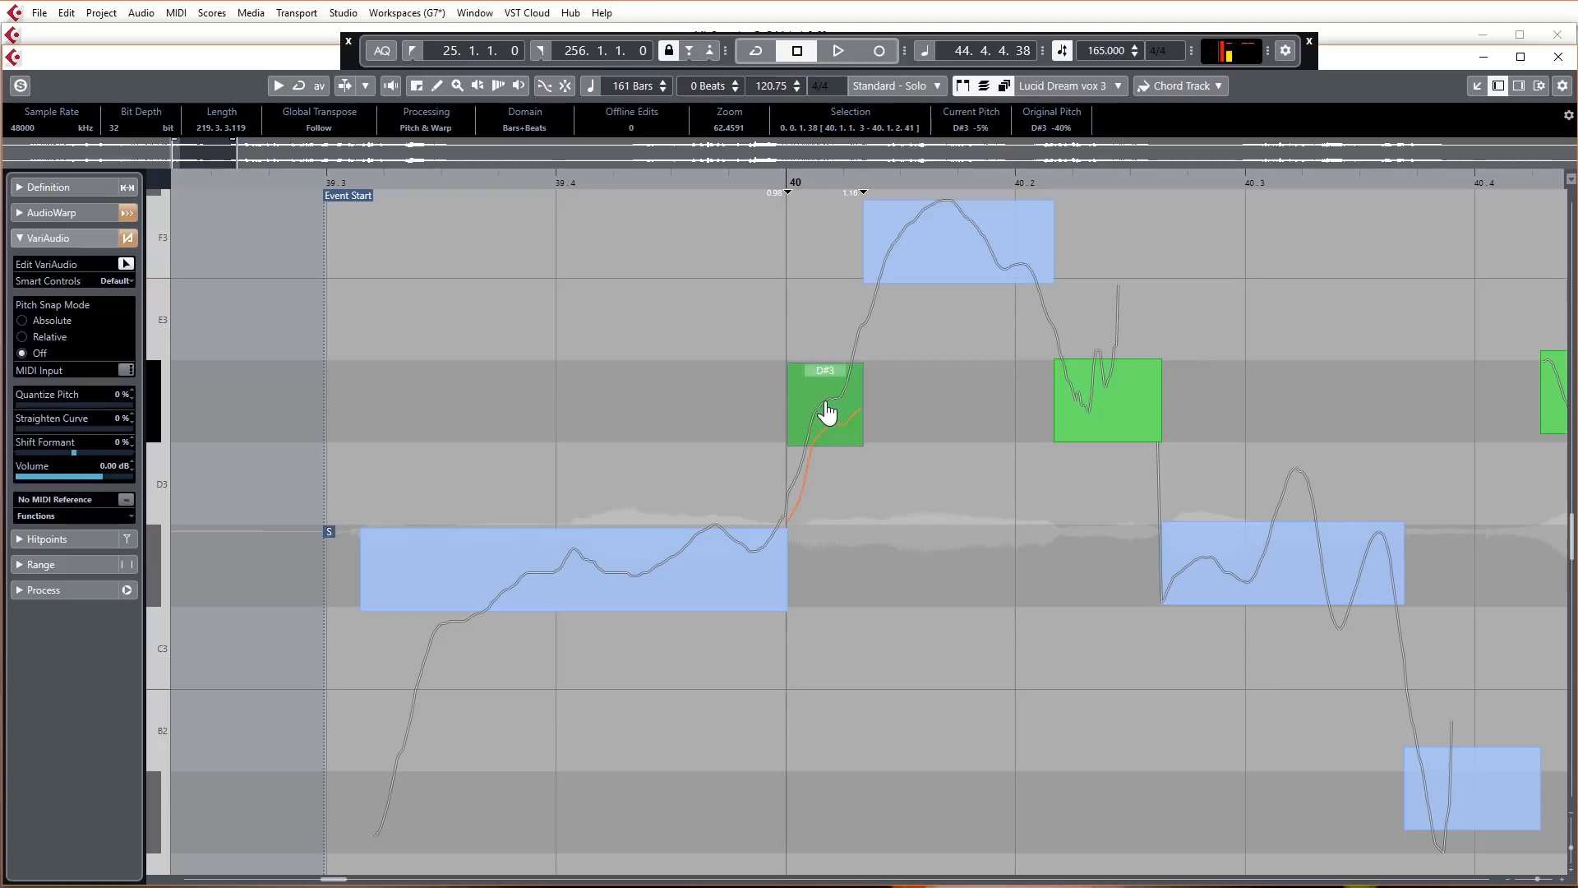
- Retune the D#3 note at bar 40 from 40% flat to about -2%
{"action": "left_click", "coordinate": [825, 407]}
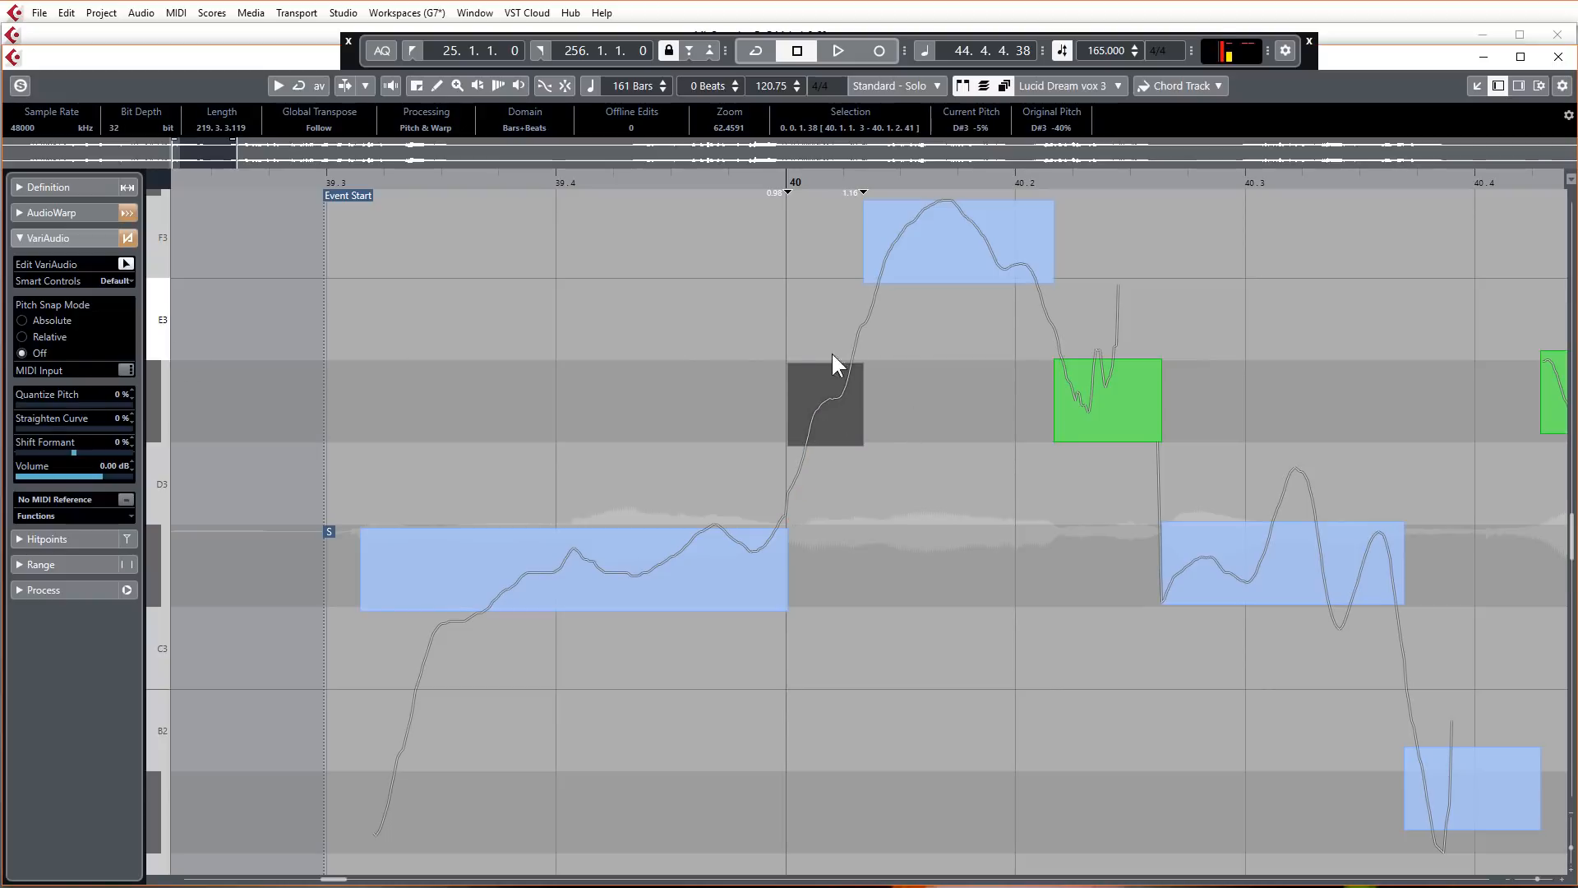
{"action": "left_click", "coordinate": [824, 403]}
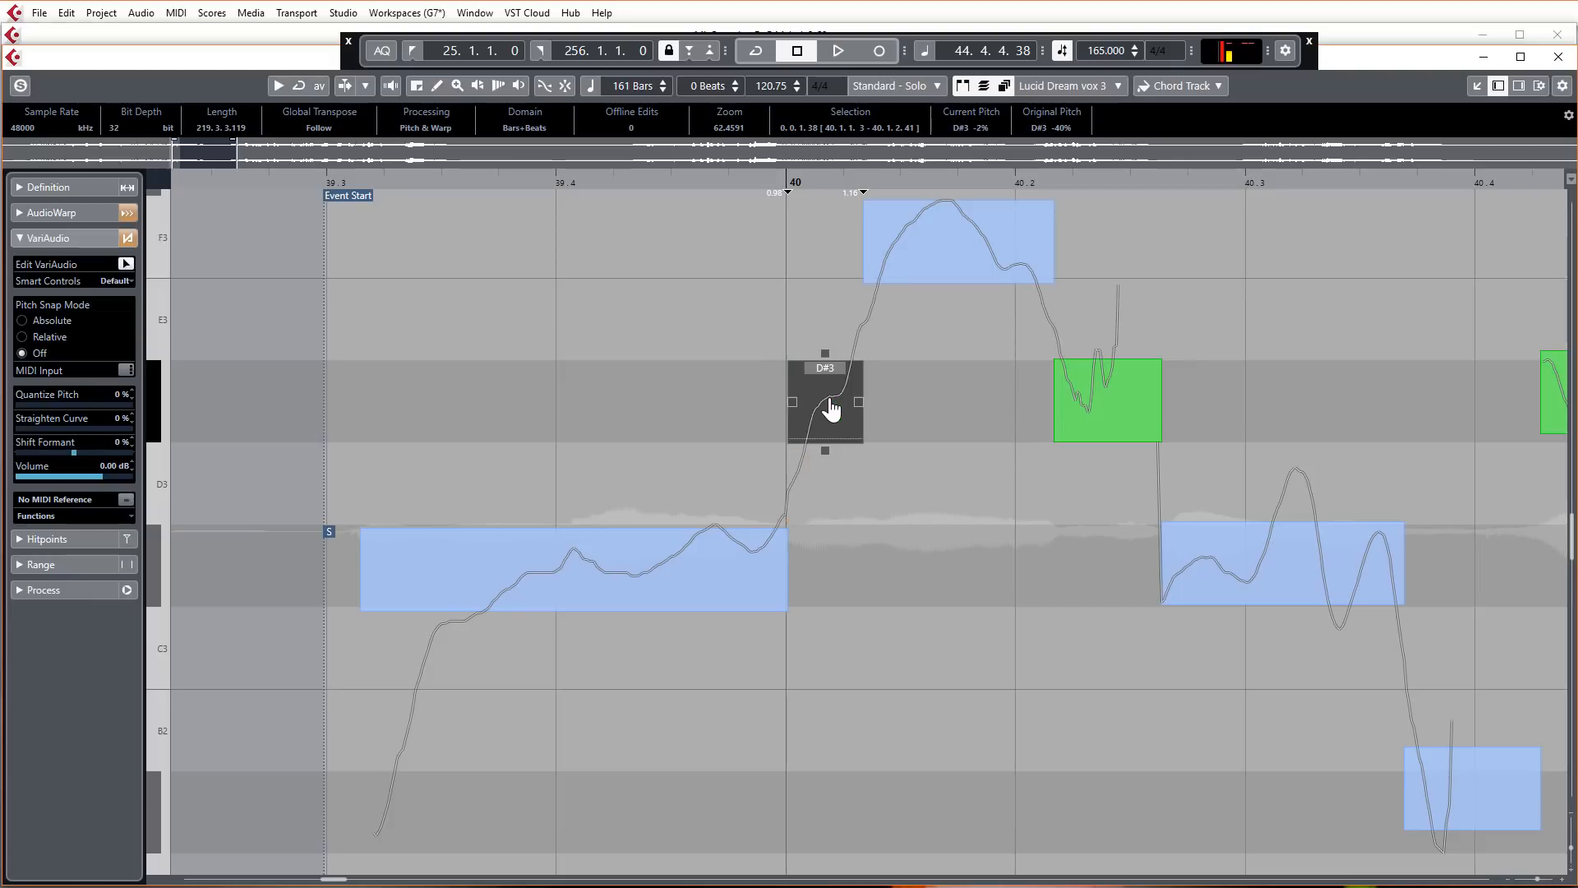
{"action": "mouse_move", "coordinate": [843, 413]}
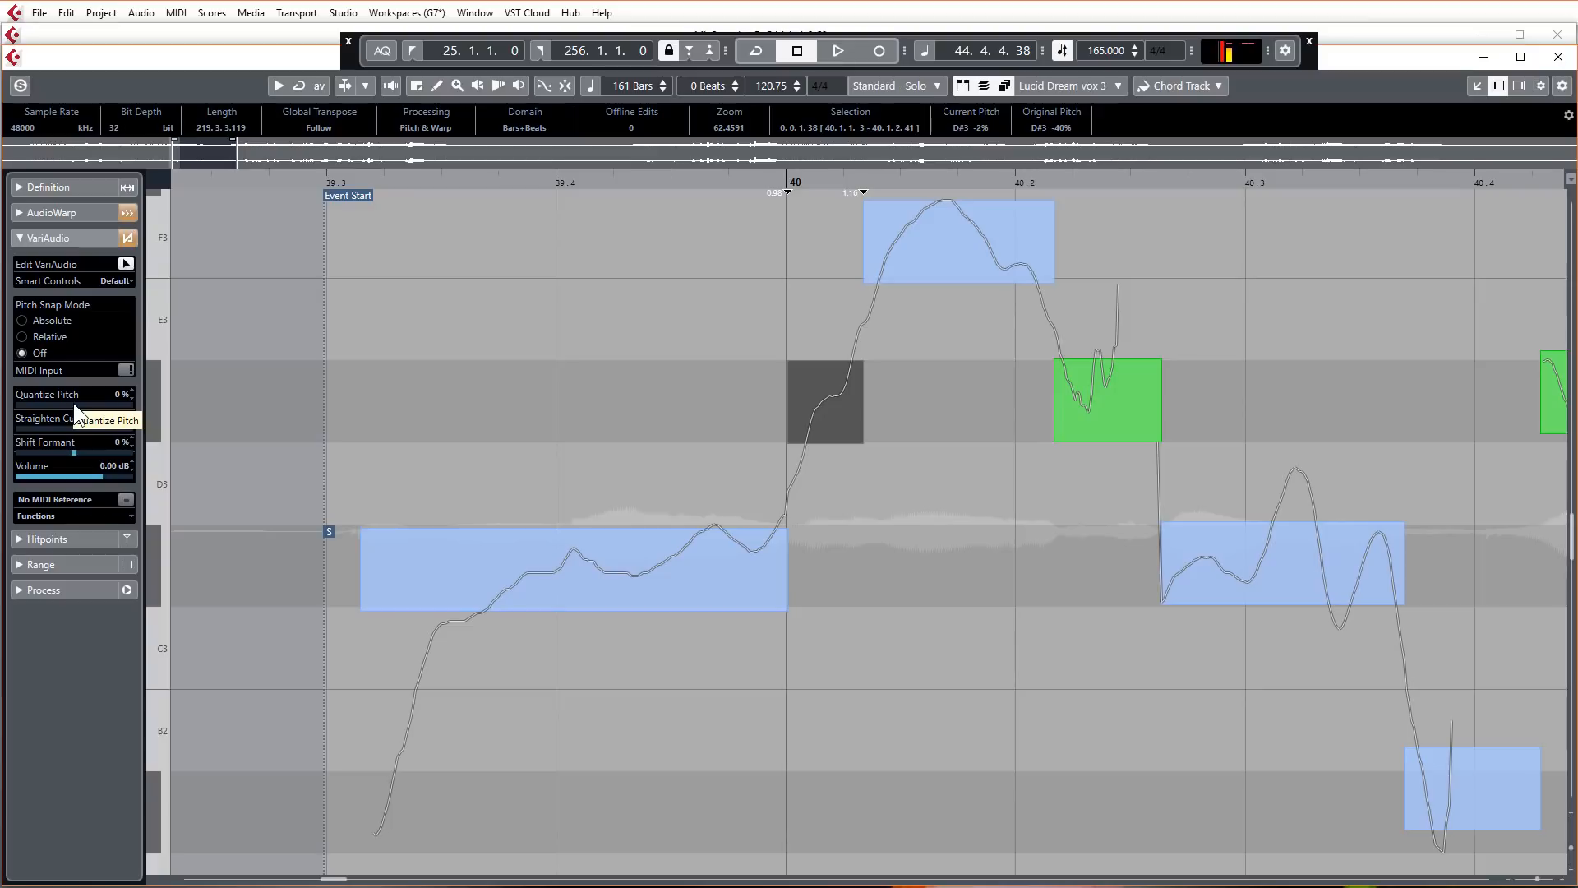
{"action": "mouse_move", "coordinate": [90, 443]}
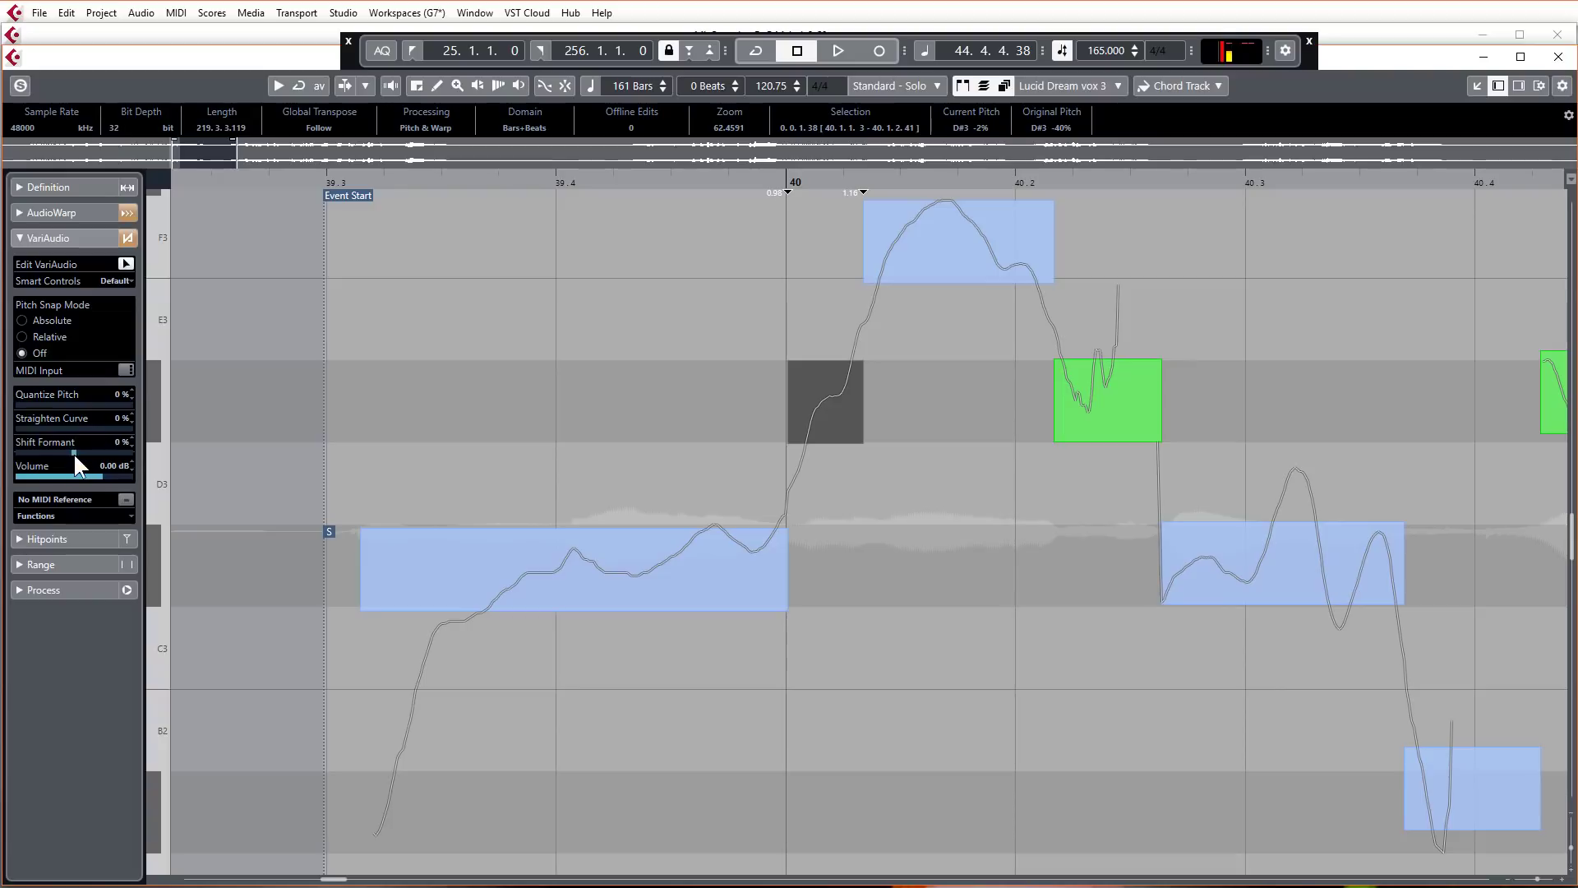
- Select the low note after bar 40 and play the edited phrase from just before bar 40
{"action": "left_click", "coordinate": [956, 241]}
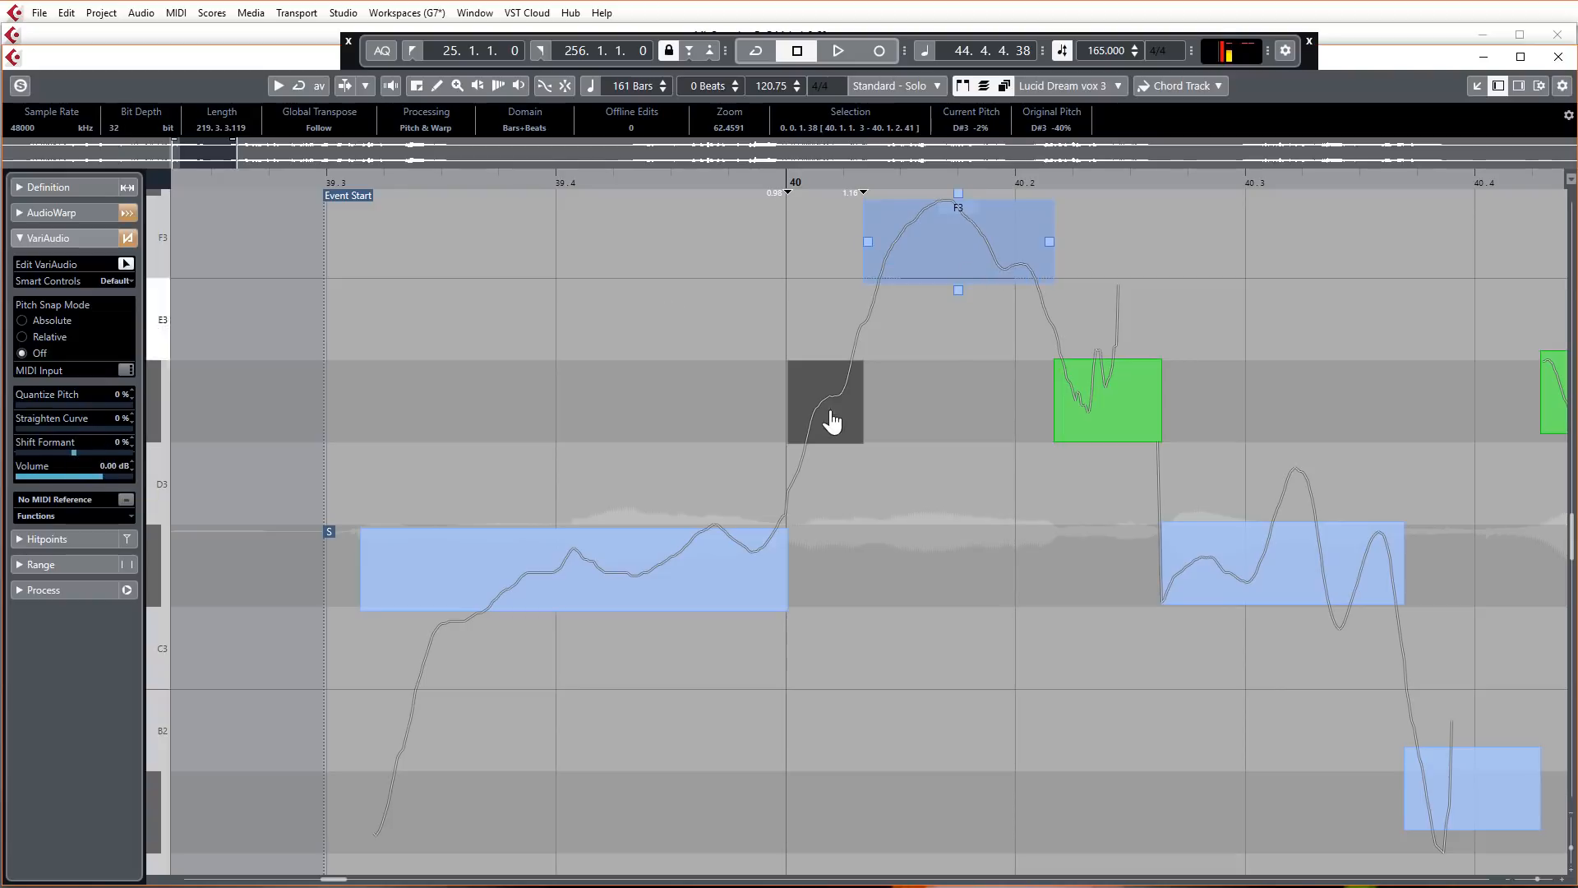
{"action": "left_click", "coordinate": [837, 50]}
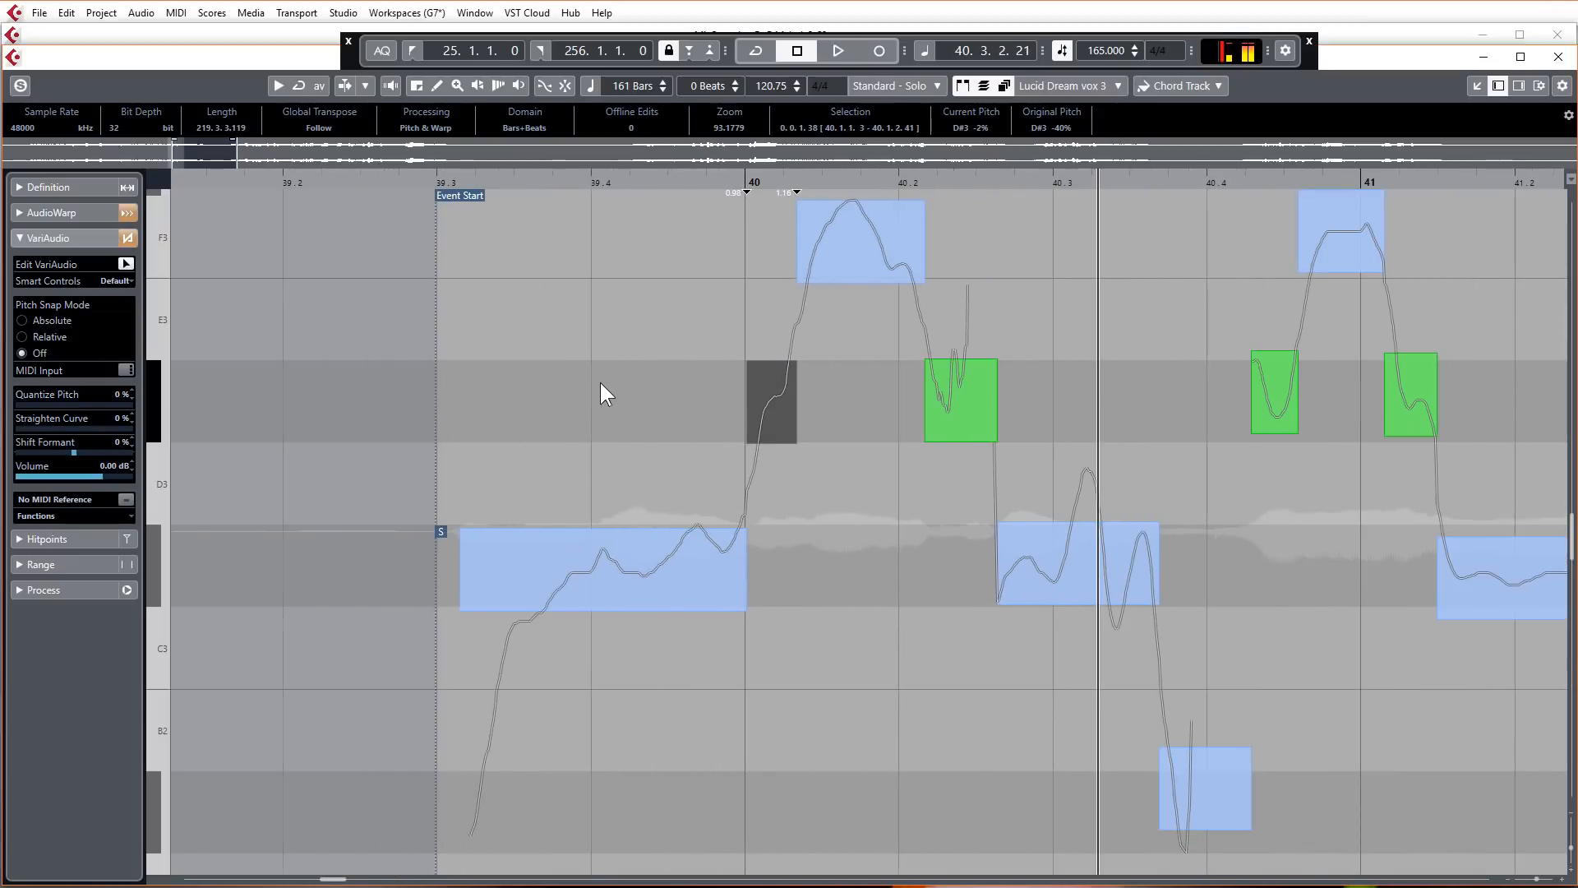
{"action": "left_click", "coordinate": [770, 403]}
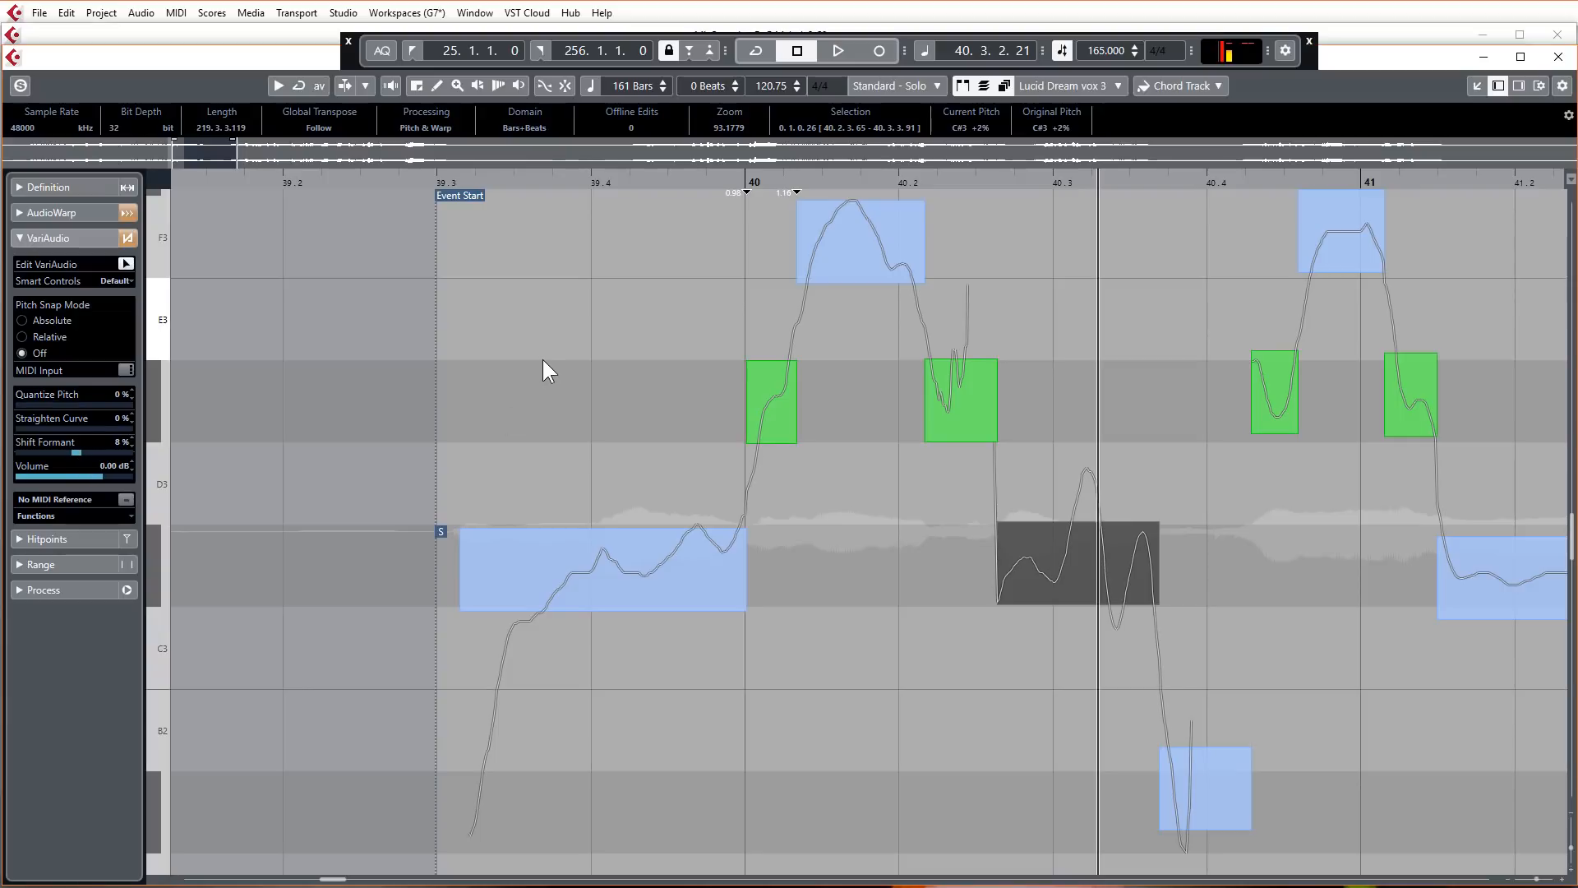
{"action": "mouse_move", "coordinate": [531, 351]}
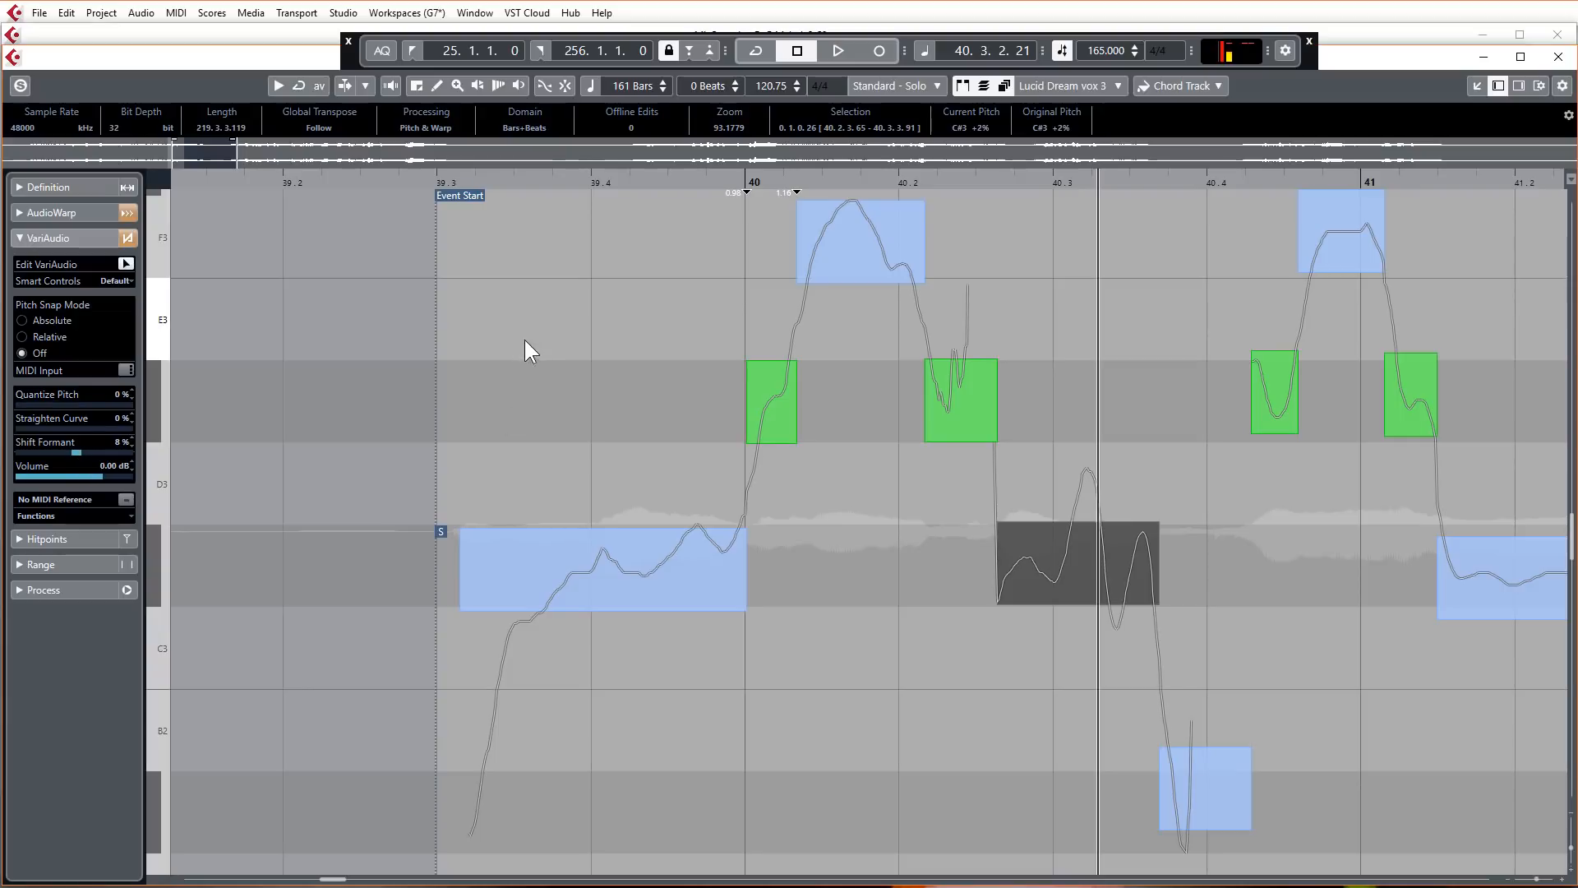
{"action": "mouse_move", "coordinate": [544, 332]}
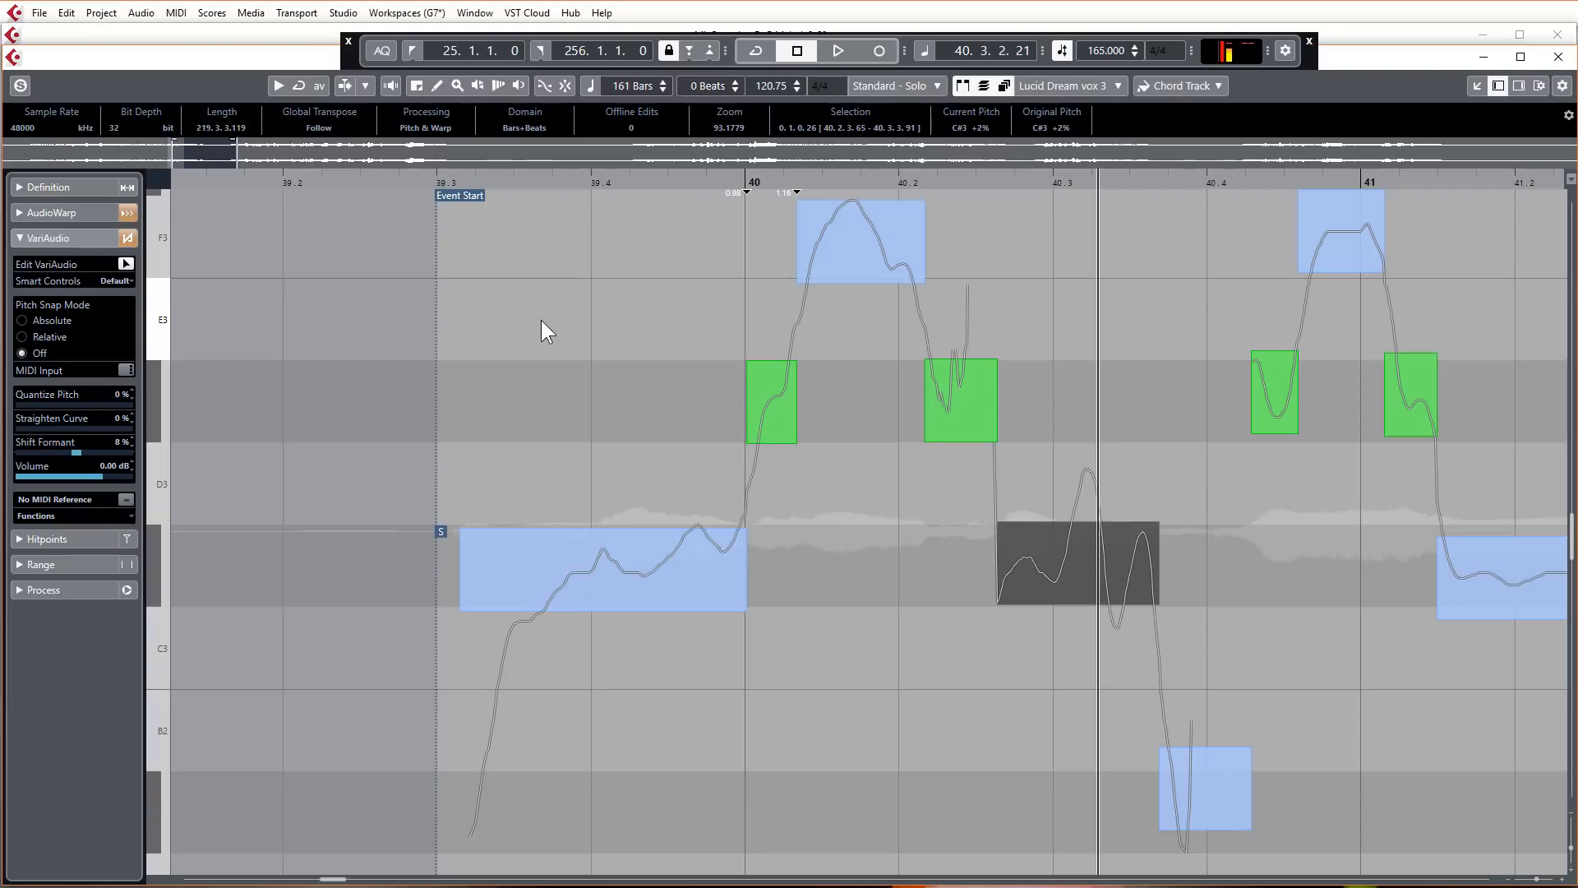
{"action": "mouse_move", "coordinate": [583, 207]}
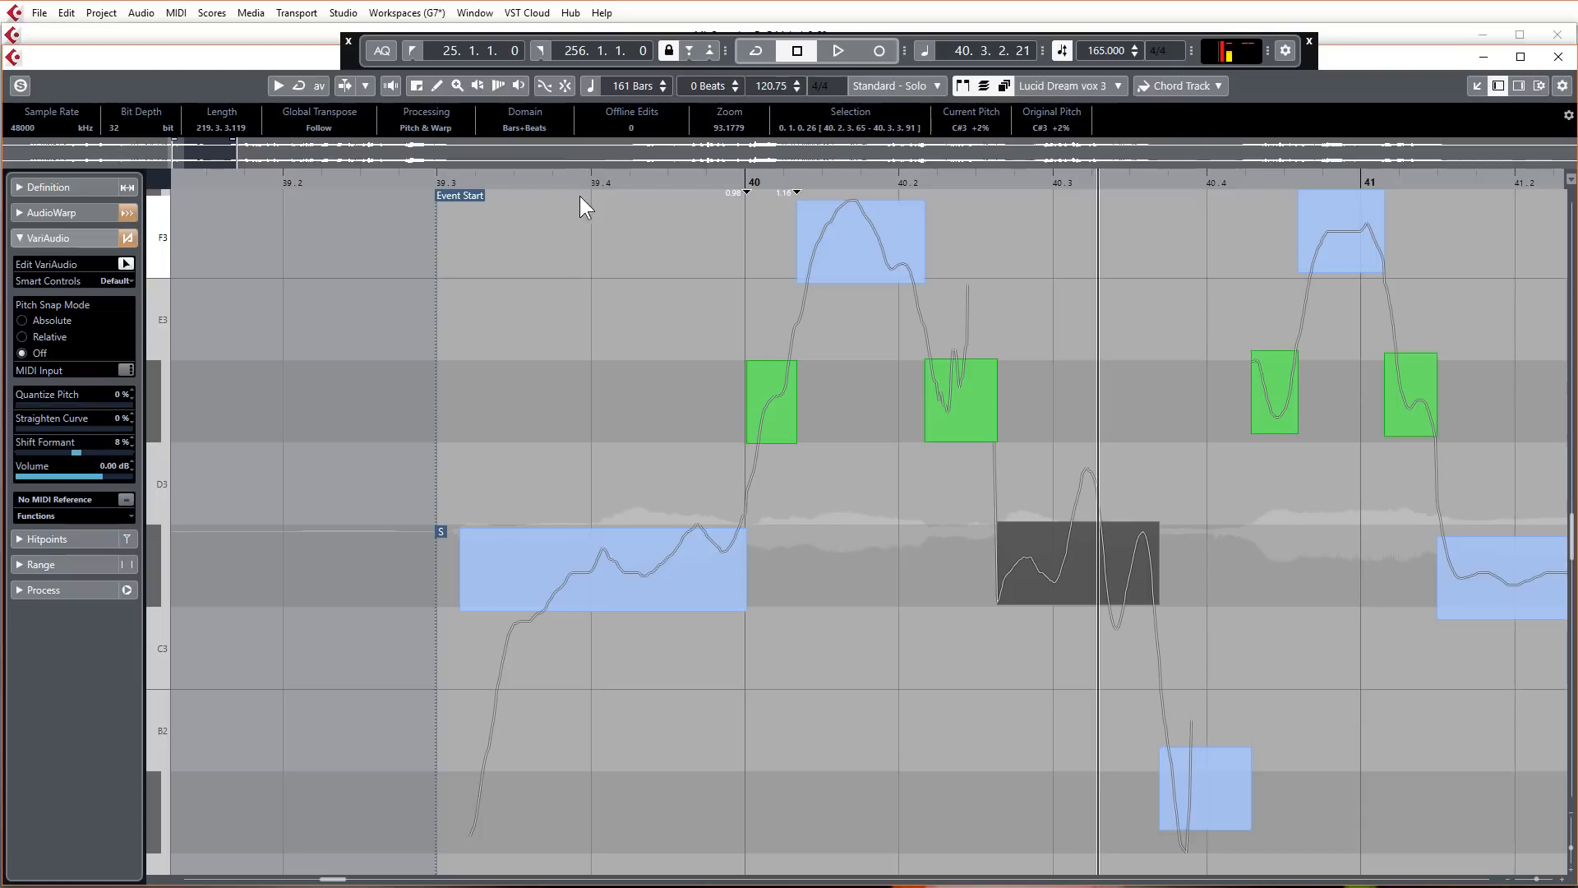
{"action": "left_click", "coordinate": [588, 181]}
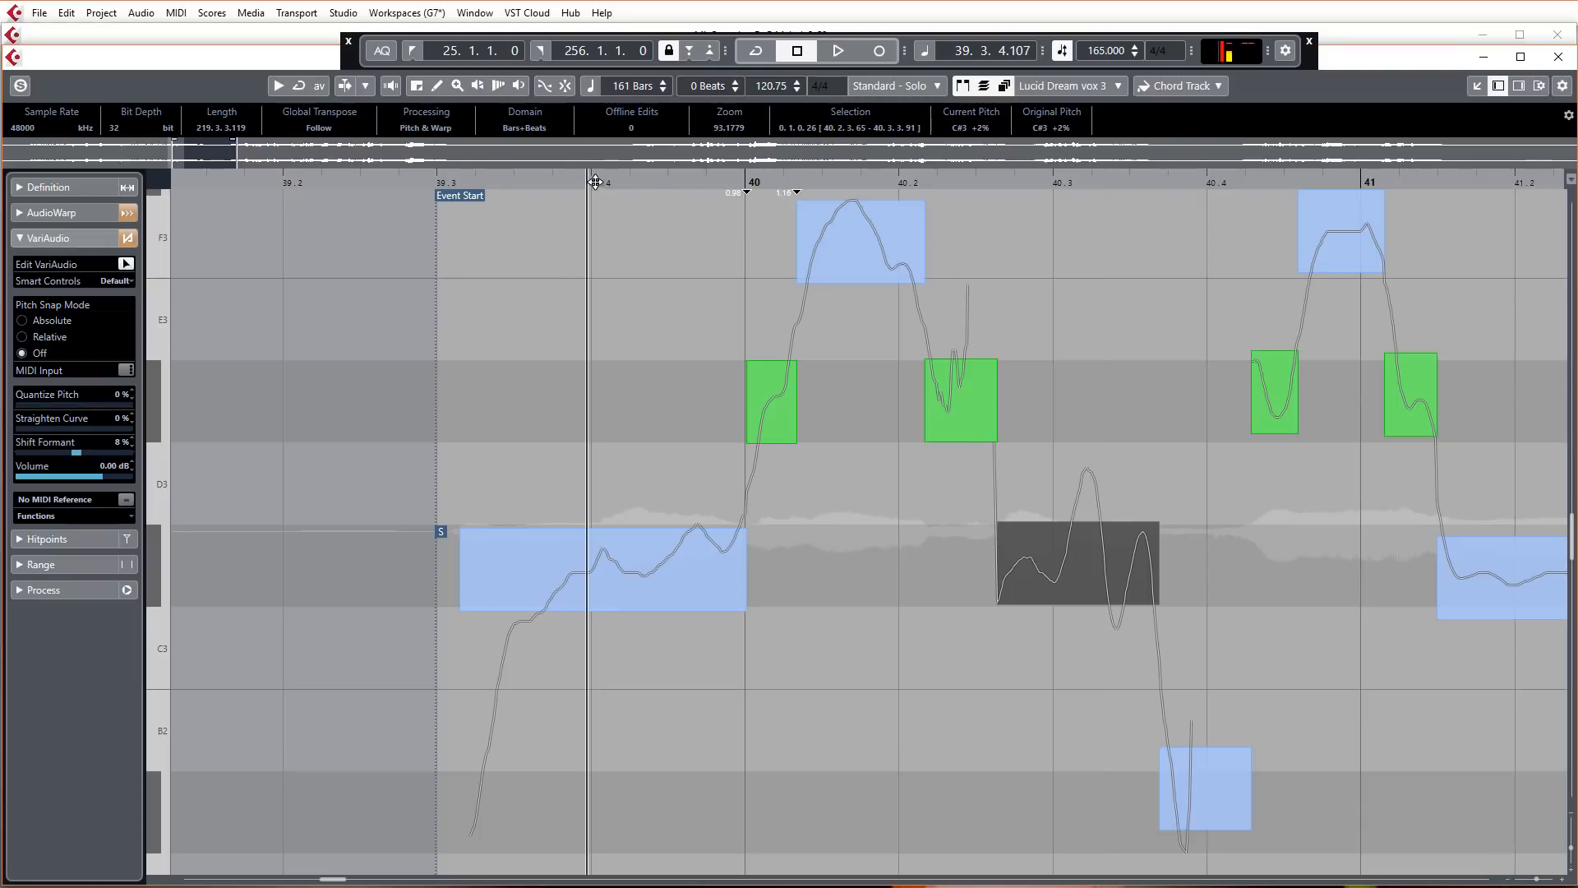
{"action": "mouse_move", "coordinate": [599, 215]}
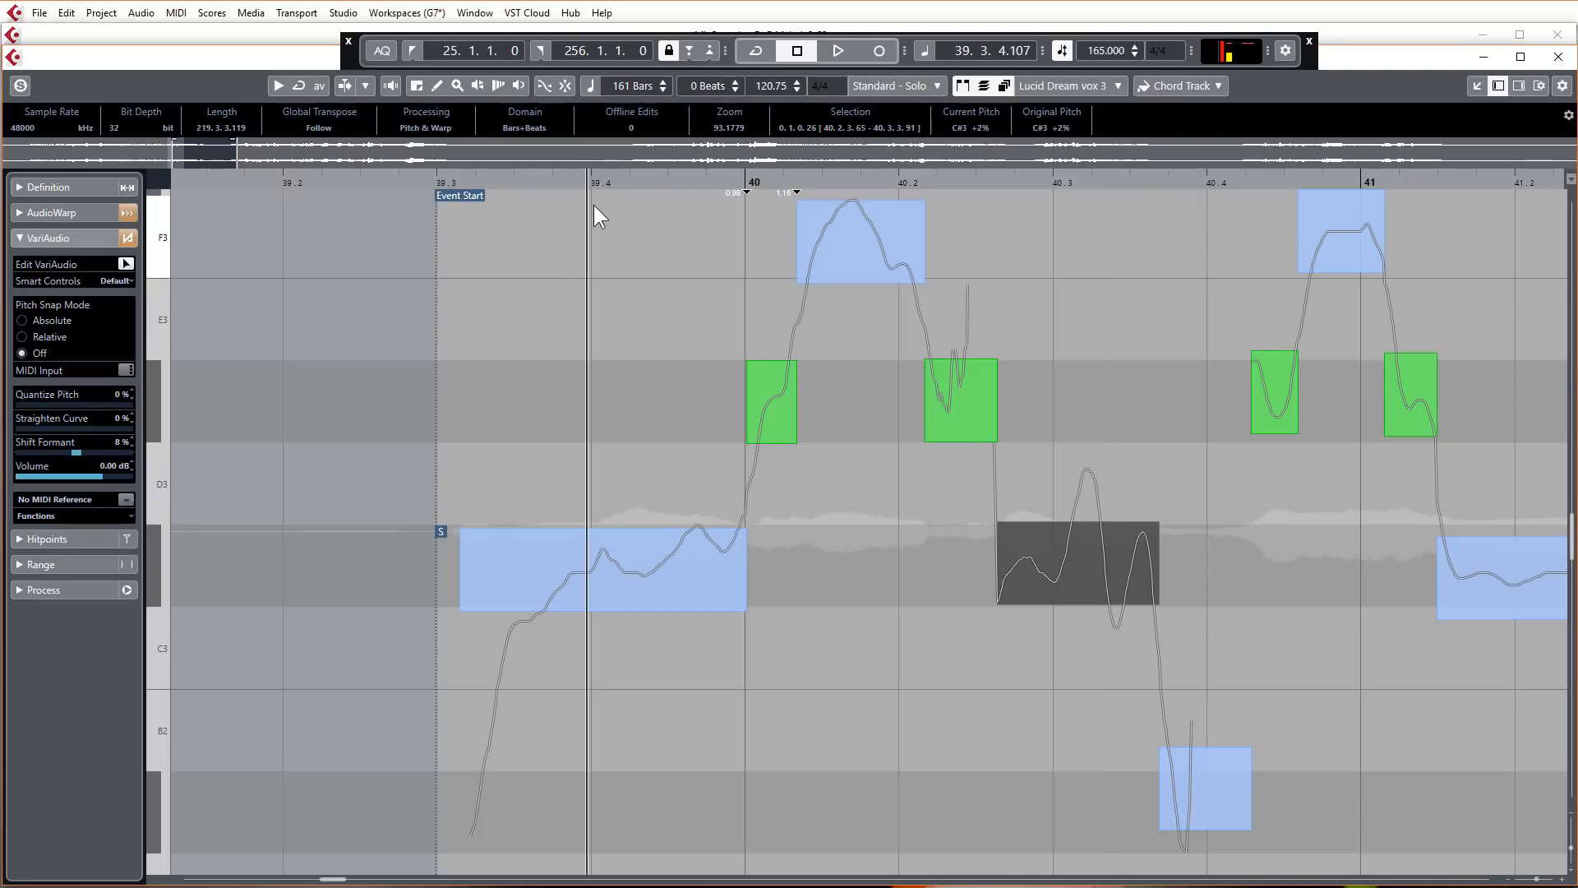
{"action": "left_click", "coordinate": [837, 50]}
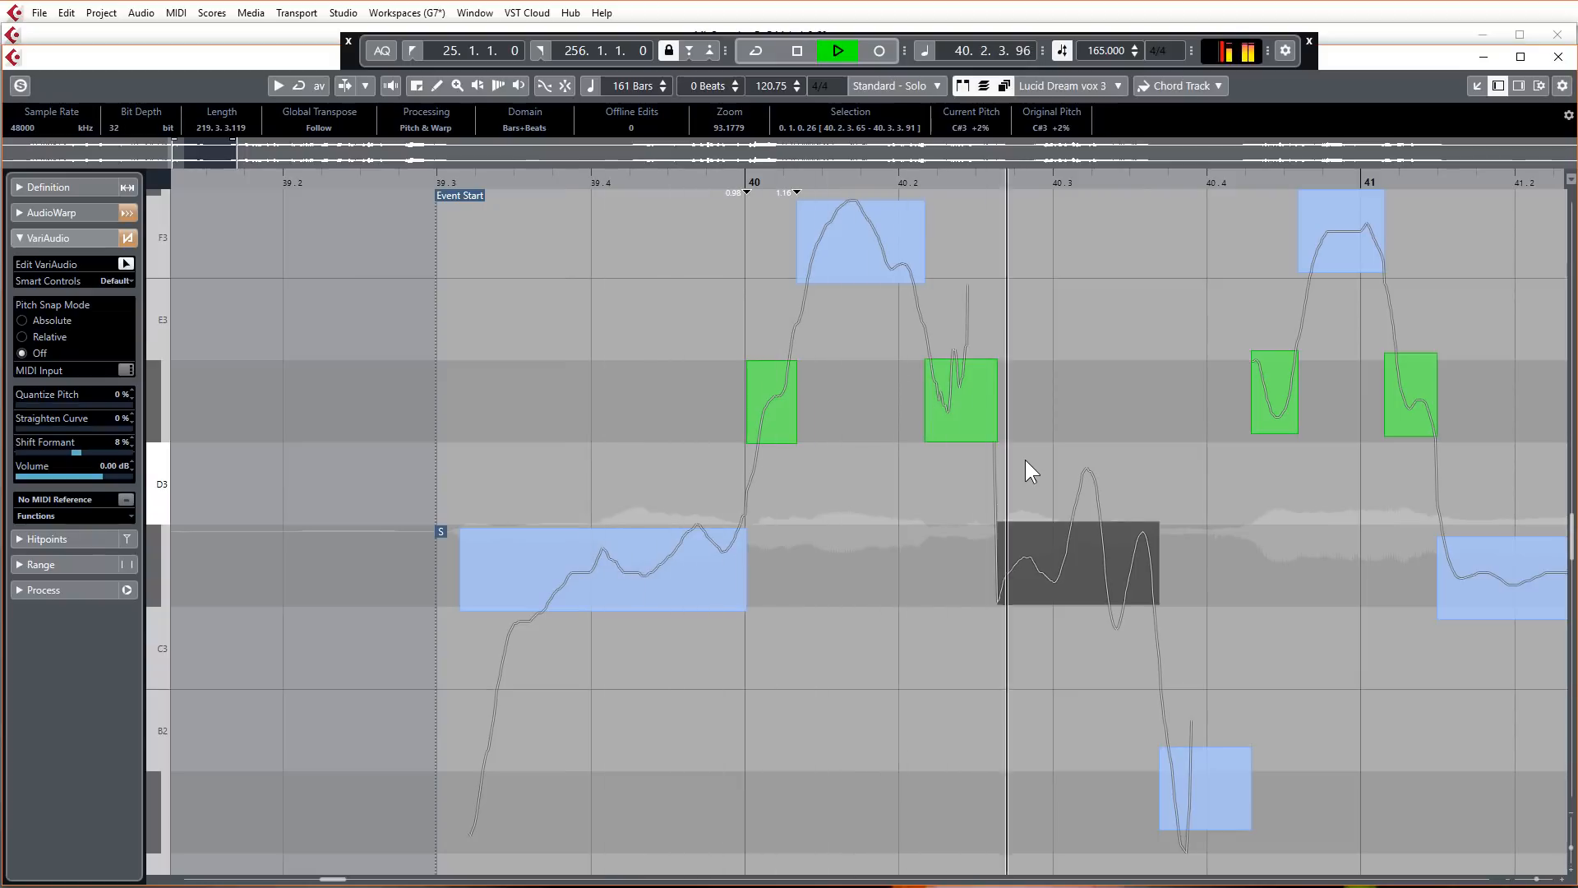
- Select the F3 note after bar 40 and reset the segments' formant shift to 0%
{"action": "left_click", "coordinate": [797, 50]}
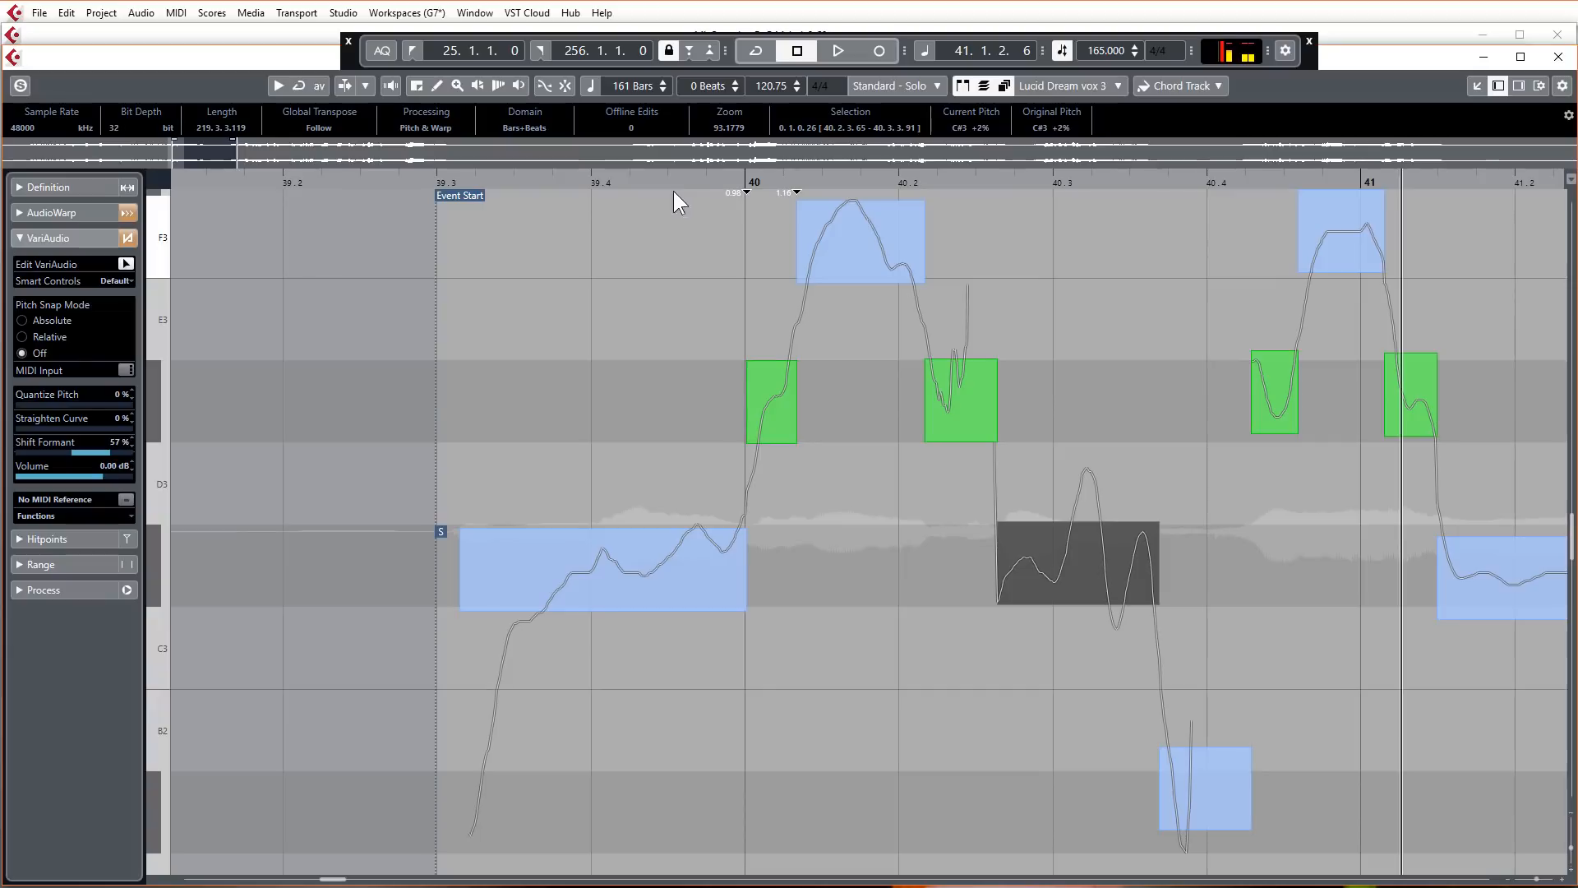
{"action": "left_click", "coordinate": [837, 50]}
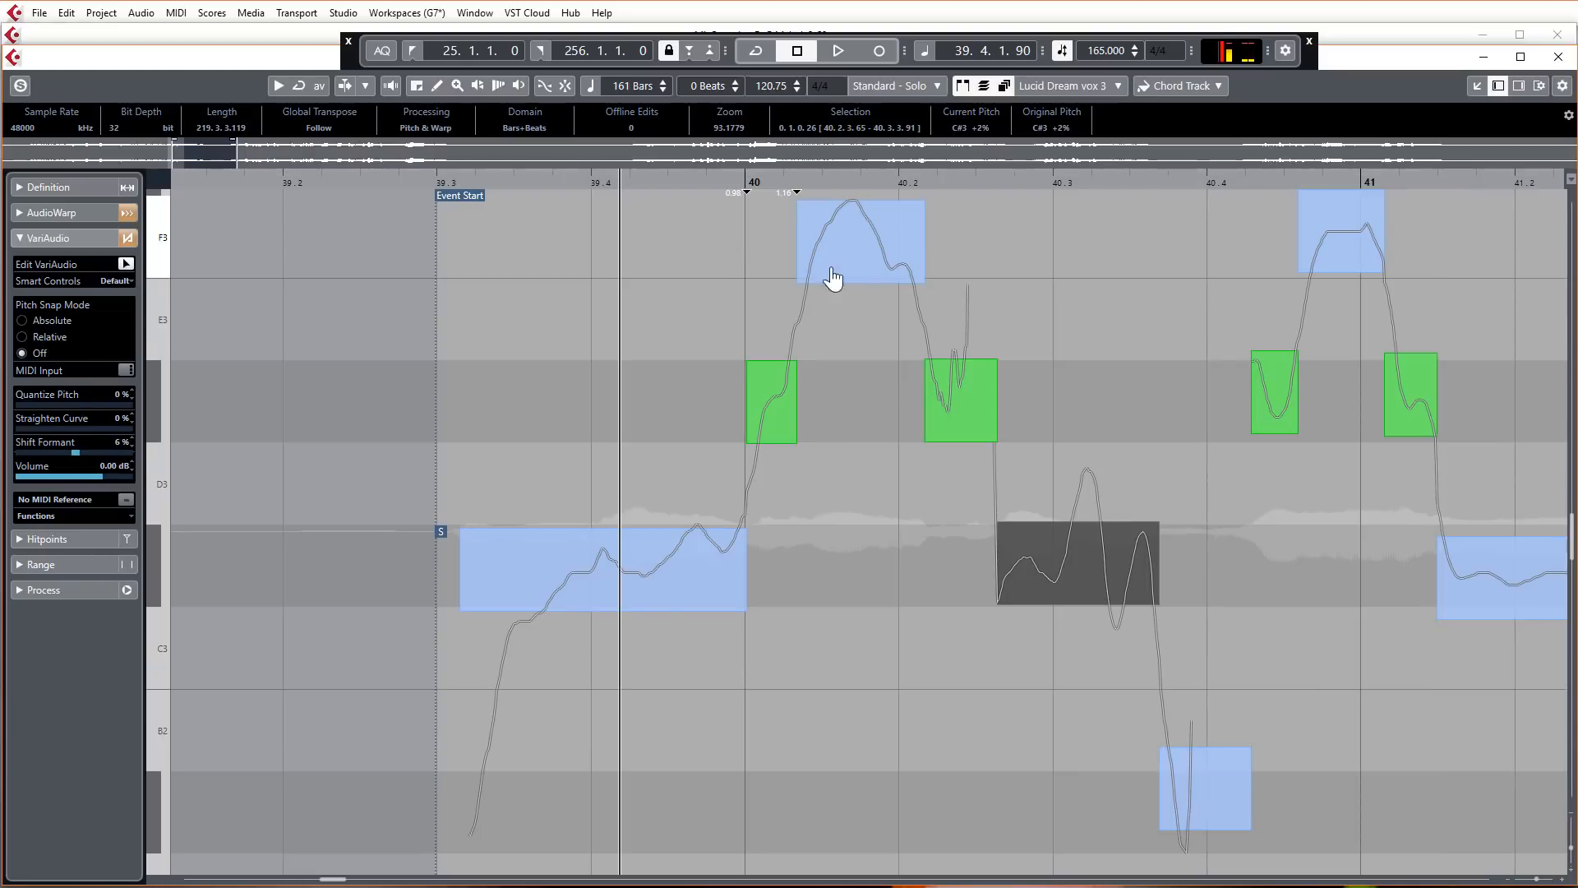
{"action": "left_click", "coordinate": [837, 50]}
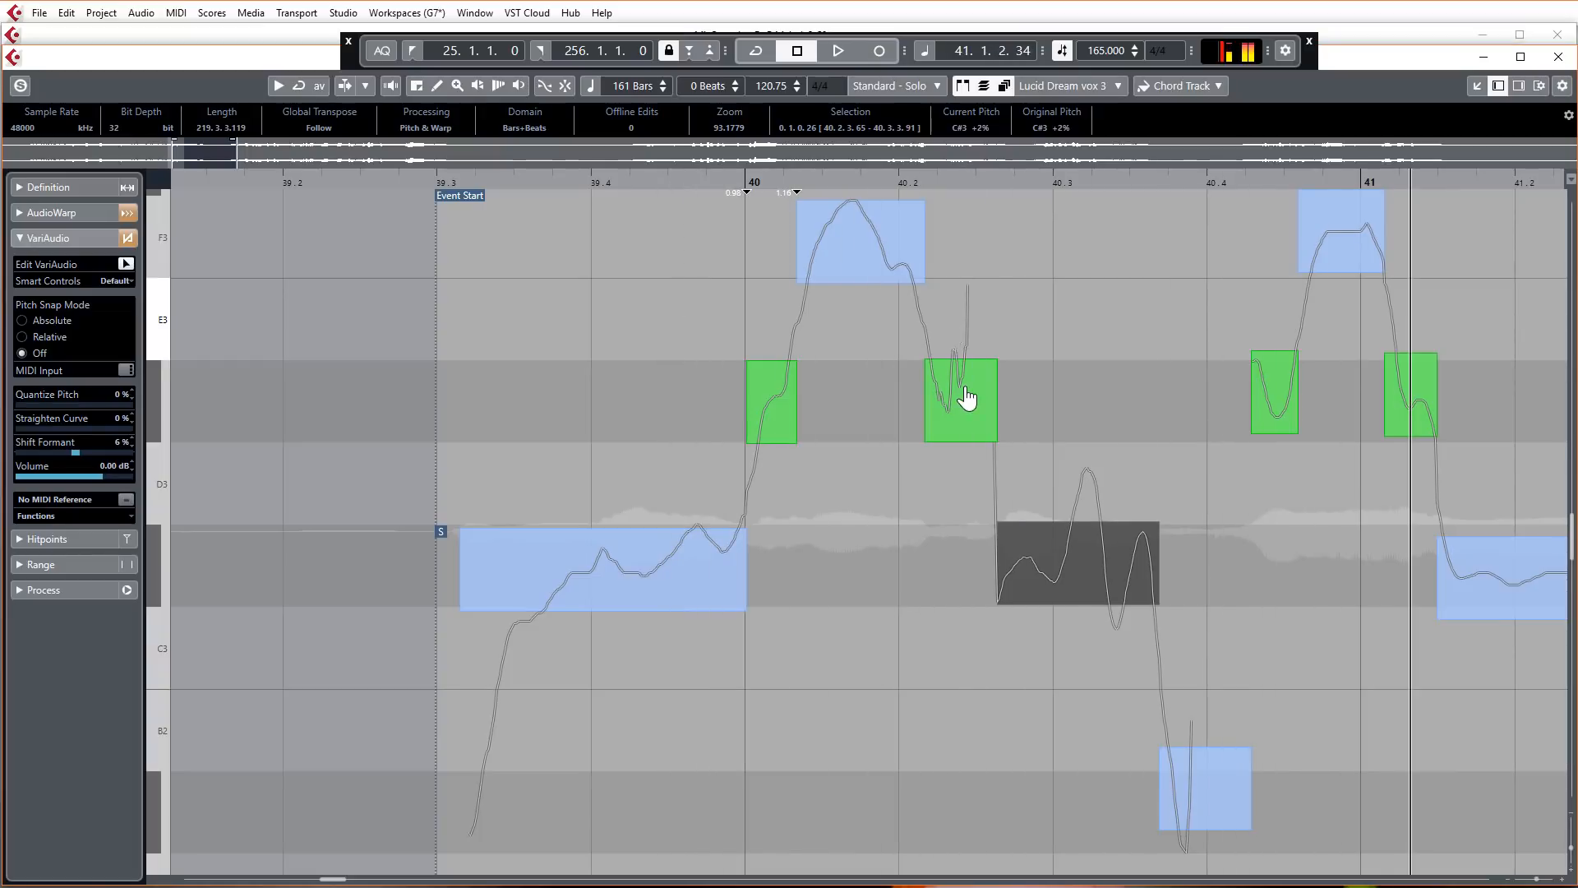
{"action": "mouse_move", "coordinate": [757, 284]}
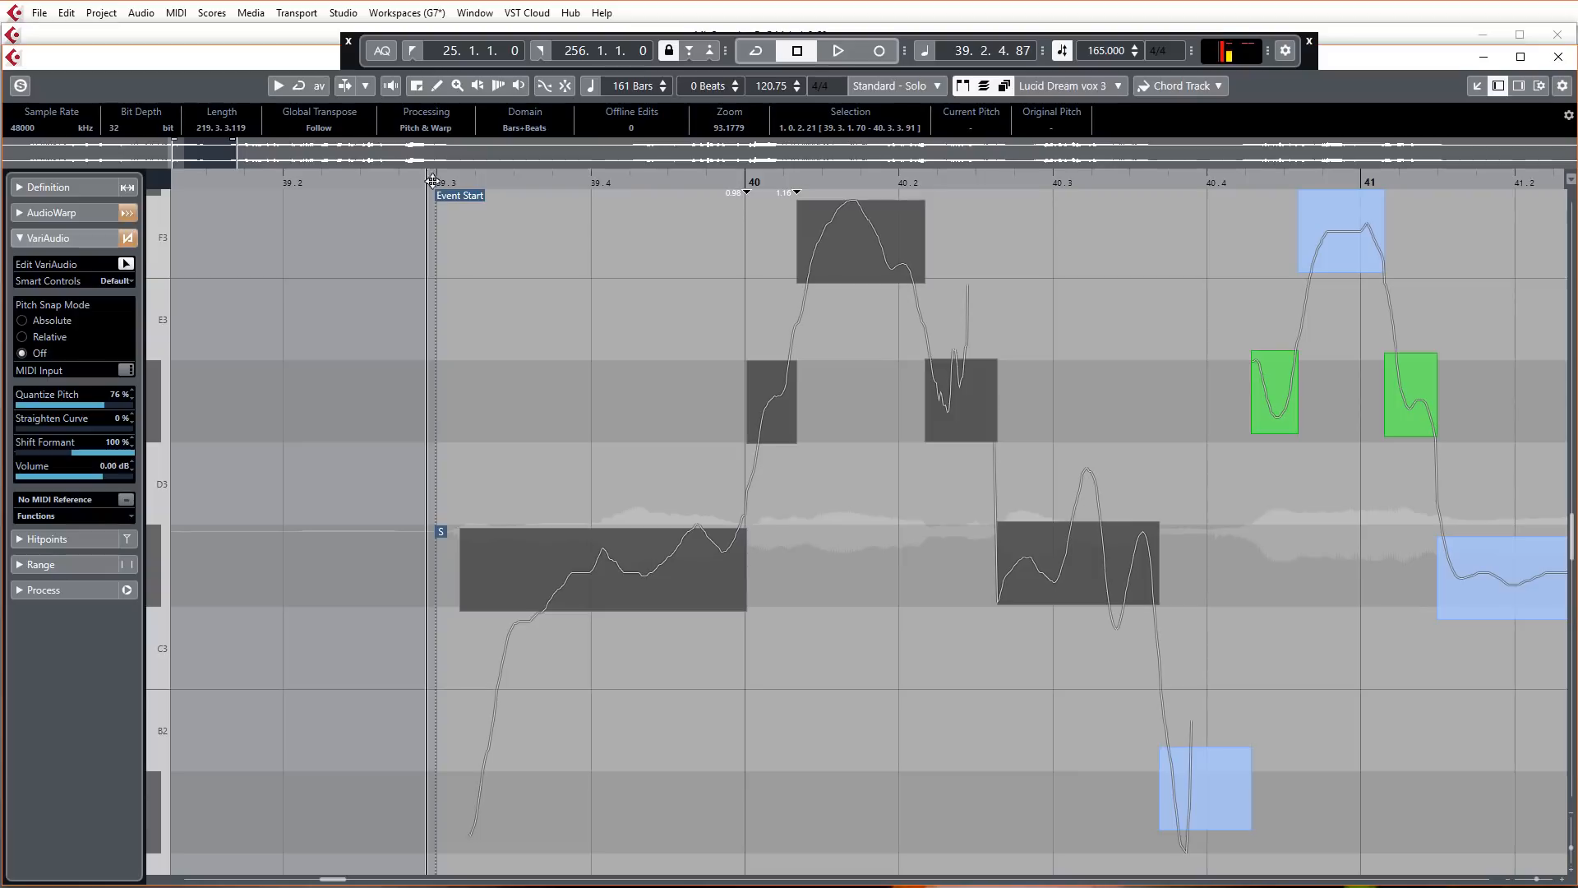
{"action": "mouse_move", "coordinate": [619, 228]}
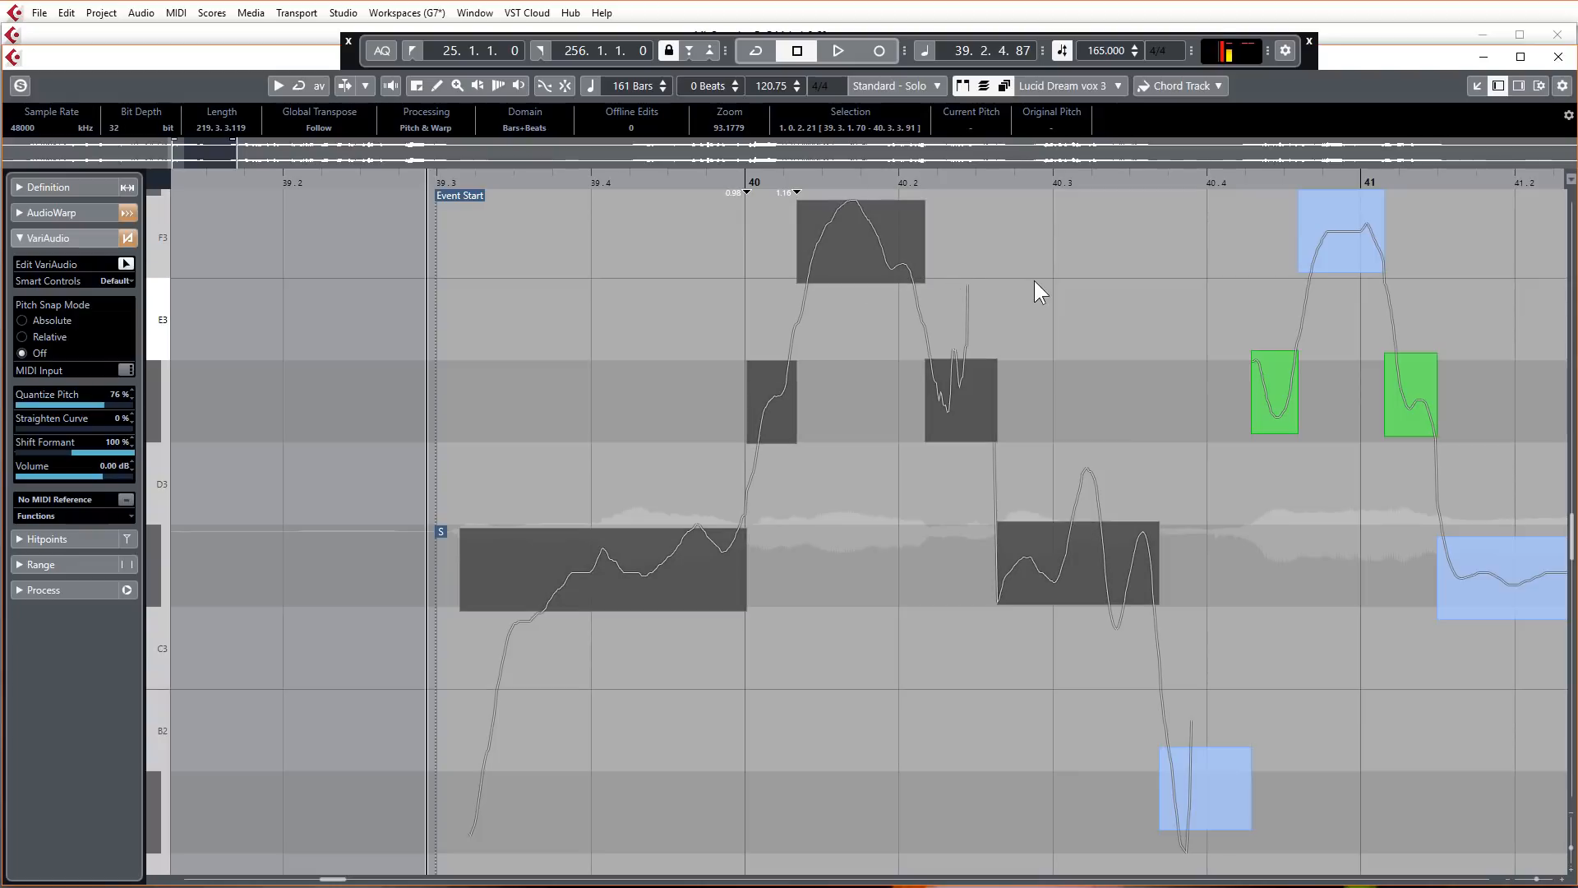
{"action": "left_click", "coordinate": [836, 50]}
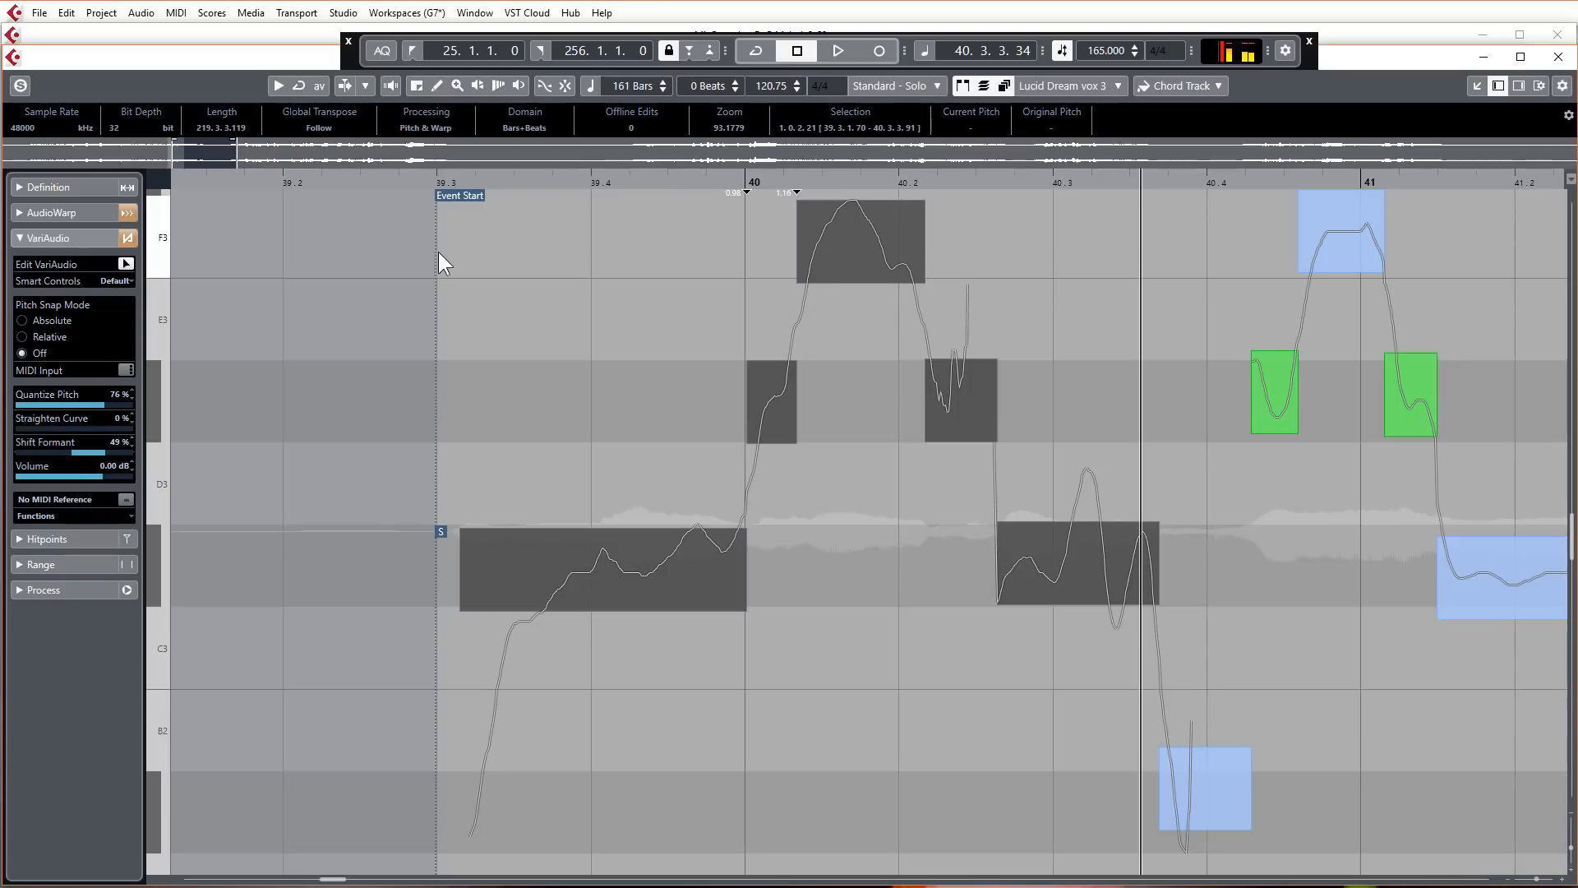
{"action": "left_click", "coordinate": [836, 50]}
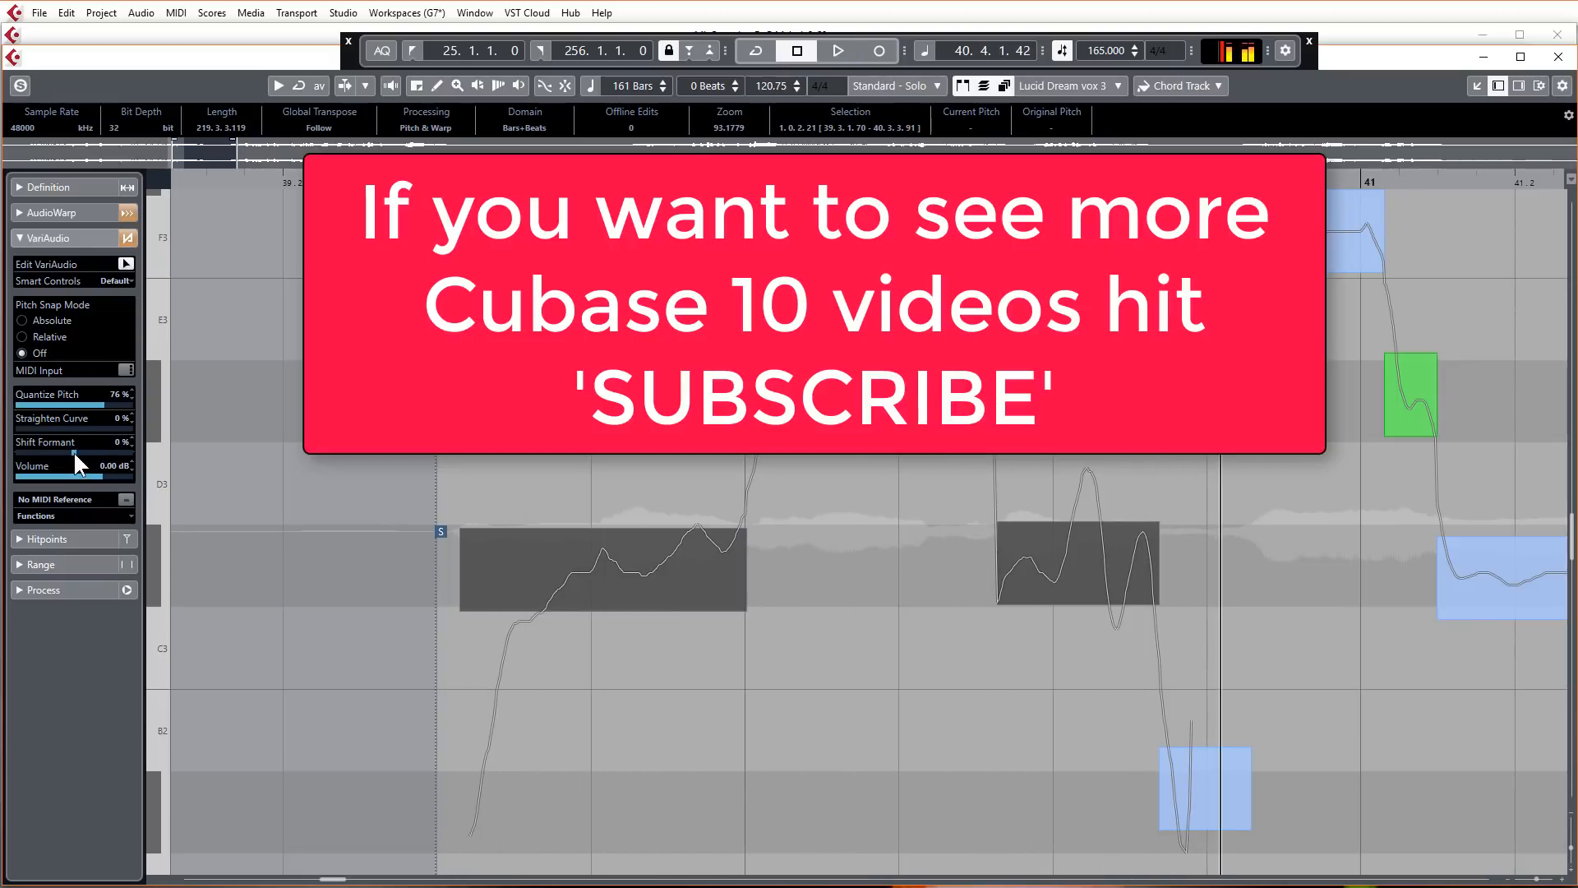
{"action": "mouse_move", "coordinate": [433, 458]}
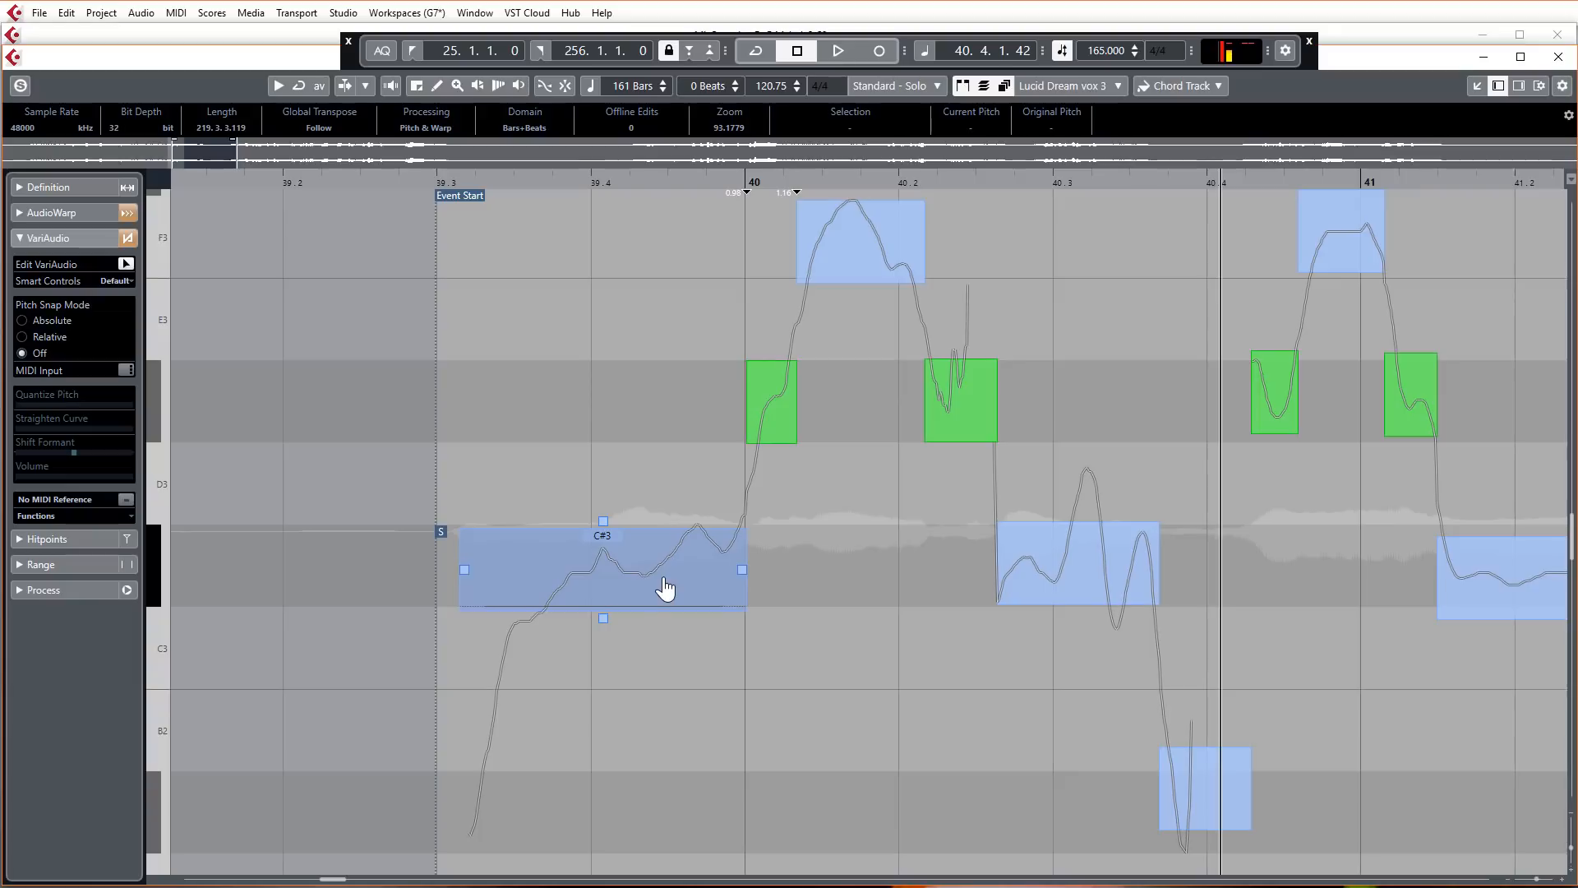
{"action": "mouse_move", "coordinate": [647, 614]}
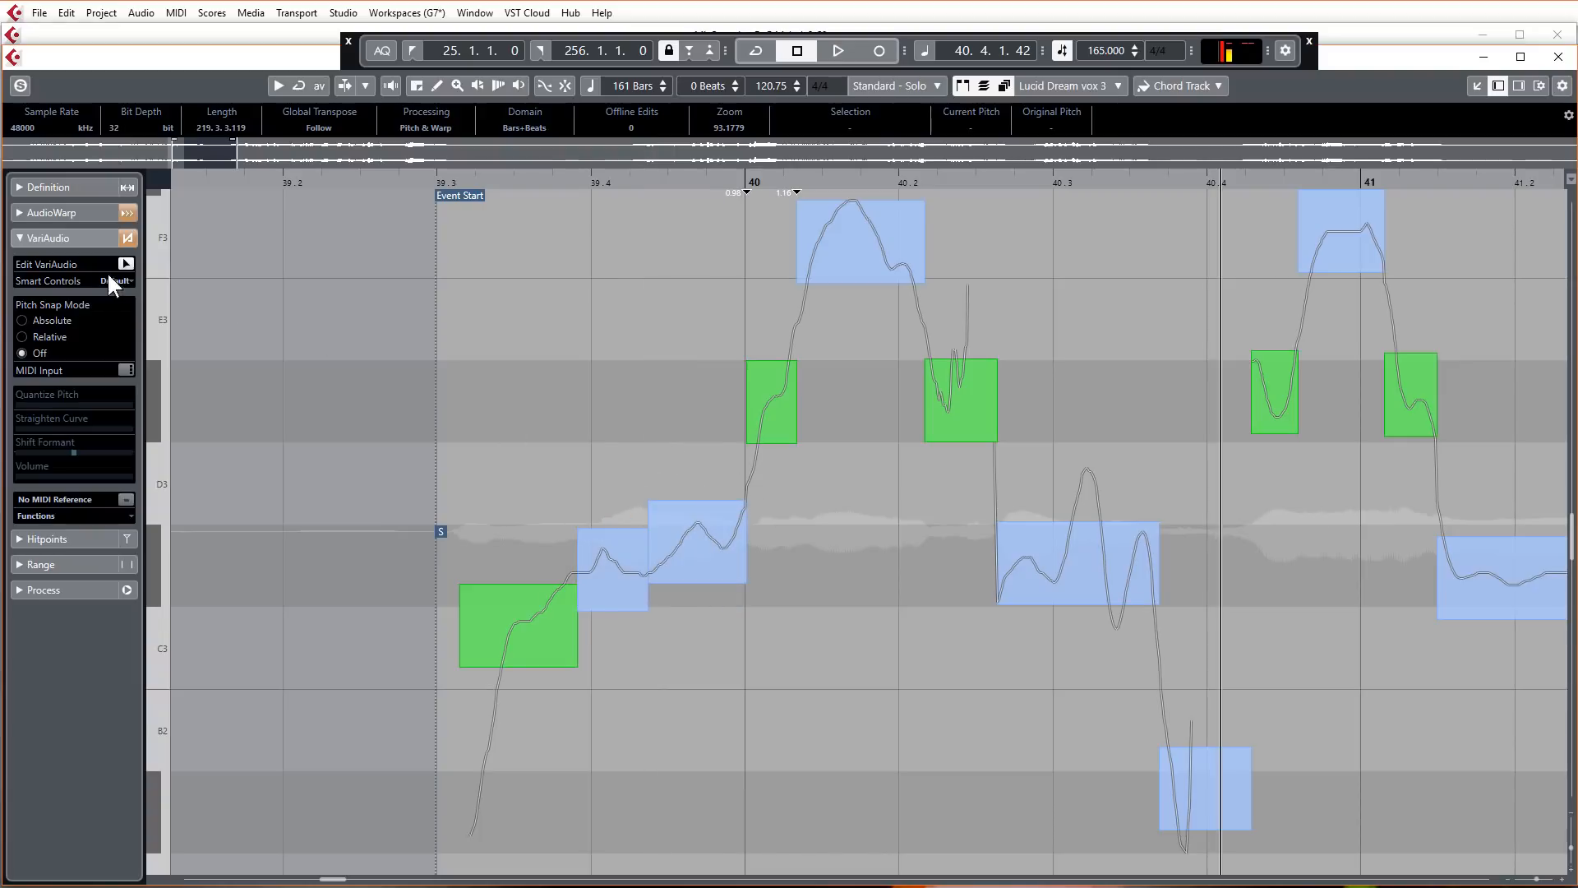
{"action": "mouse_move", "coordinate": [220, 282]}
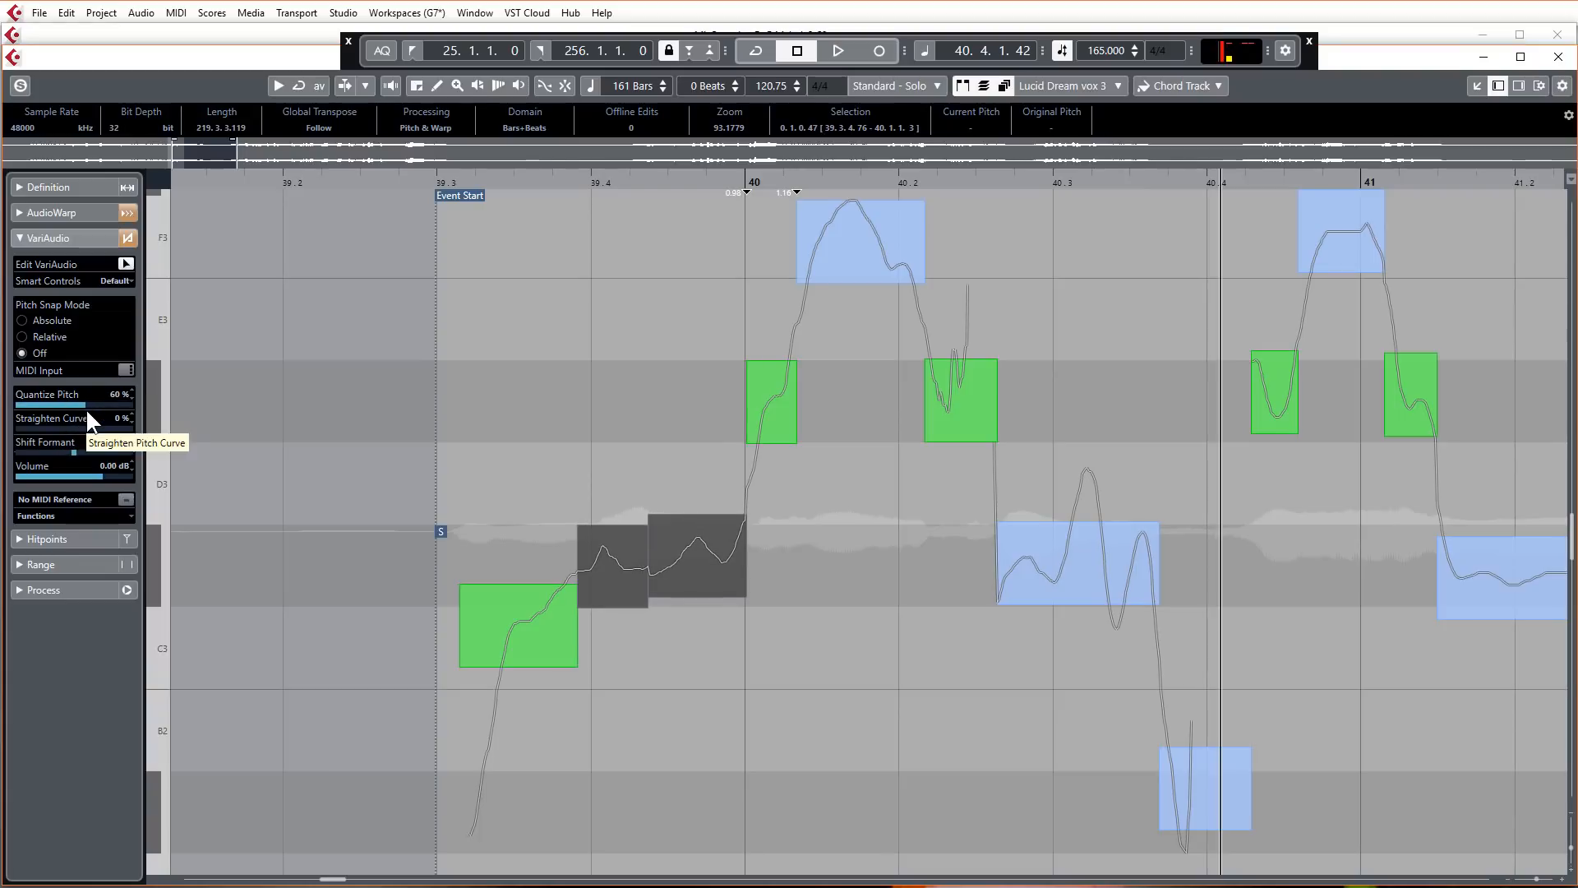
{"action": "left_click", "coordinate": [118, 417]}
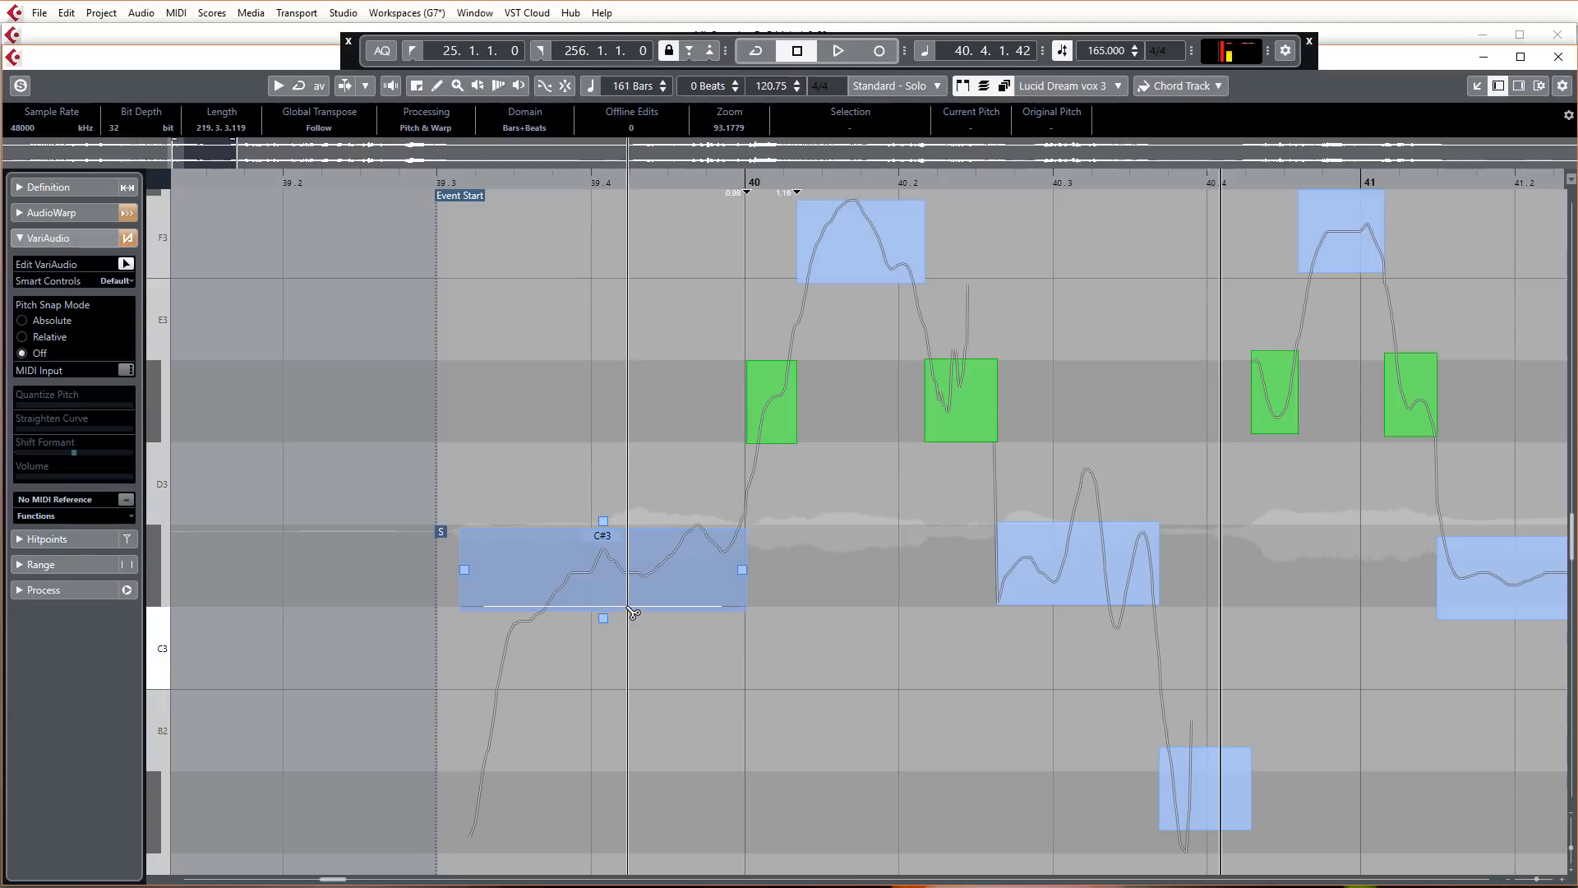
{"action": "mouse_move", "coordinate": [623, 614]}
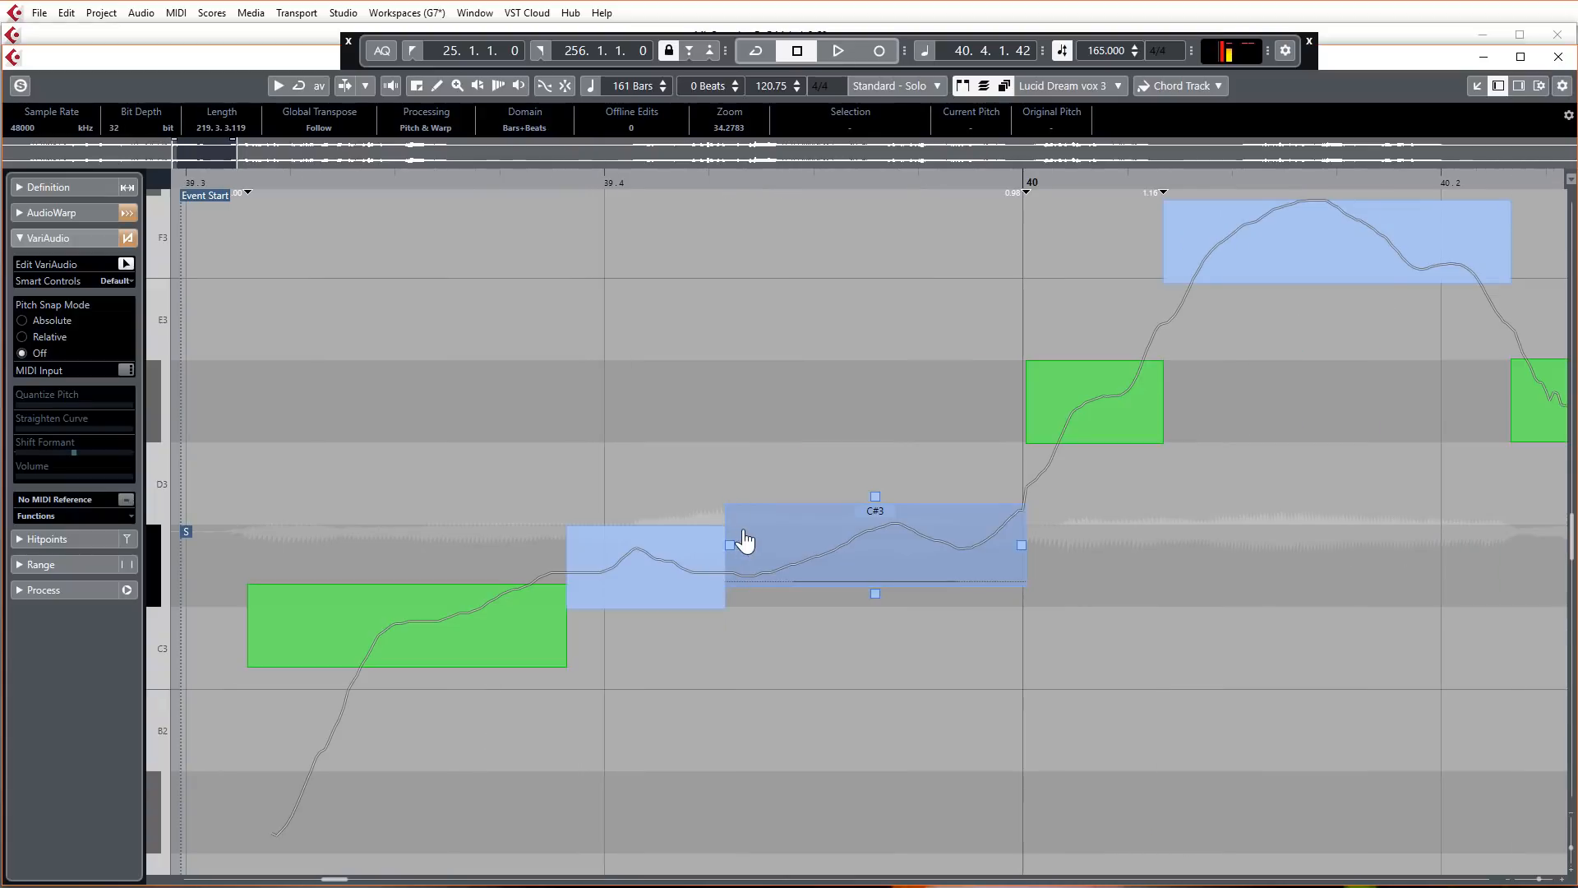
{"action": "mouse_move", "coordinate": [735, 589]}
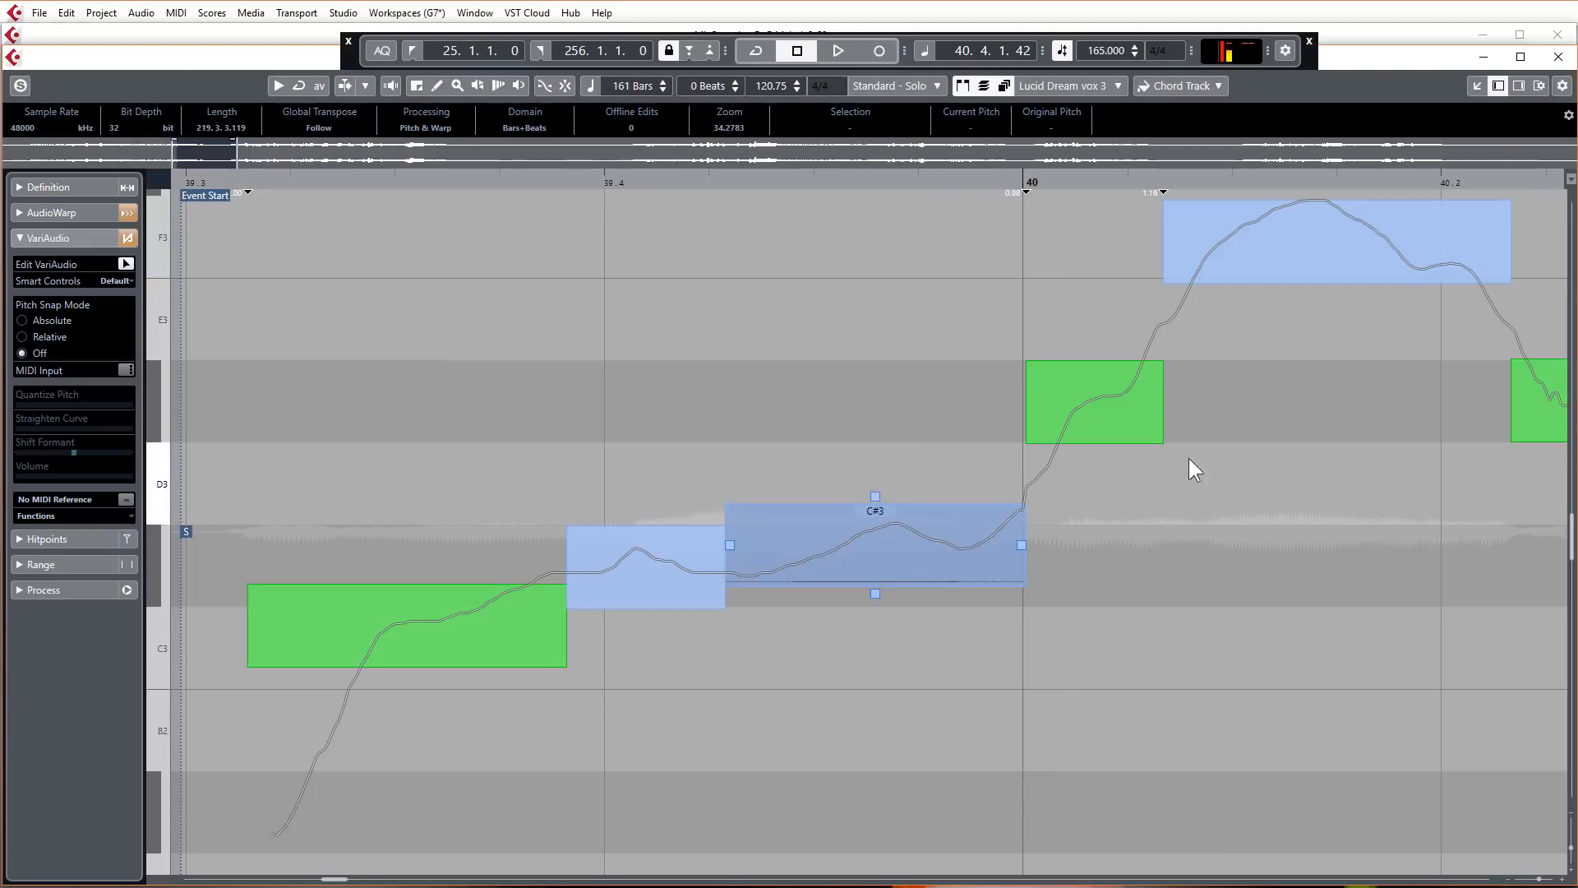
{"action": "left_click", "coordinate": [1093, 402]}
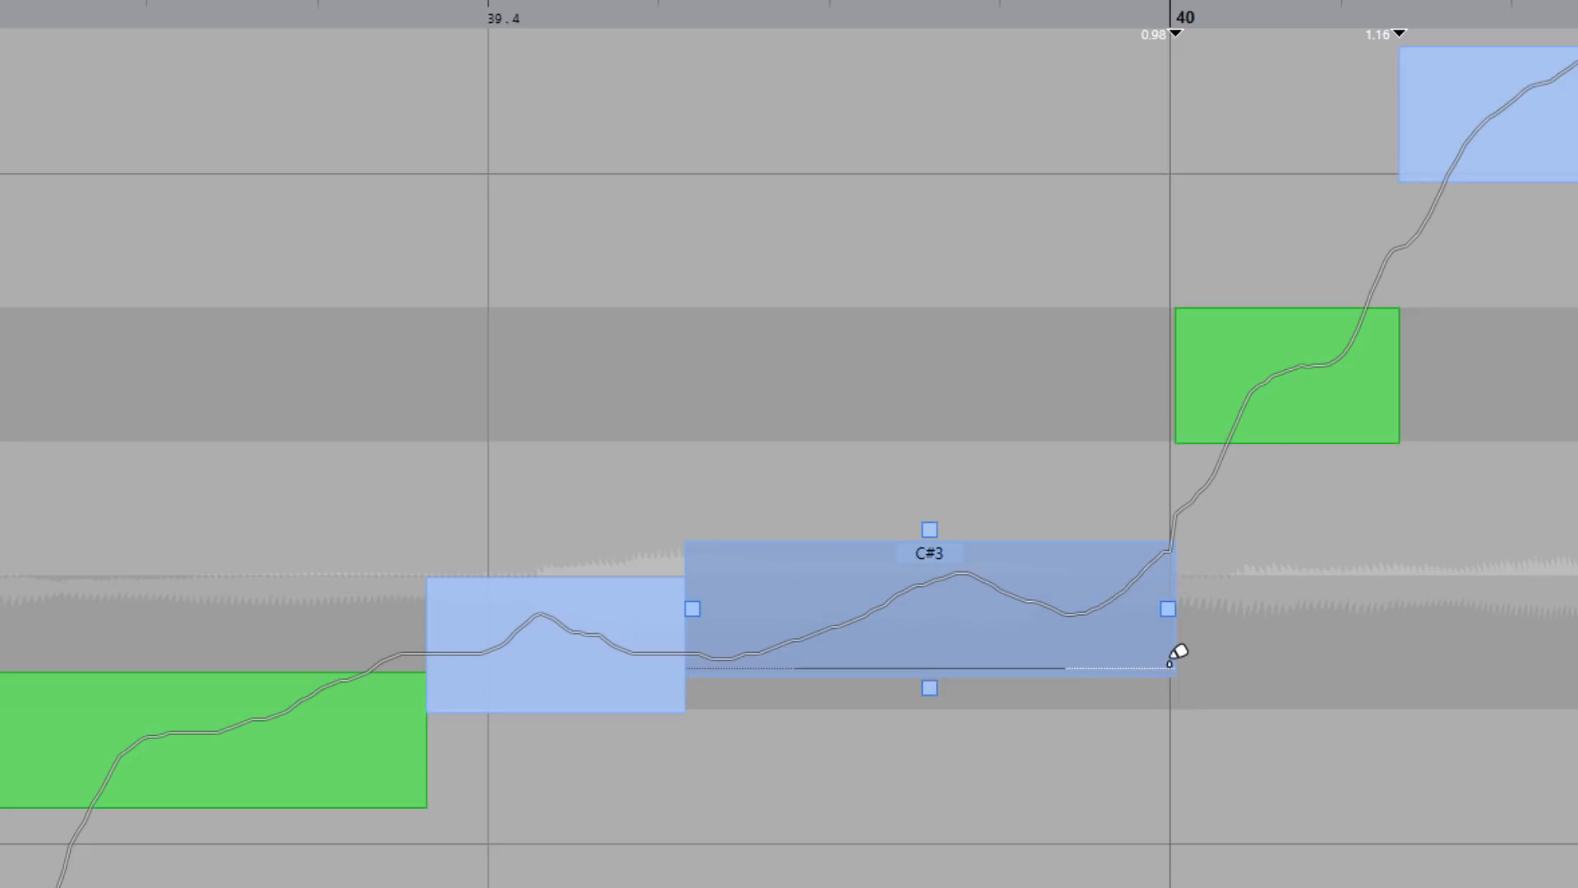
{"action": "mouse_move", "coordinate": [1117, 659]}
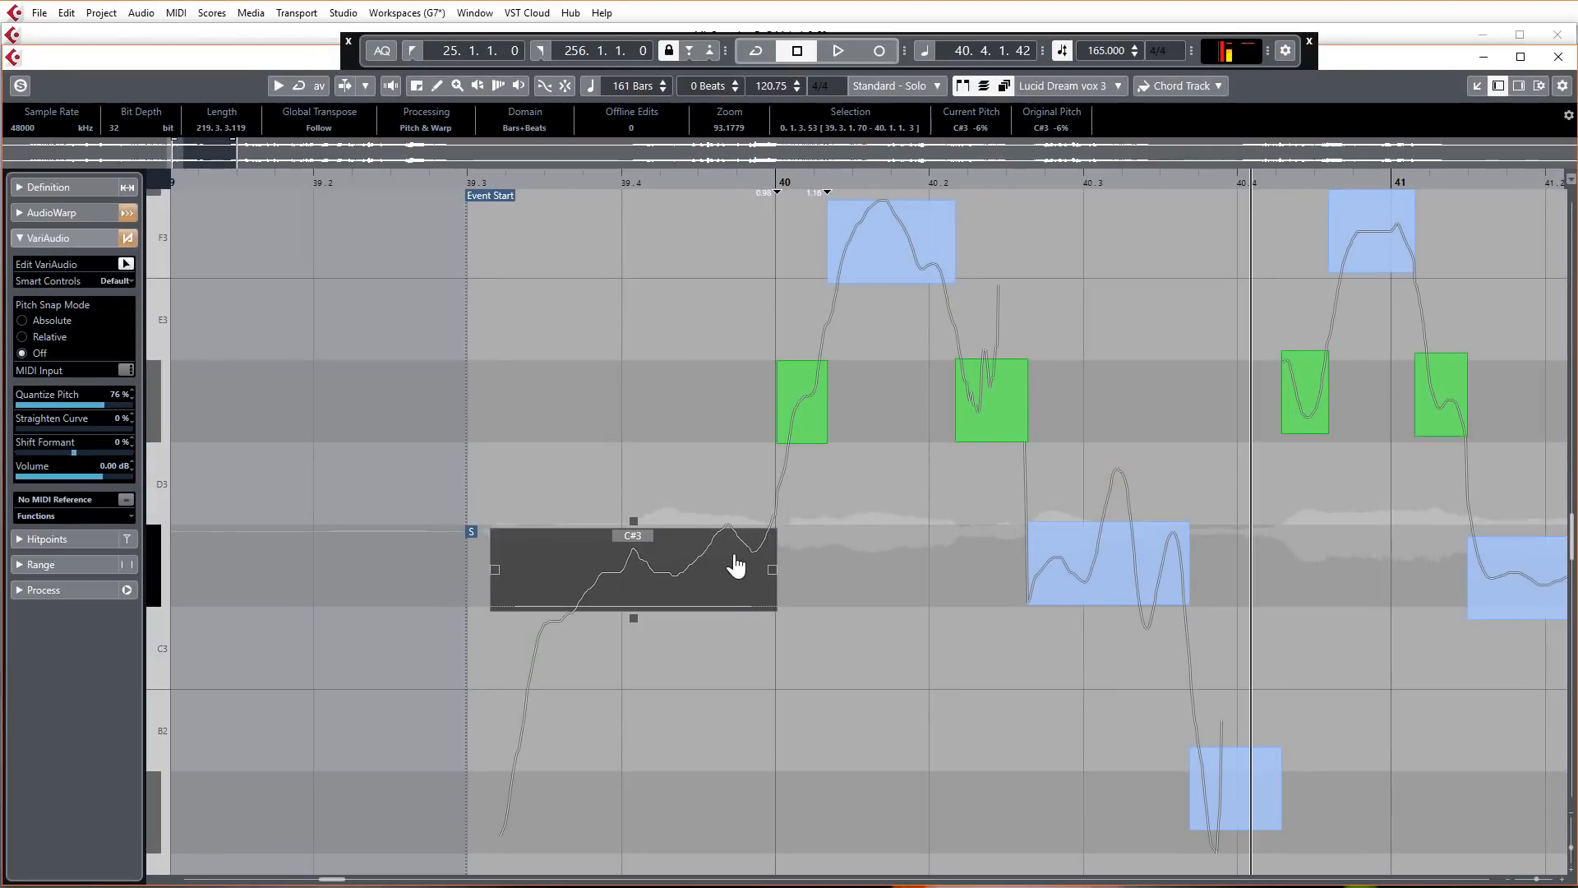
{"action": "left_click", "coordinate": [645, 503]}
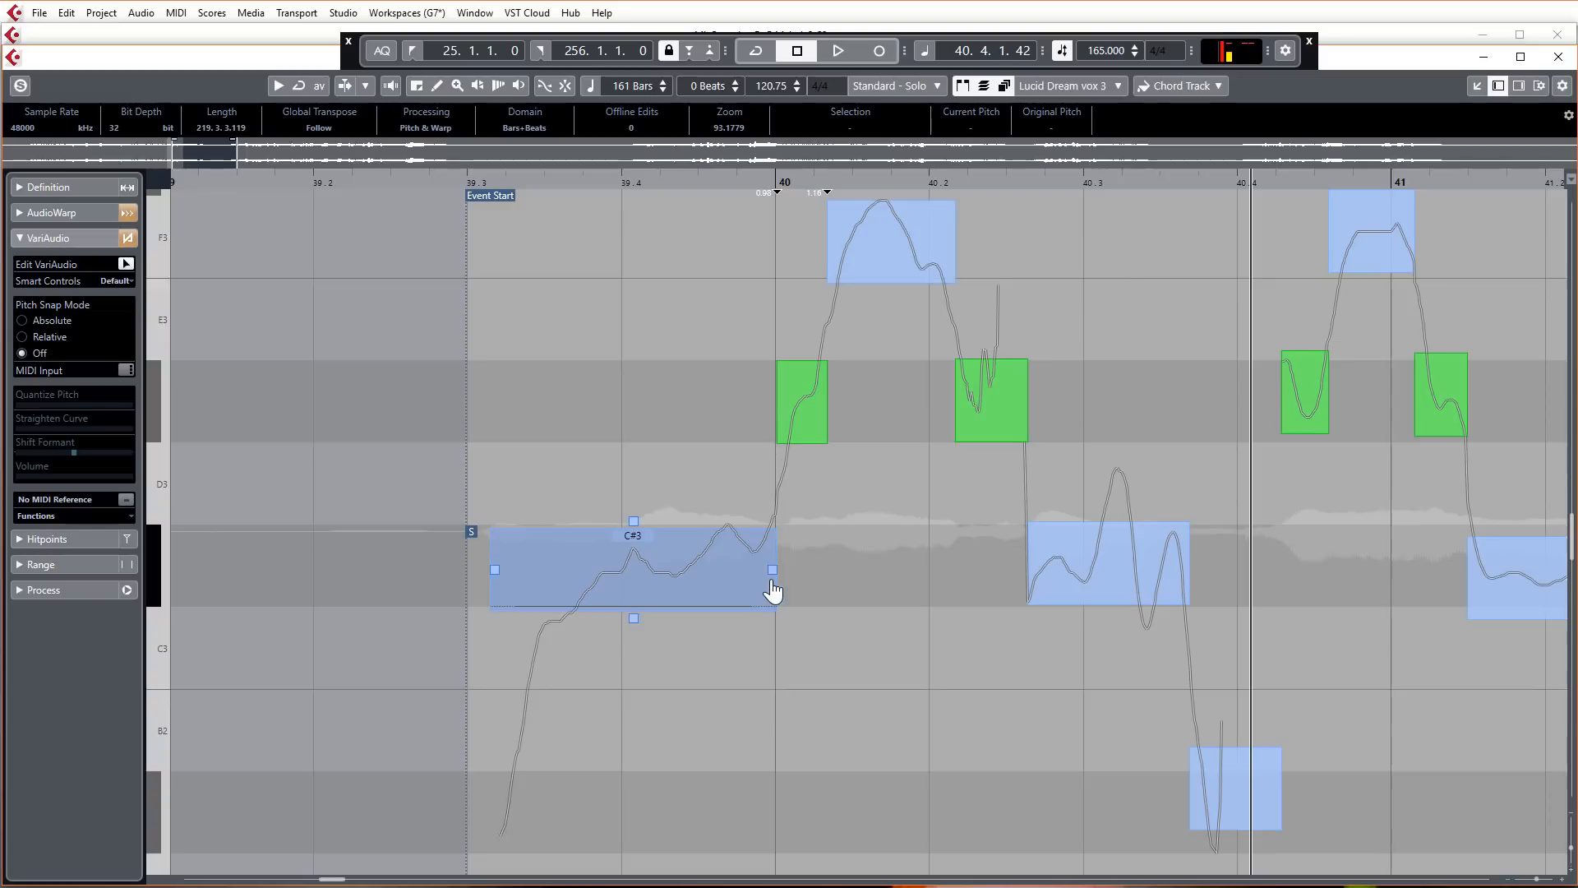
{"action": "mouse_move", "coordinate": [703, 611]}
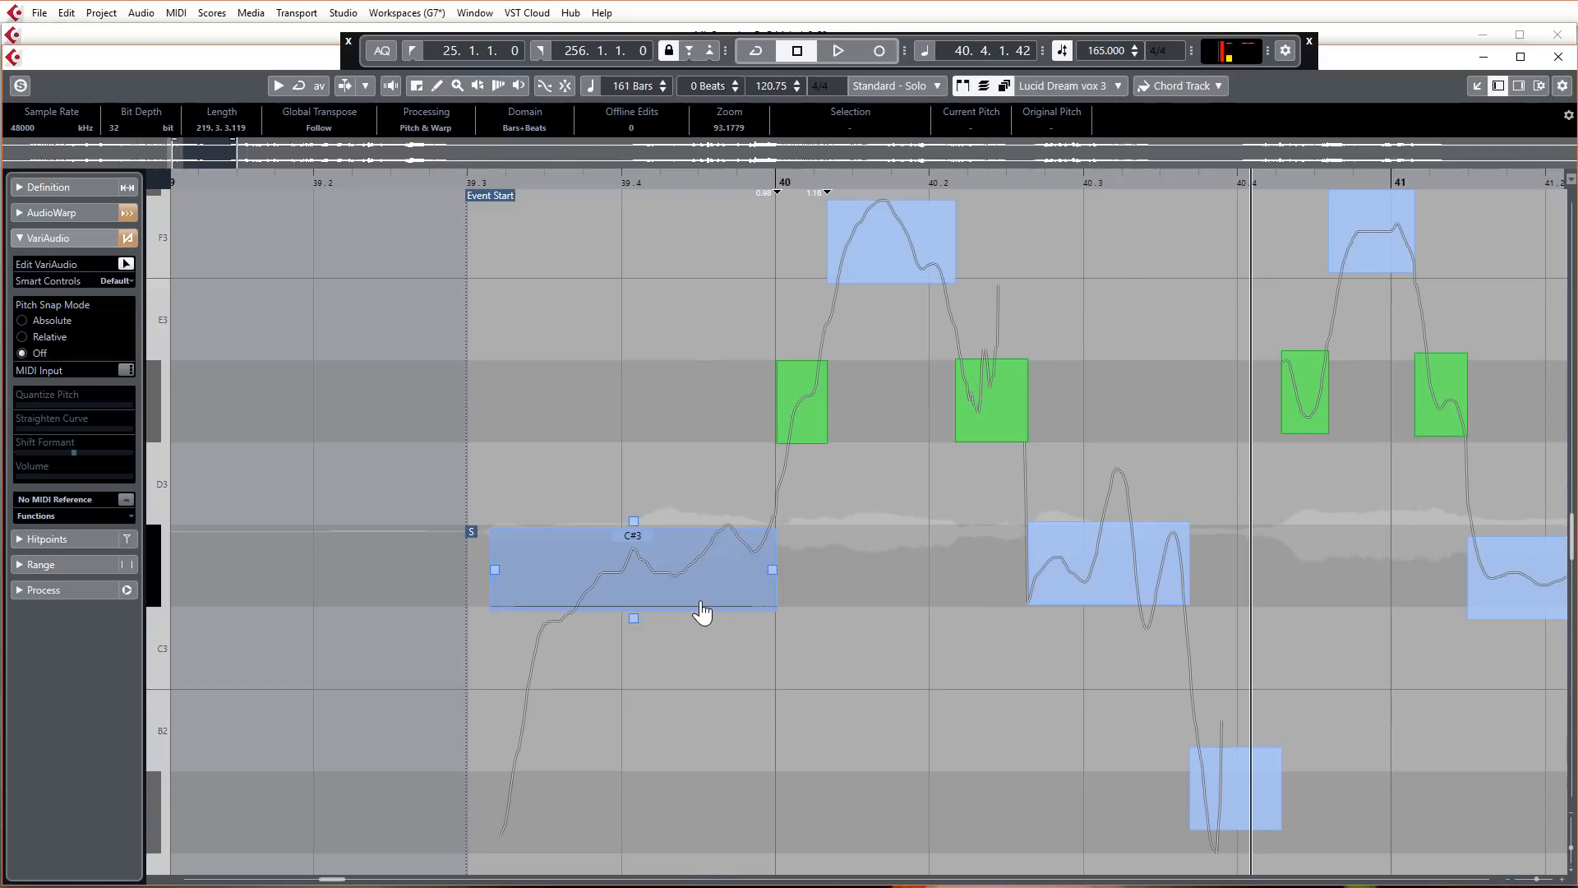
{"action": "mouse_move", "coordinate": [702, 612]}
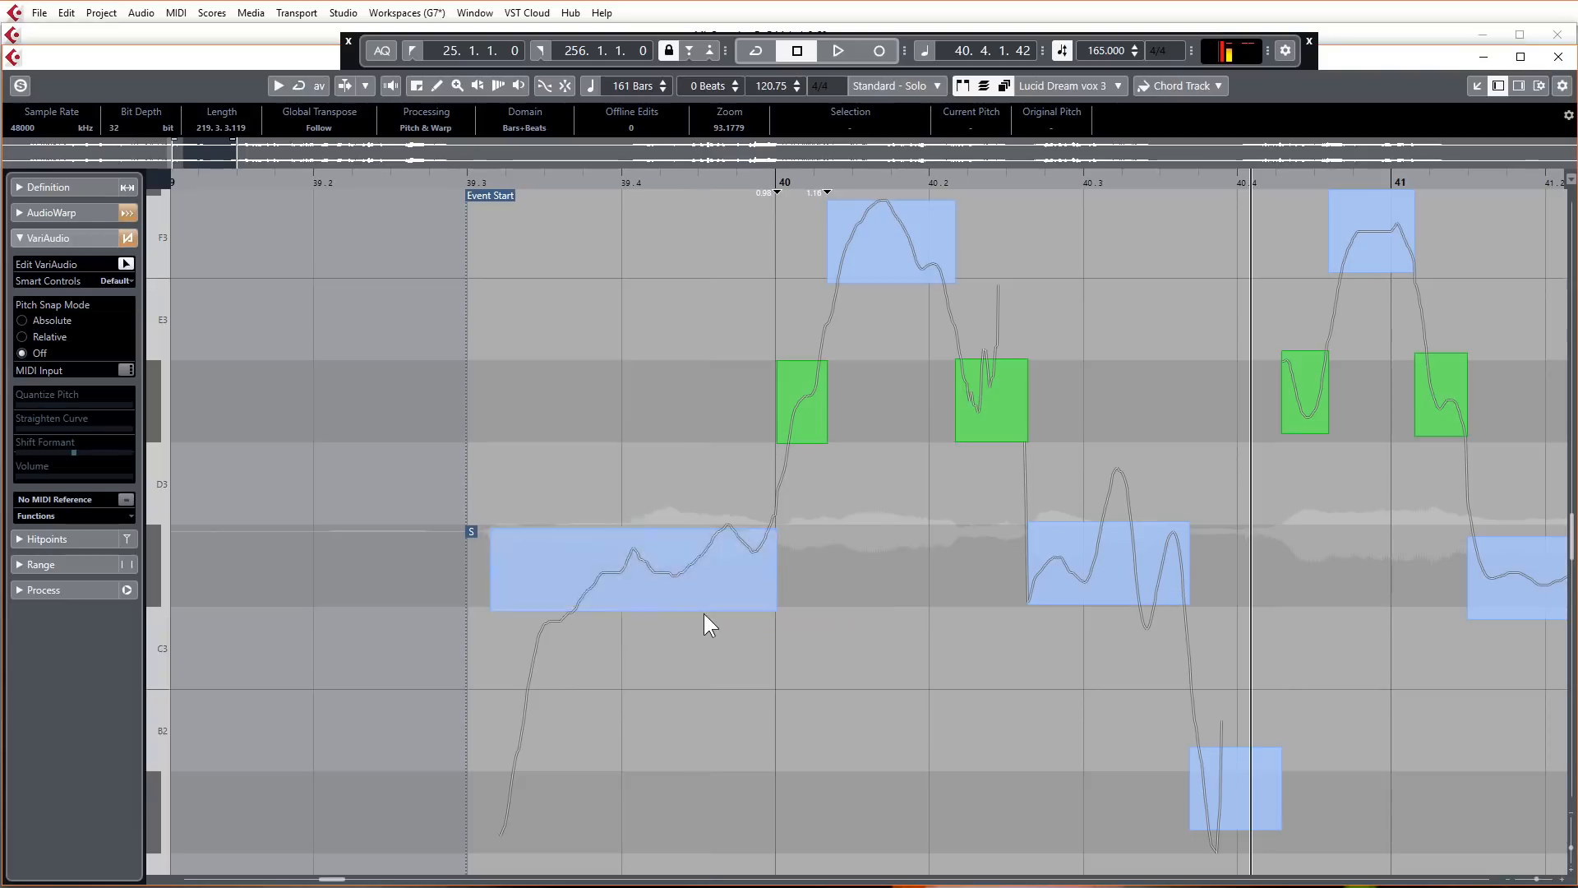
- Set Smart Controls to Show All Smart Controls and select the first vocal segment
{"action": "left_click", "coordinate": [633, 567]}
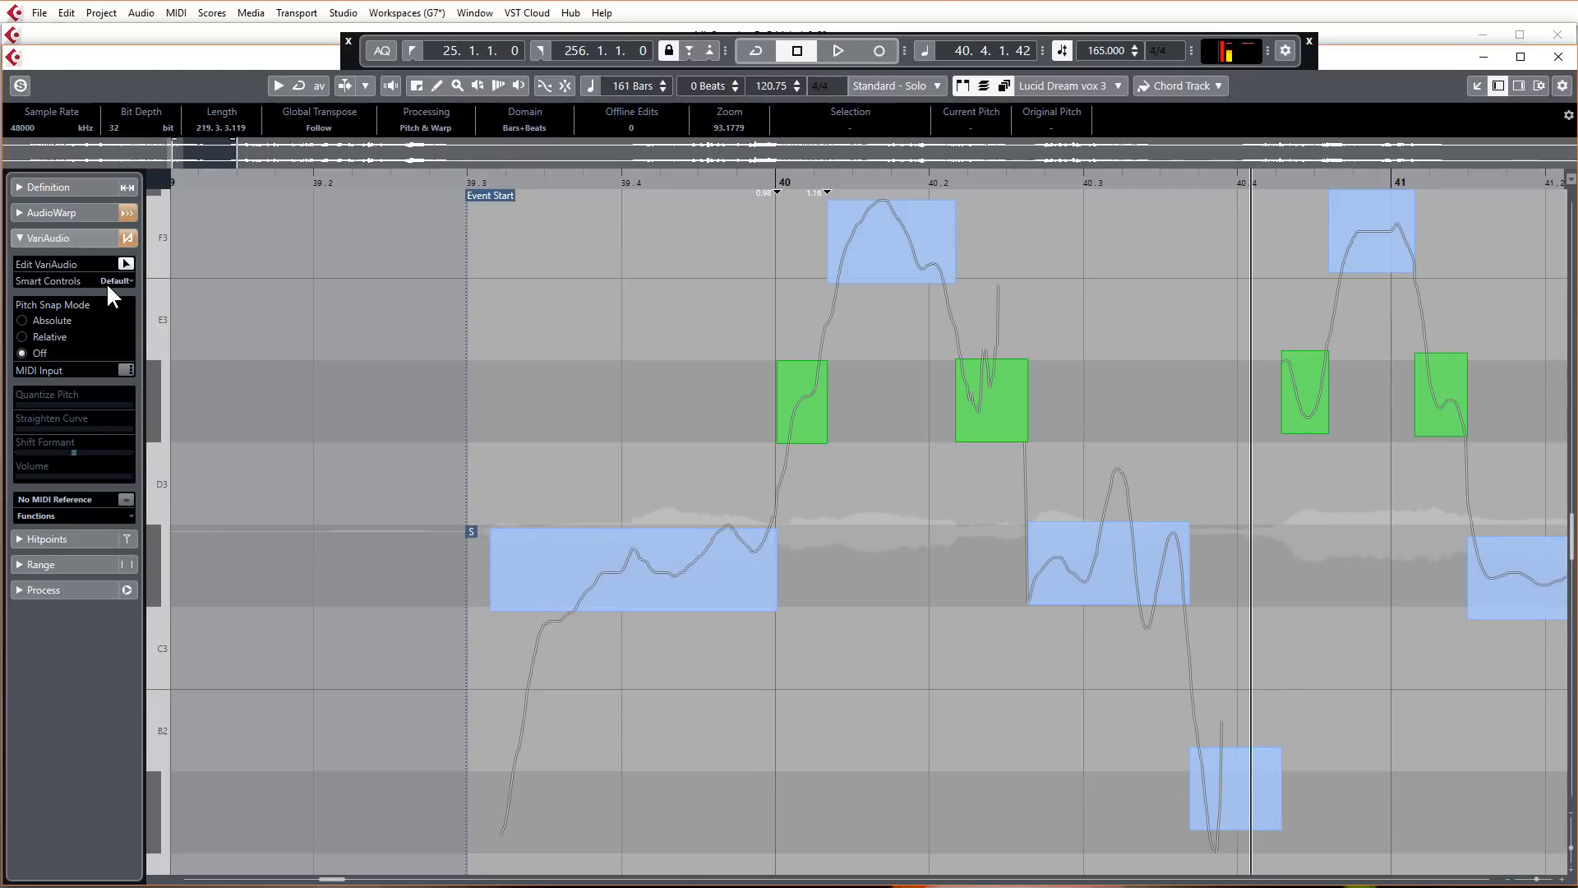
{"action": "mouse_move", "coordinate": [84, 275]}
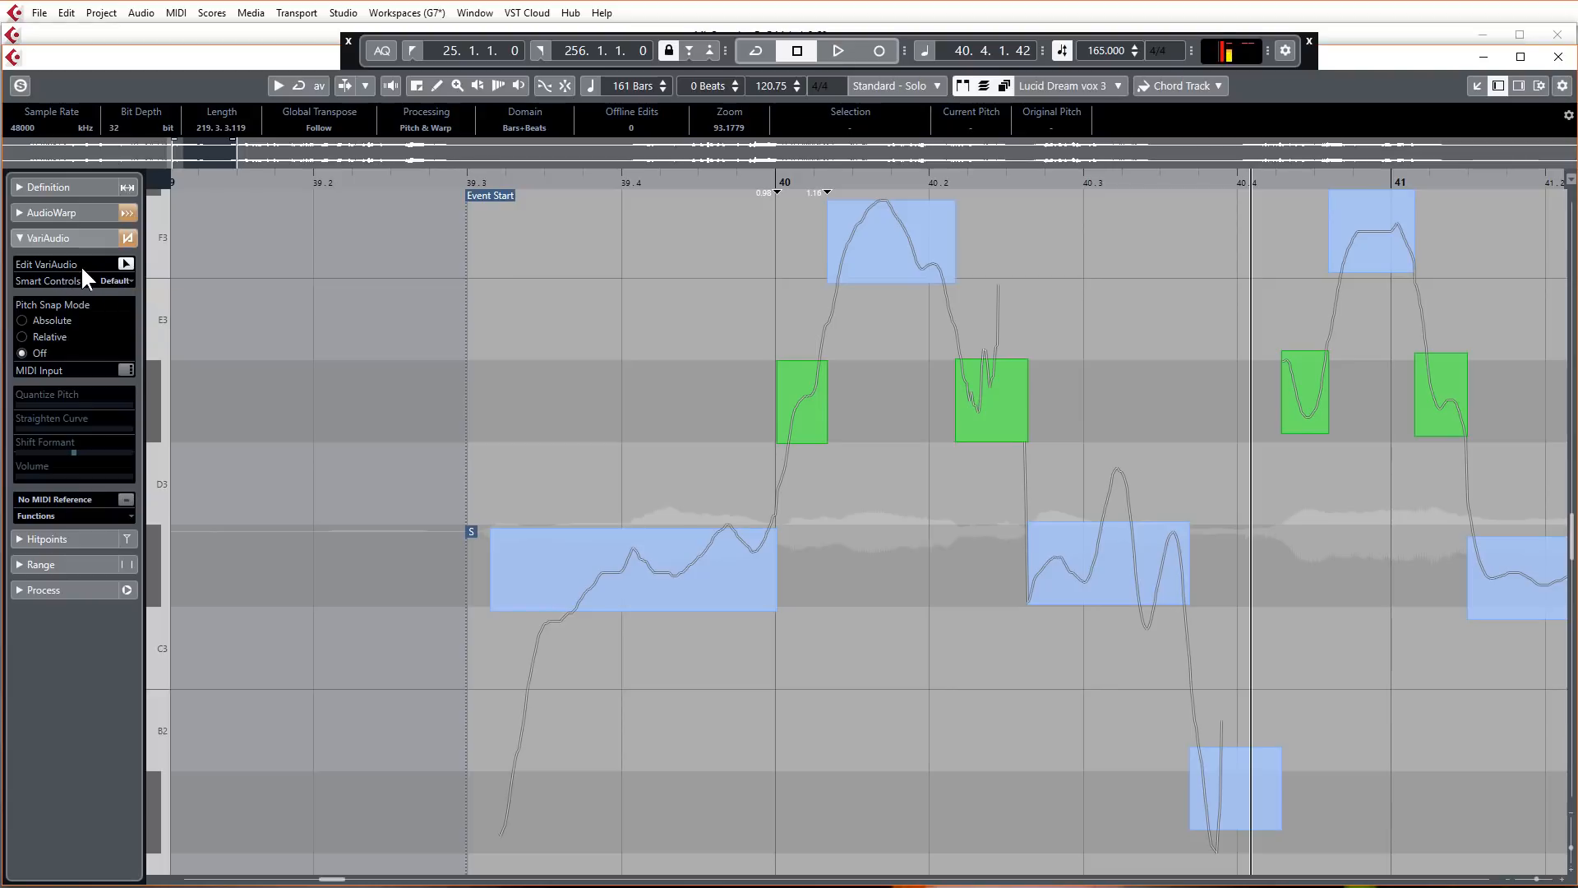
{"action": "left_click", "coordinate": [116, 281]}
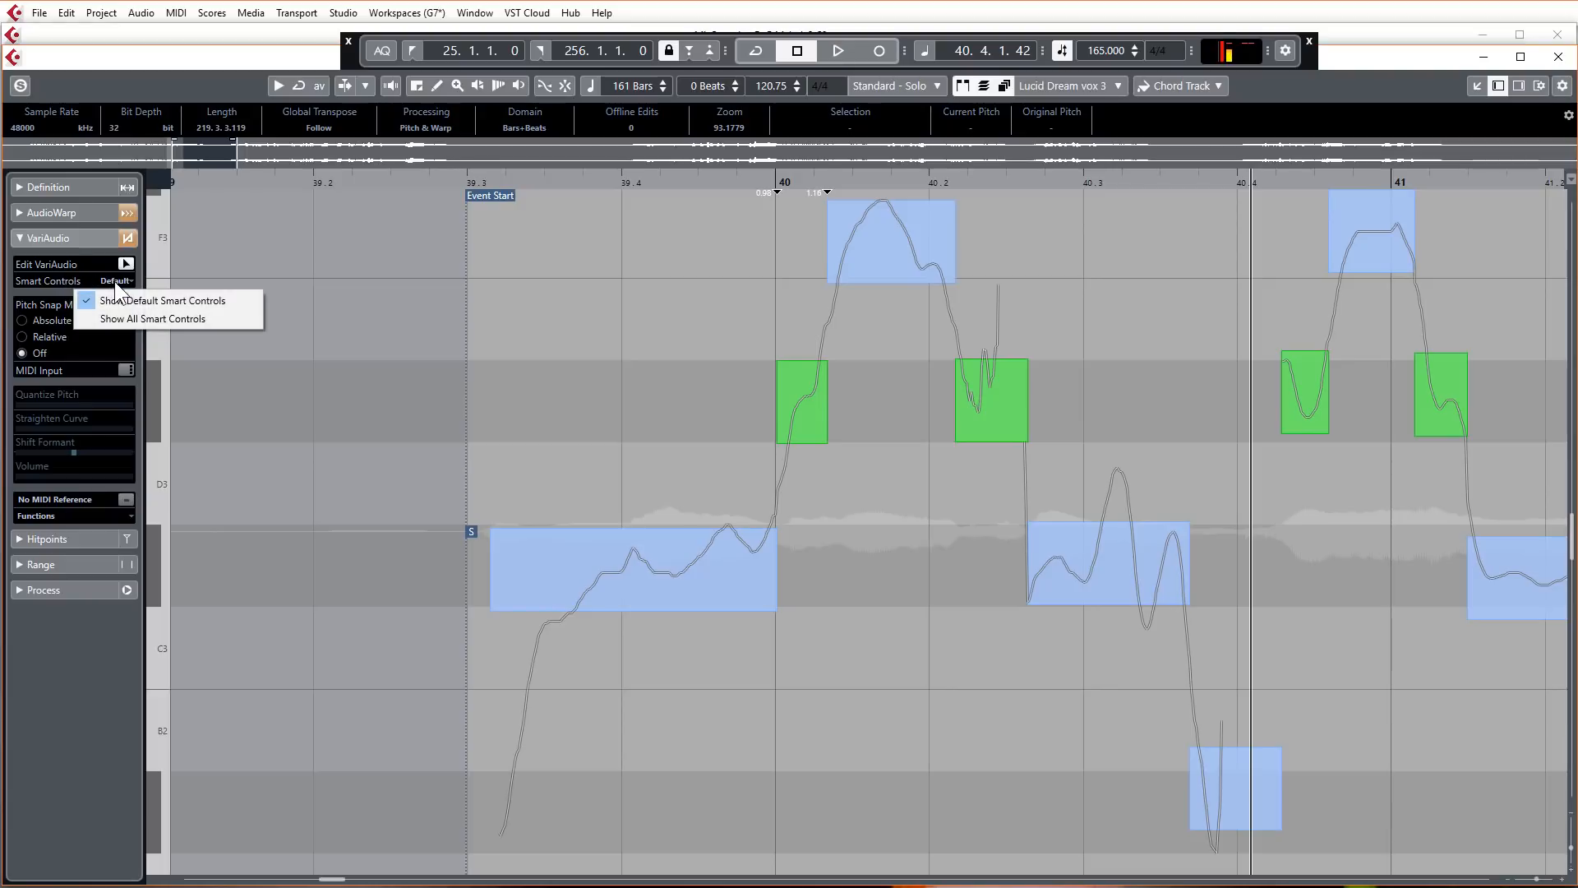
{"action": "mouse_move", "coordinate": [161, 300]}
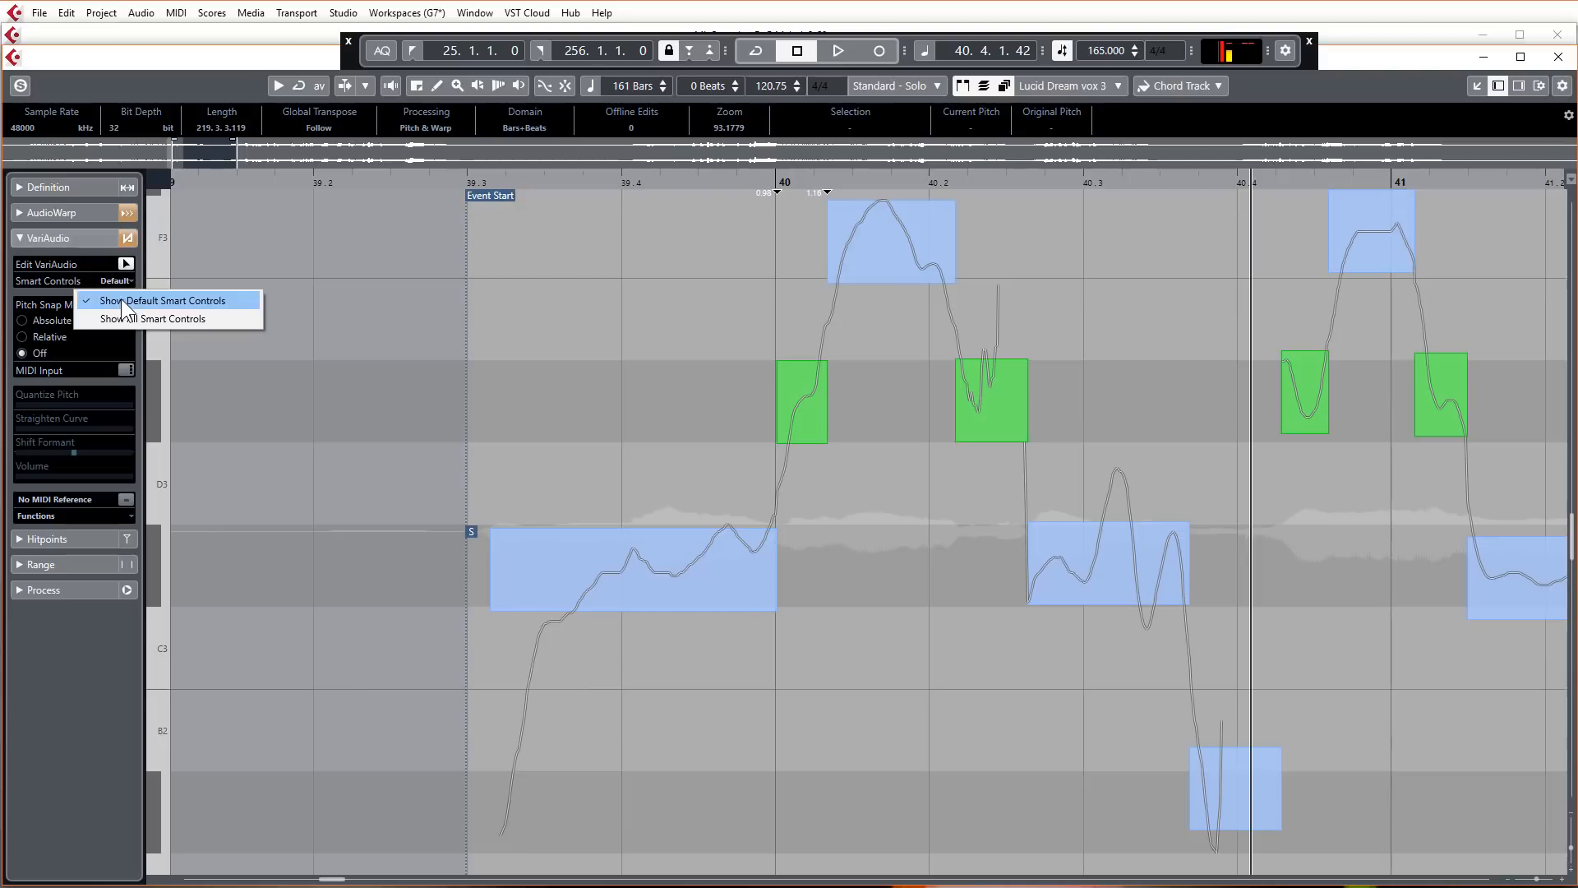
{"action": "left_click", "coordinate": [155, 318]}
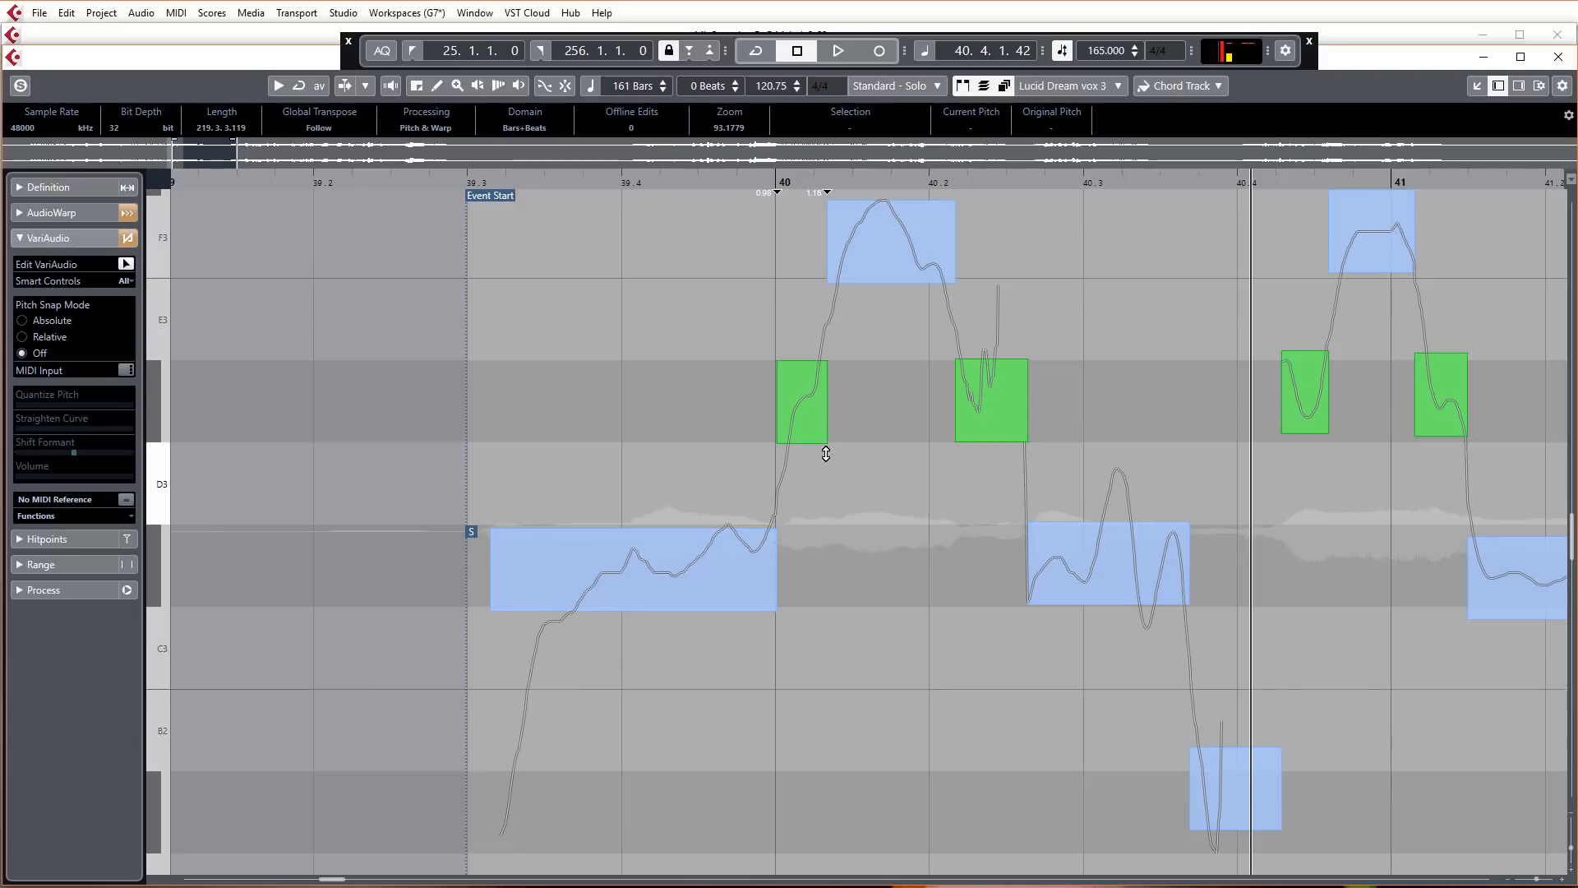
{"action": "left_click", "coordinate": [634, 569]}
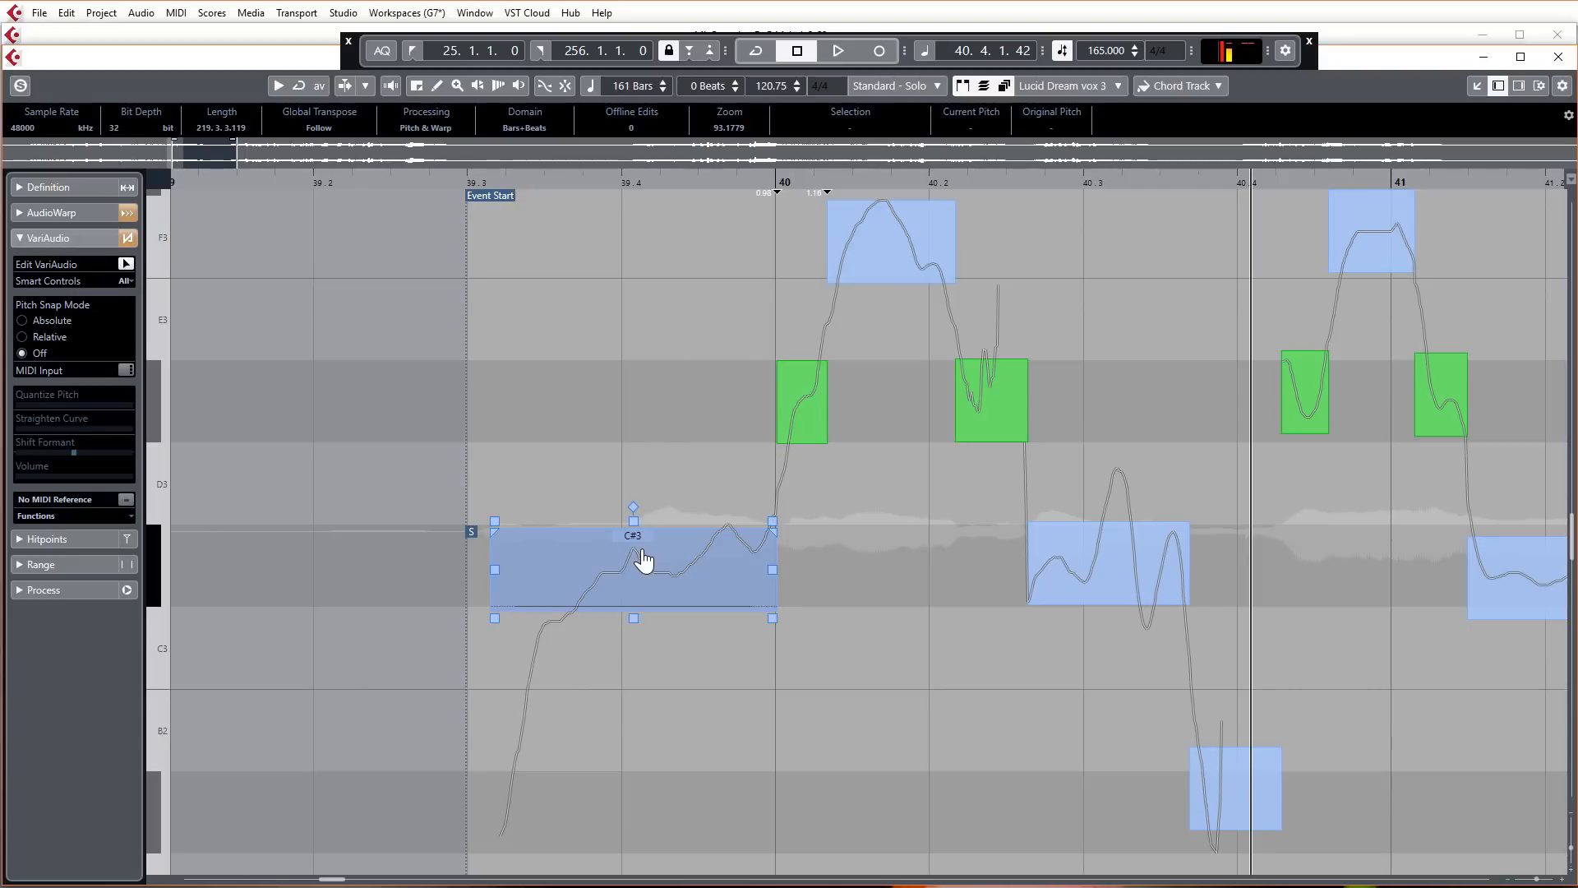
{"action": "mouse_move", "coordinate": [619, 572]}
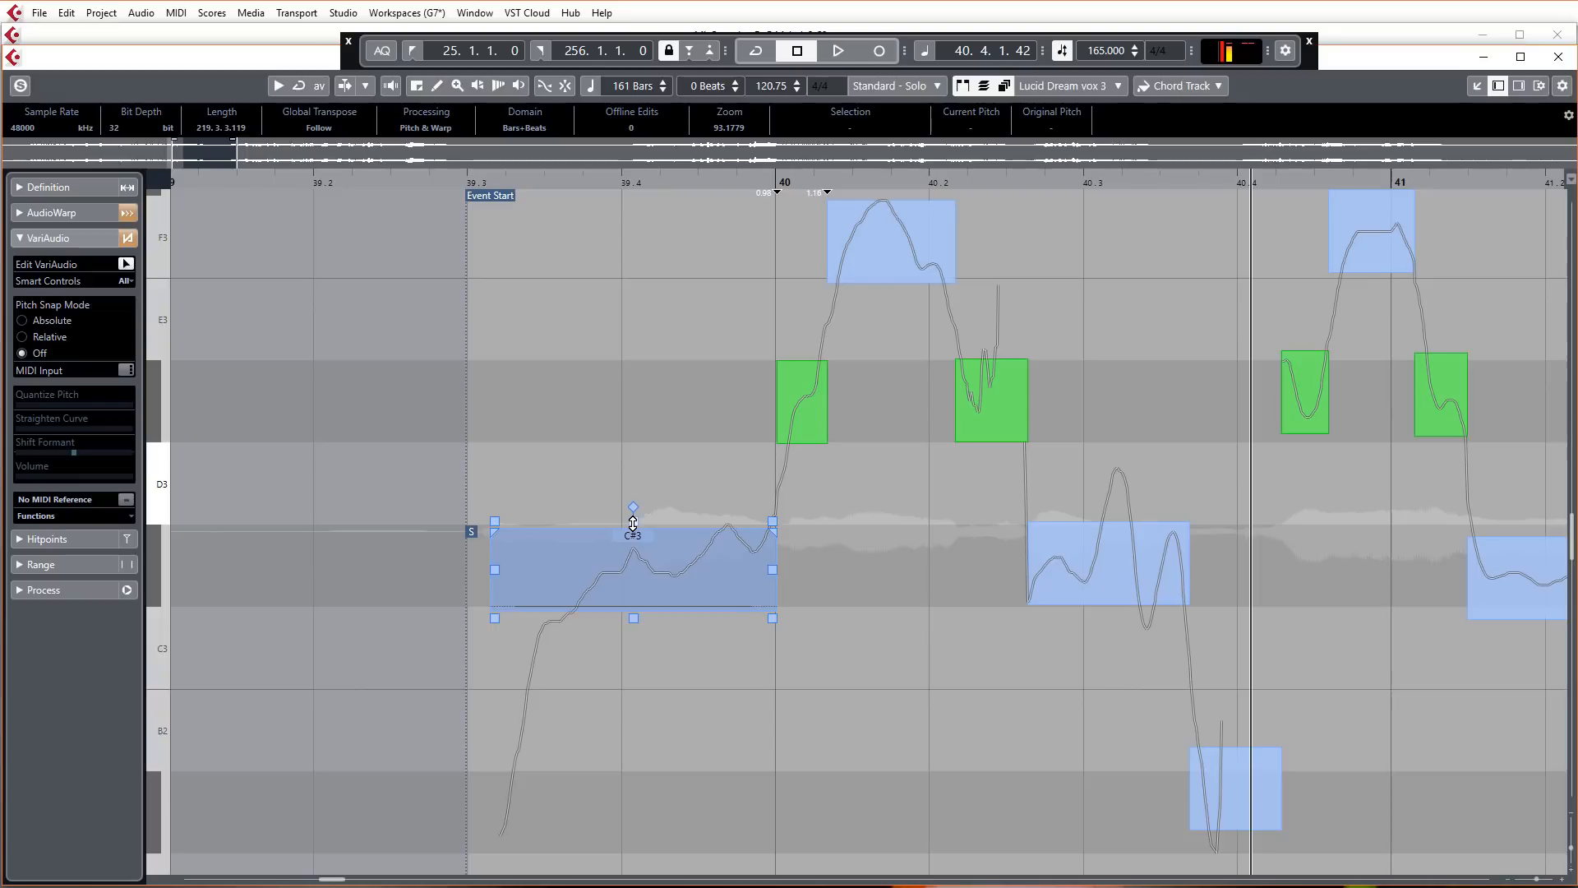
{"action": "mouse_move", "coordinate": [632, 524]}
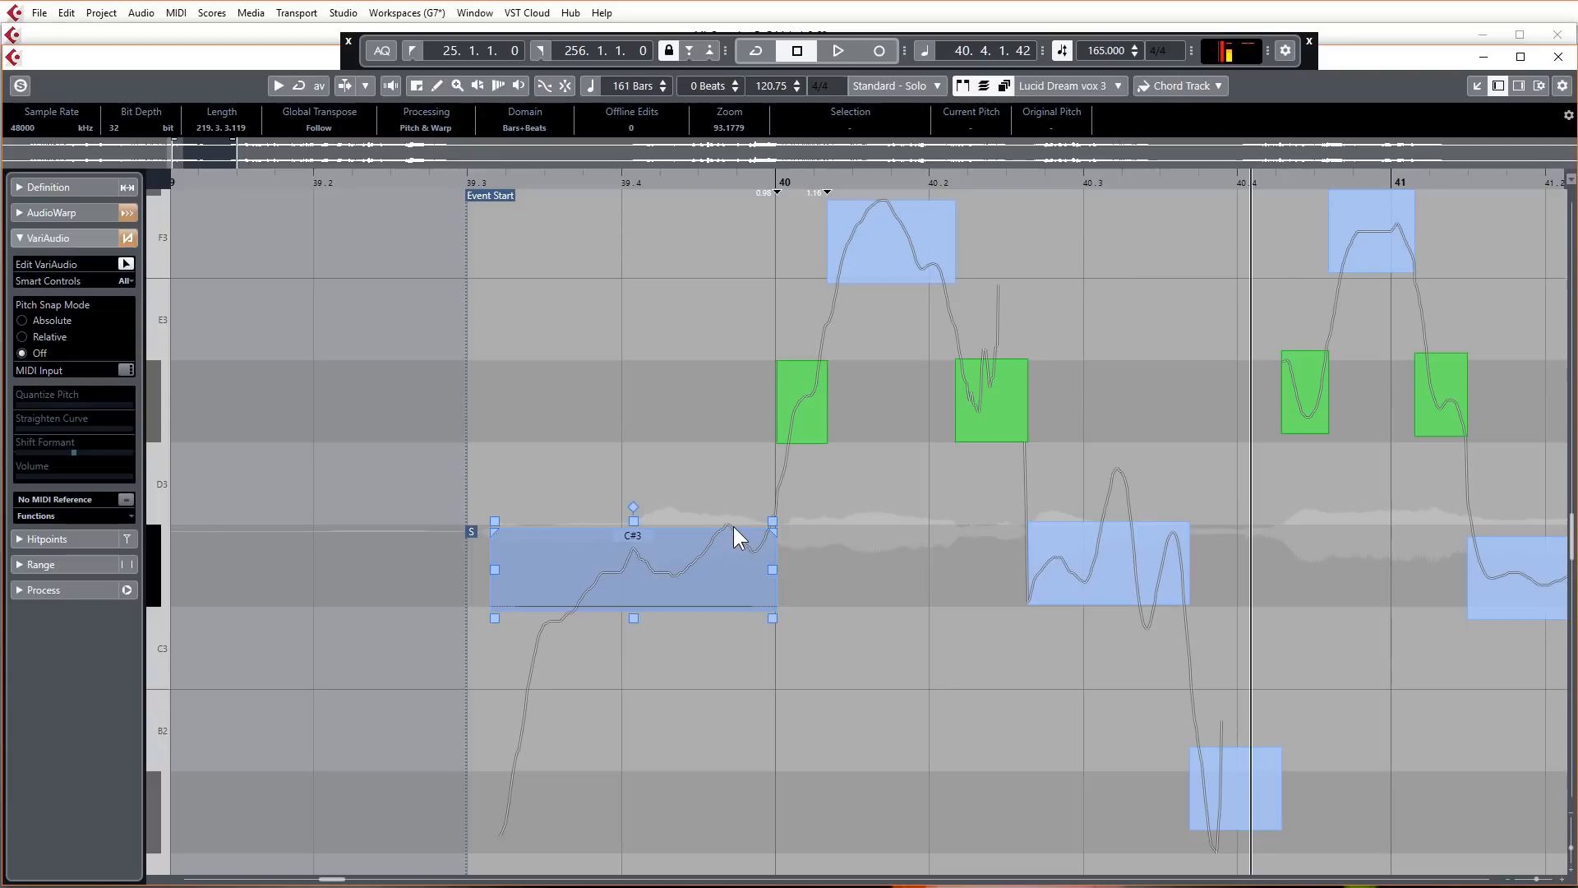
{"action": "mouse_move", "coordinate": [729, 541]}
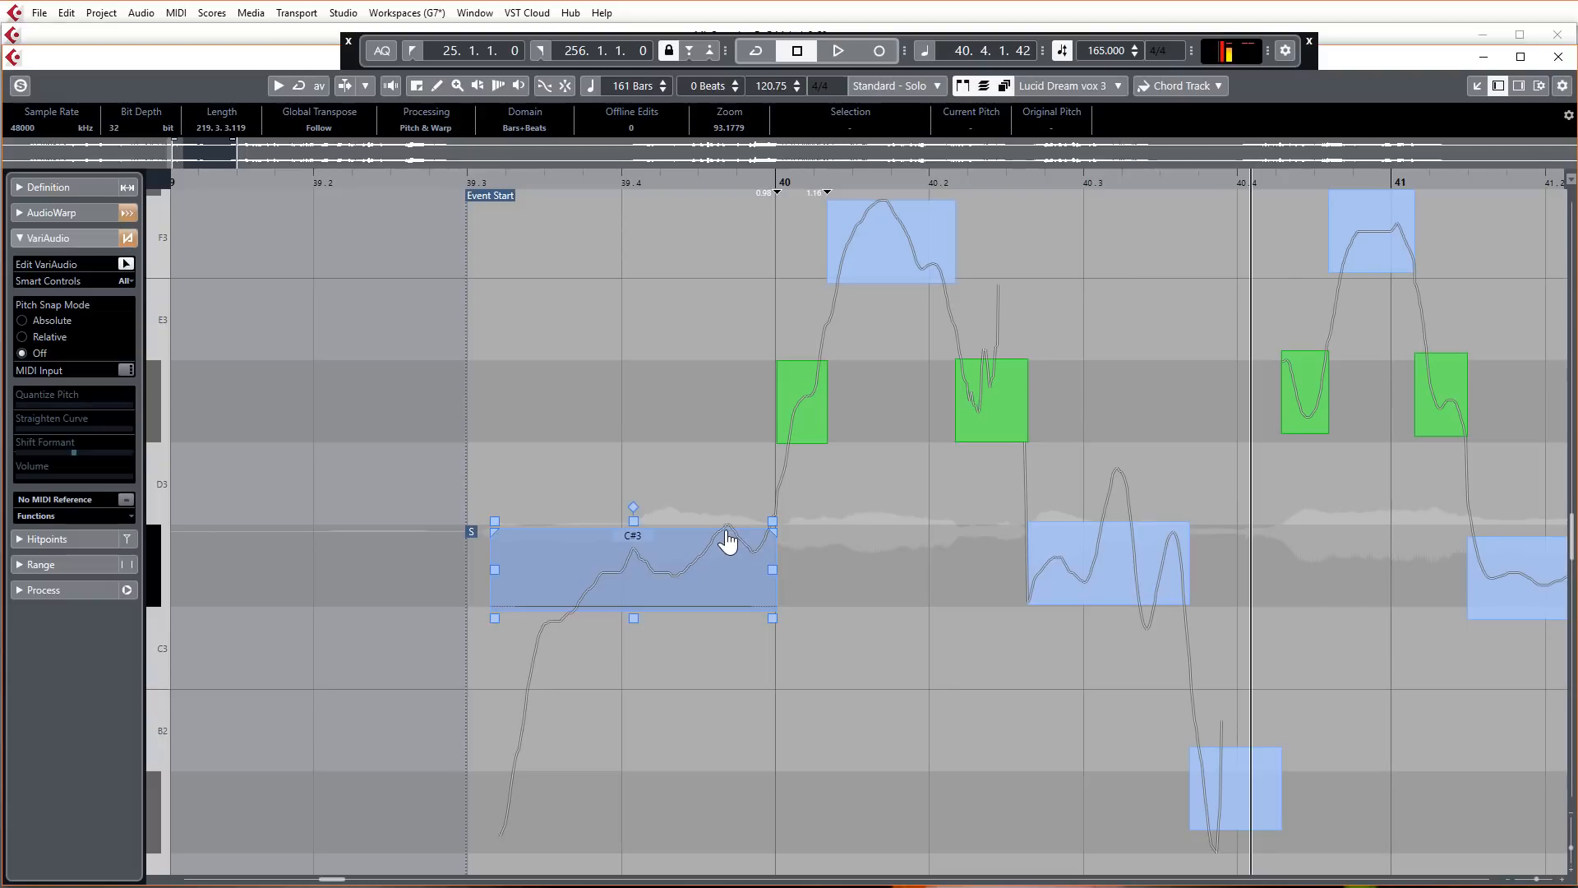
{"action": "mouse_move", "coordinate": [725, 539]}
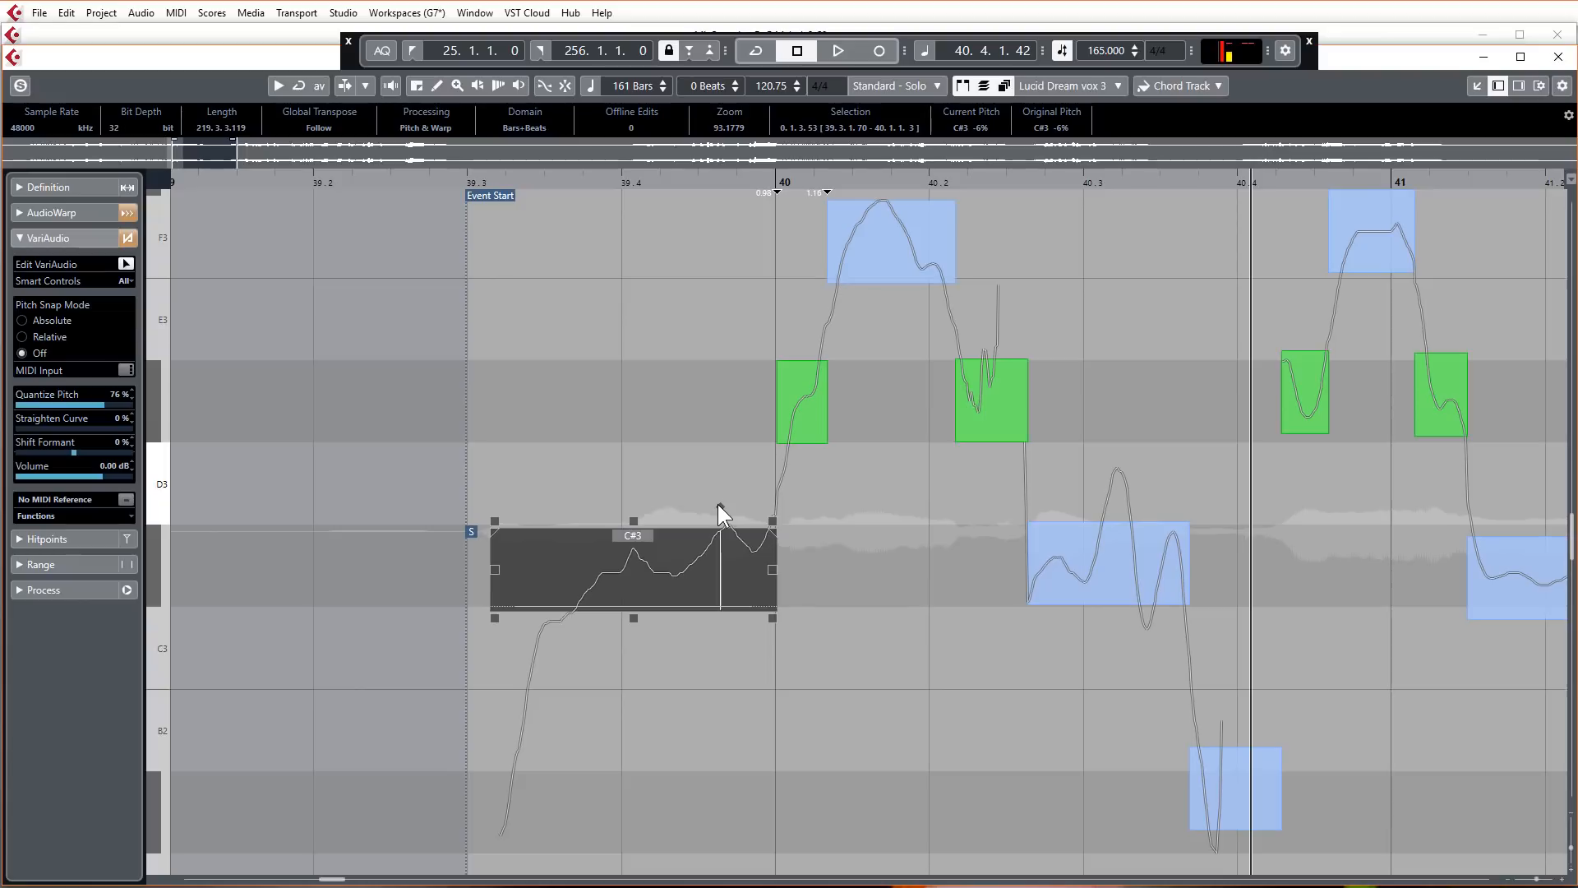
{"action": "mouse_move", "coordinate": [717, 505]}
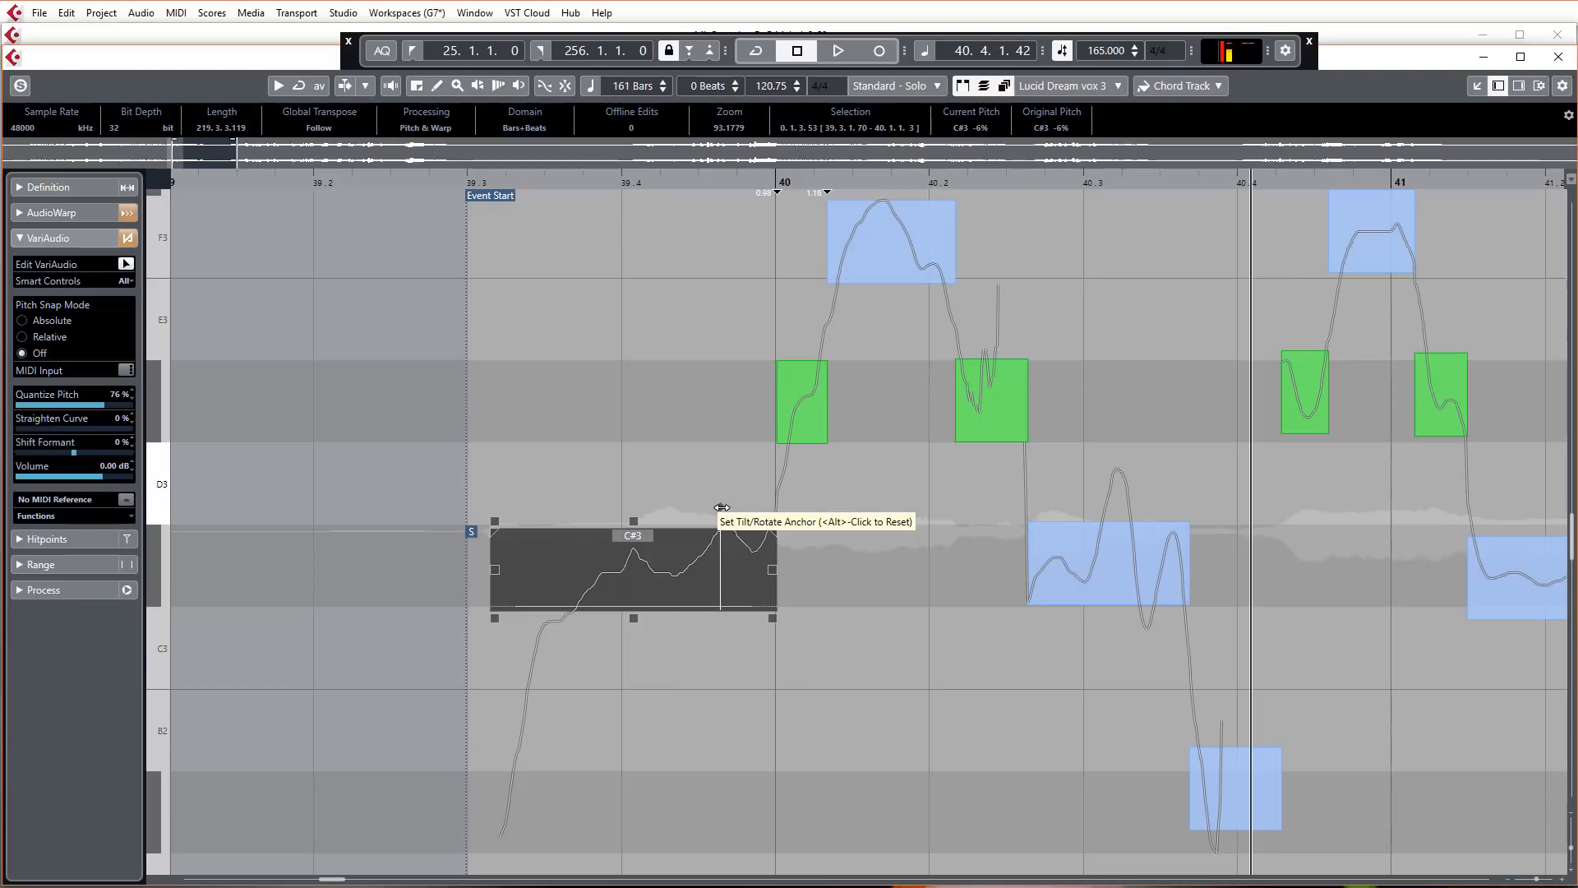
{"action": "mouse_move", "coordinate": [755, 570]}
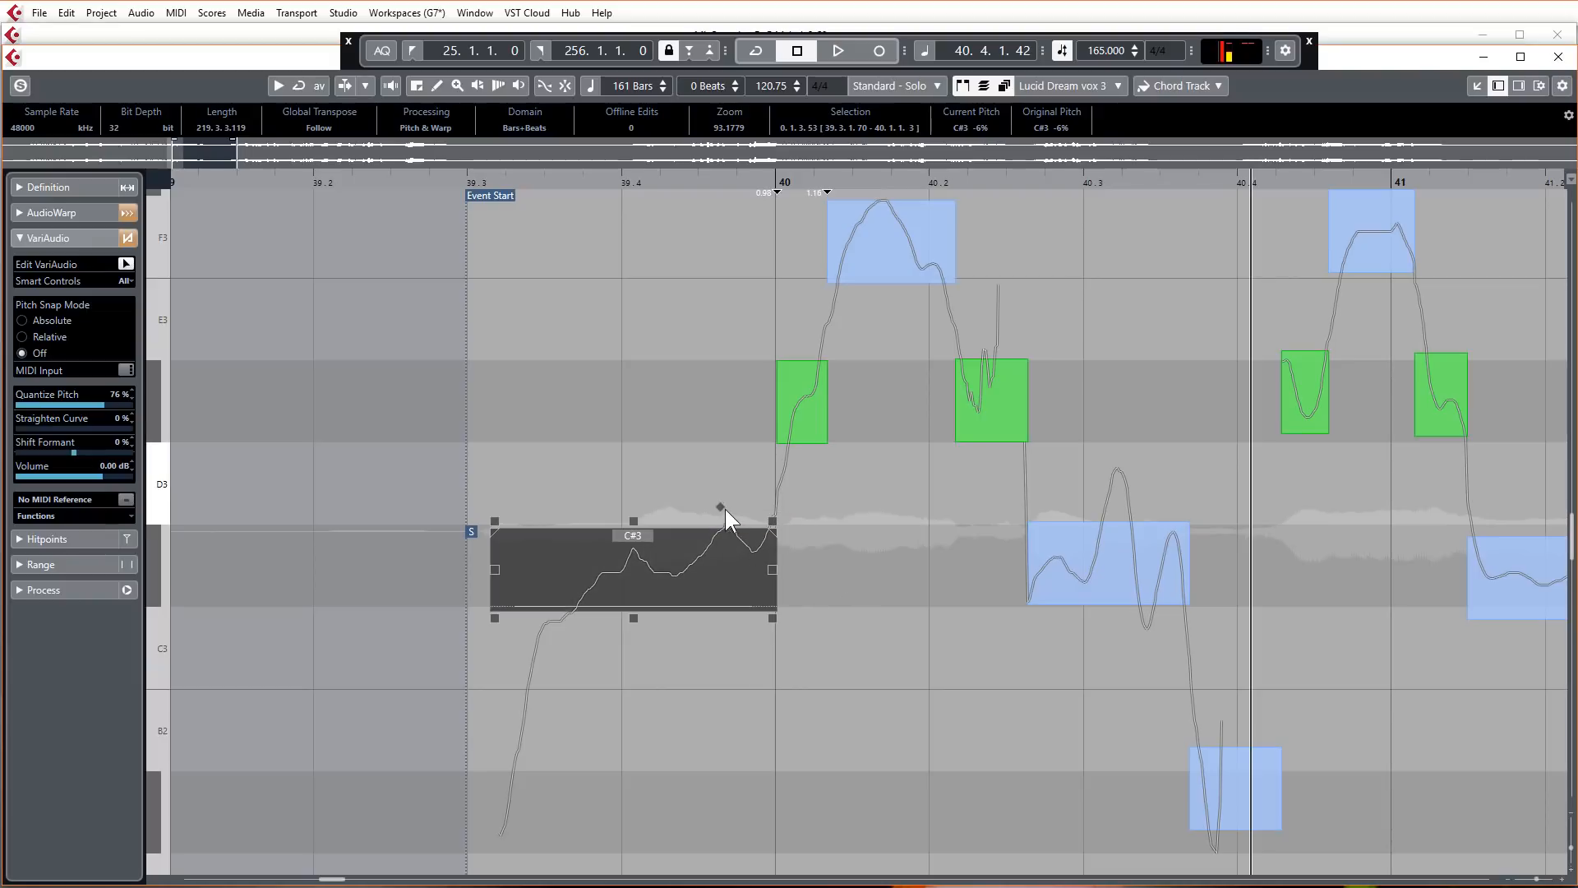
{"action": "mouse_move", "coordinate": [720, 574]}
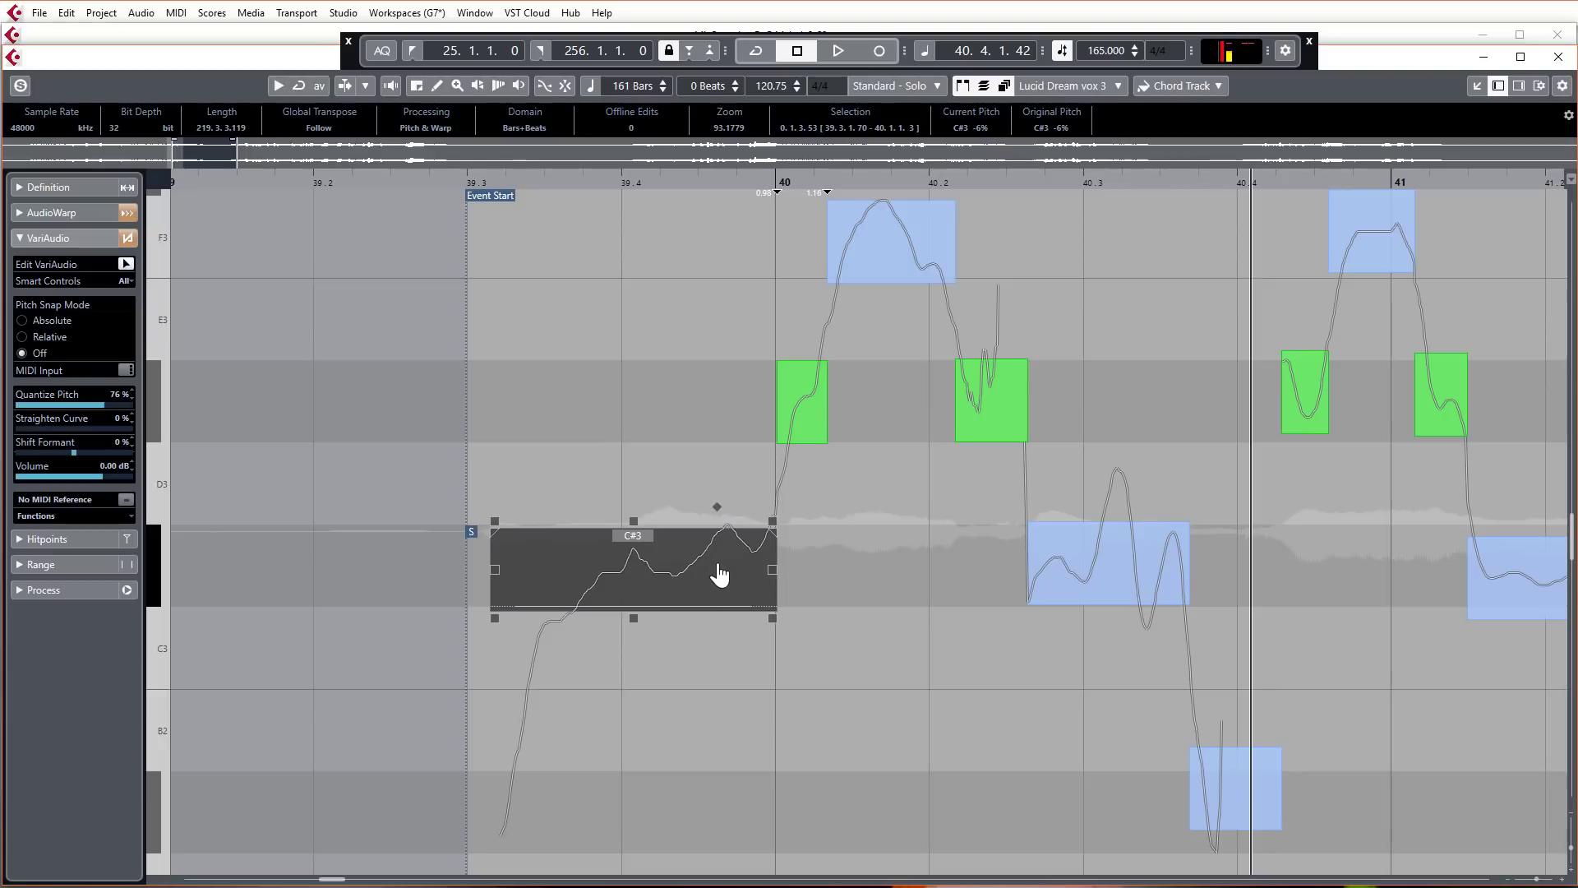
{"action": "mouse_move", "coordinate": [771, 516]}
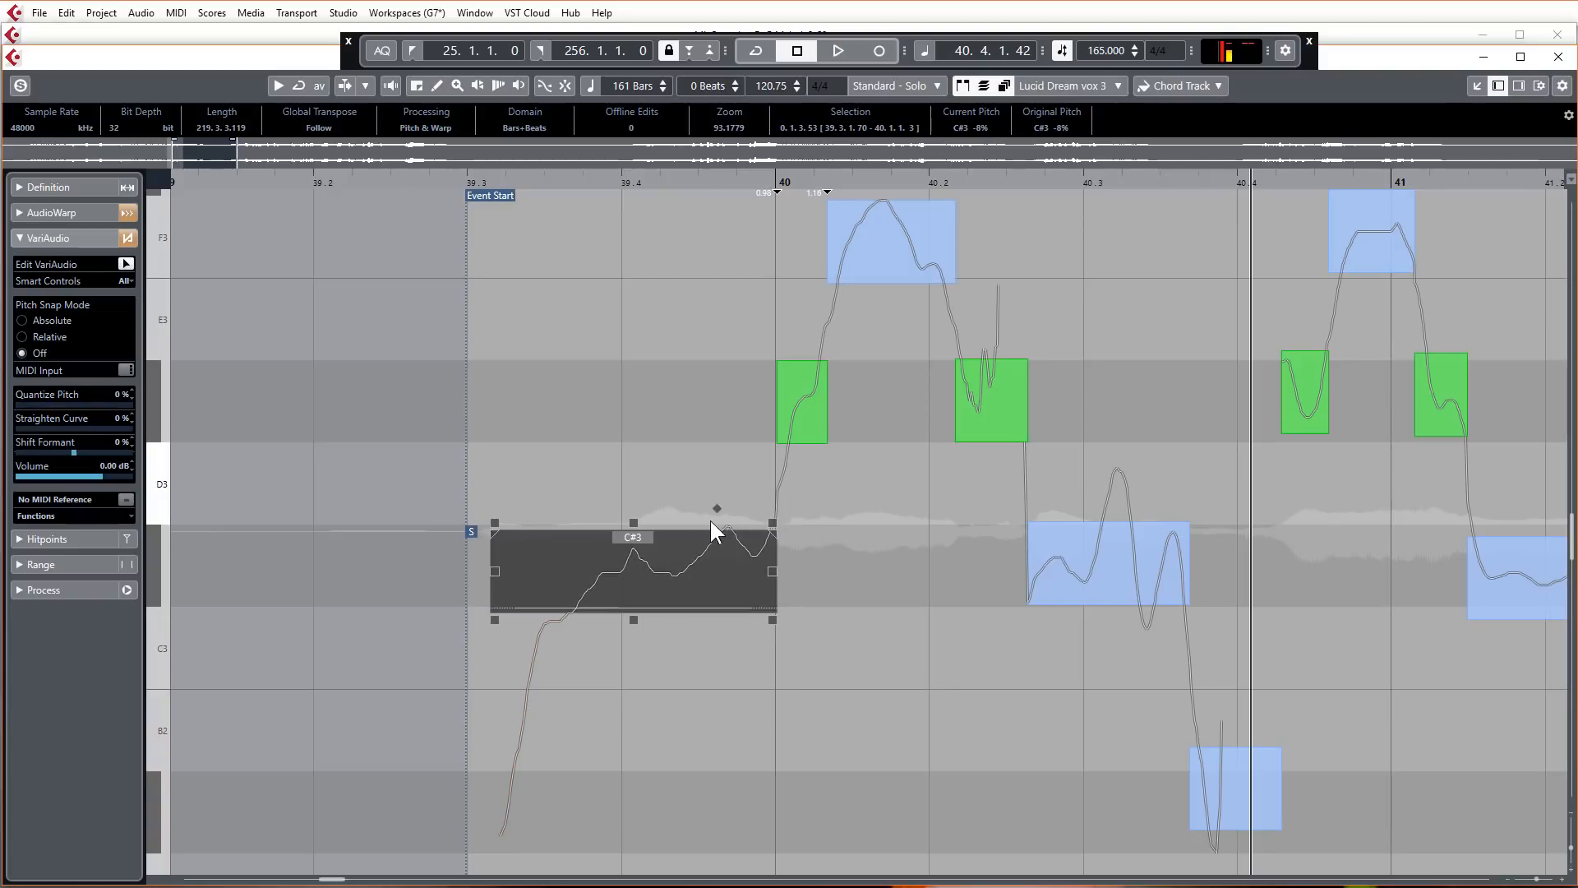
{"action": "mouse_move", "coordinate": [548, 574]}
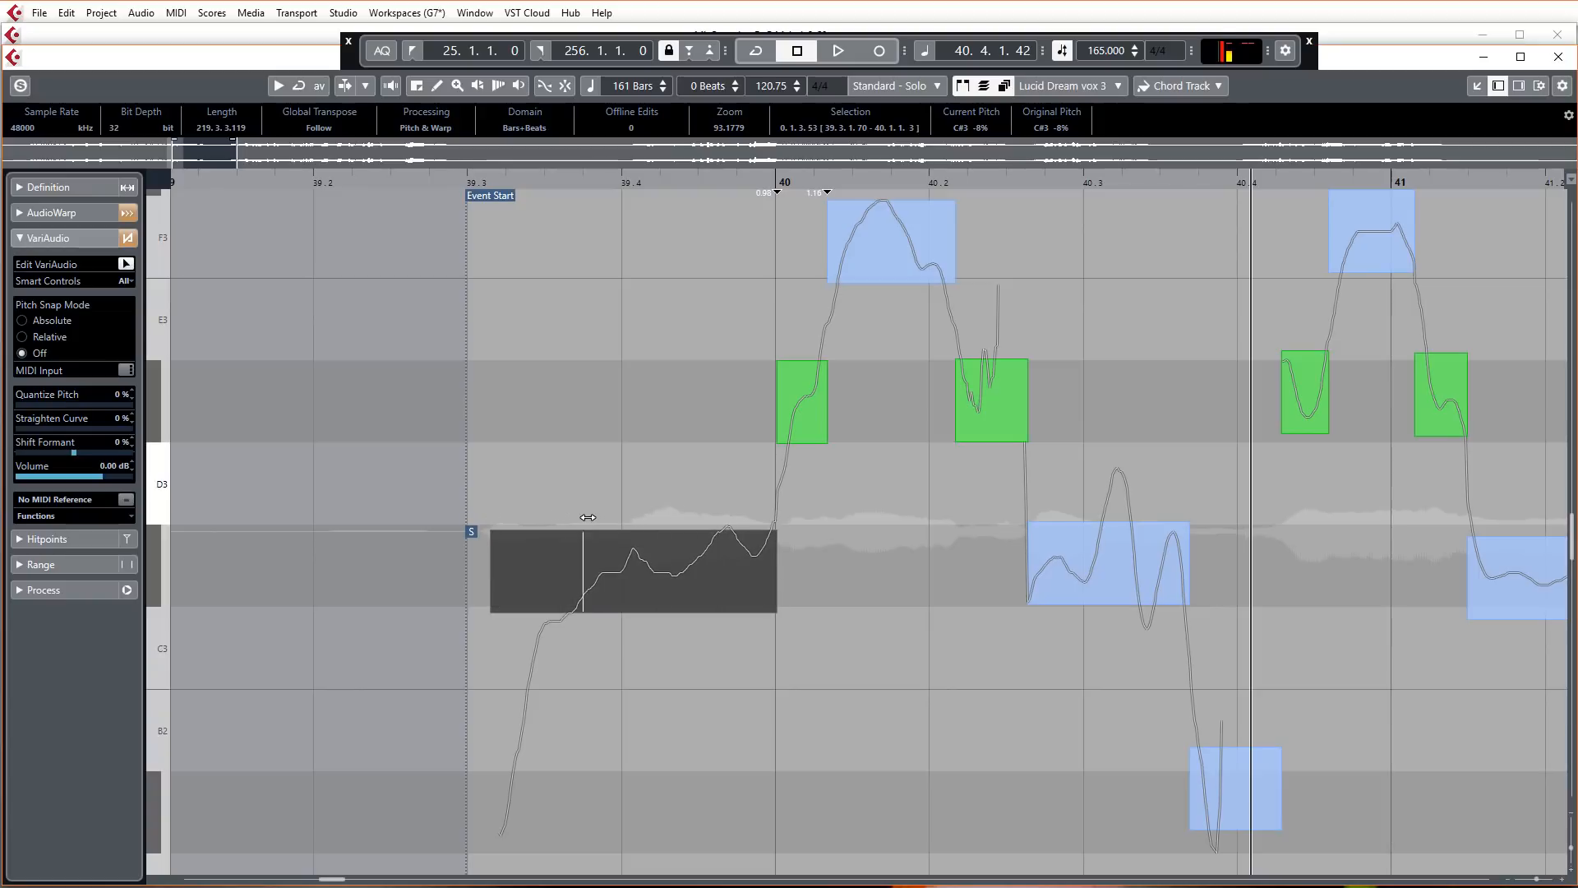
- Anchor the tilt near the first segment's start and tilt its pitch curve up to +18%
{"action": "left_click", "coordinate": [633, 572]}
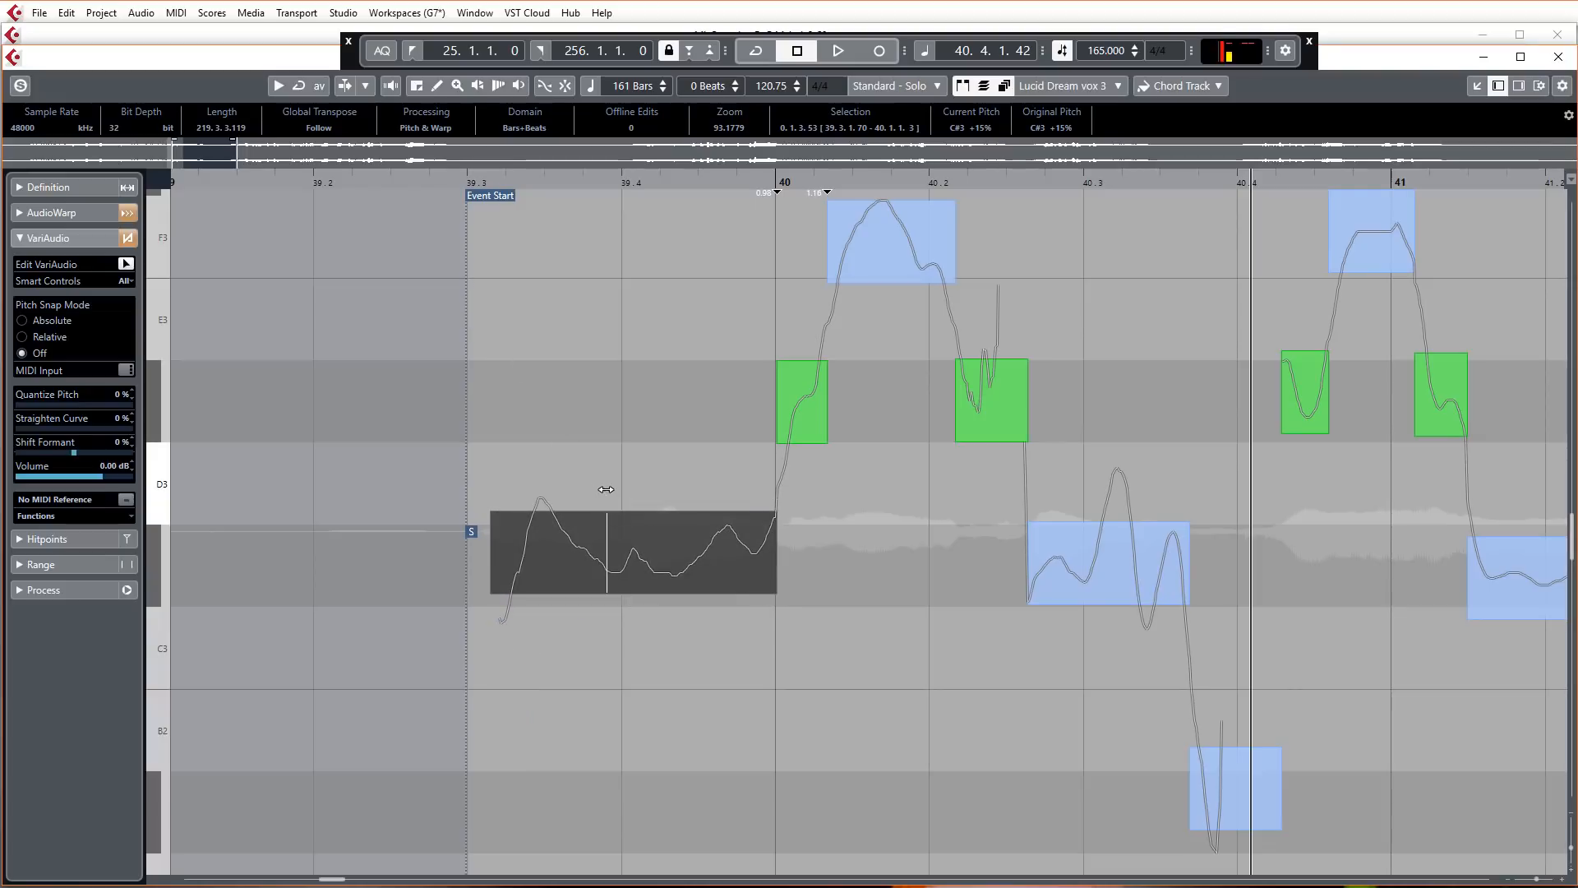
{"action": "left_click", "coordinate": [632, 553]}
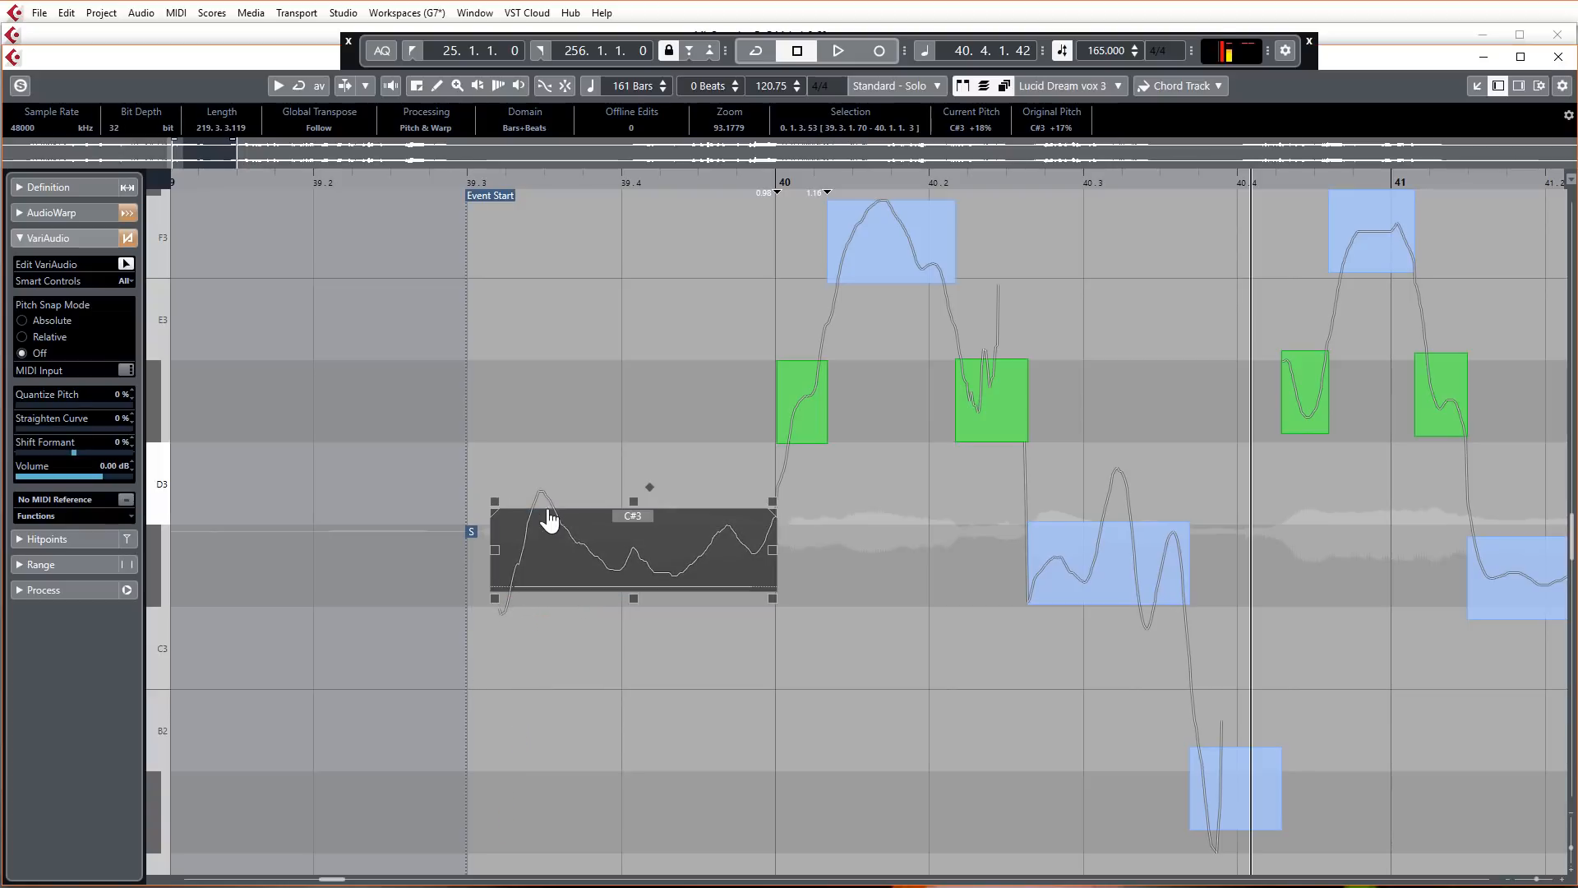
{"action": "mouse_move", "coordinate": [632, 505]}
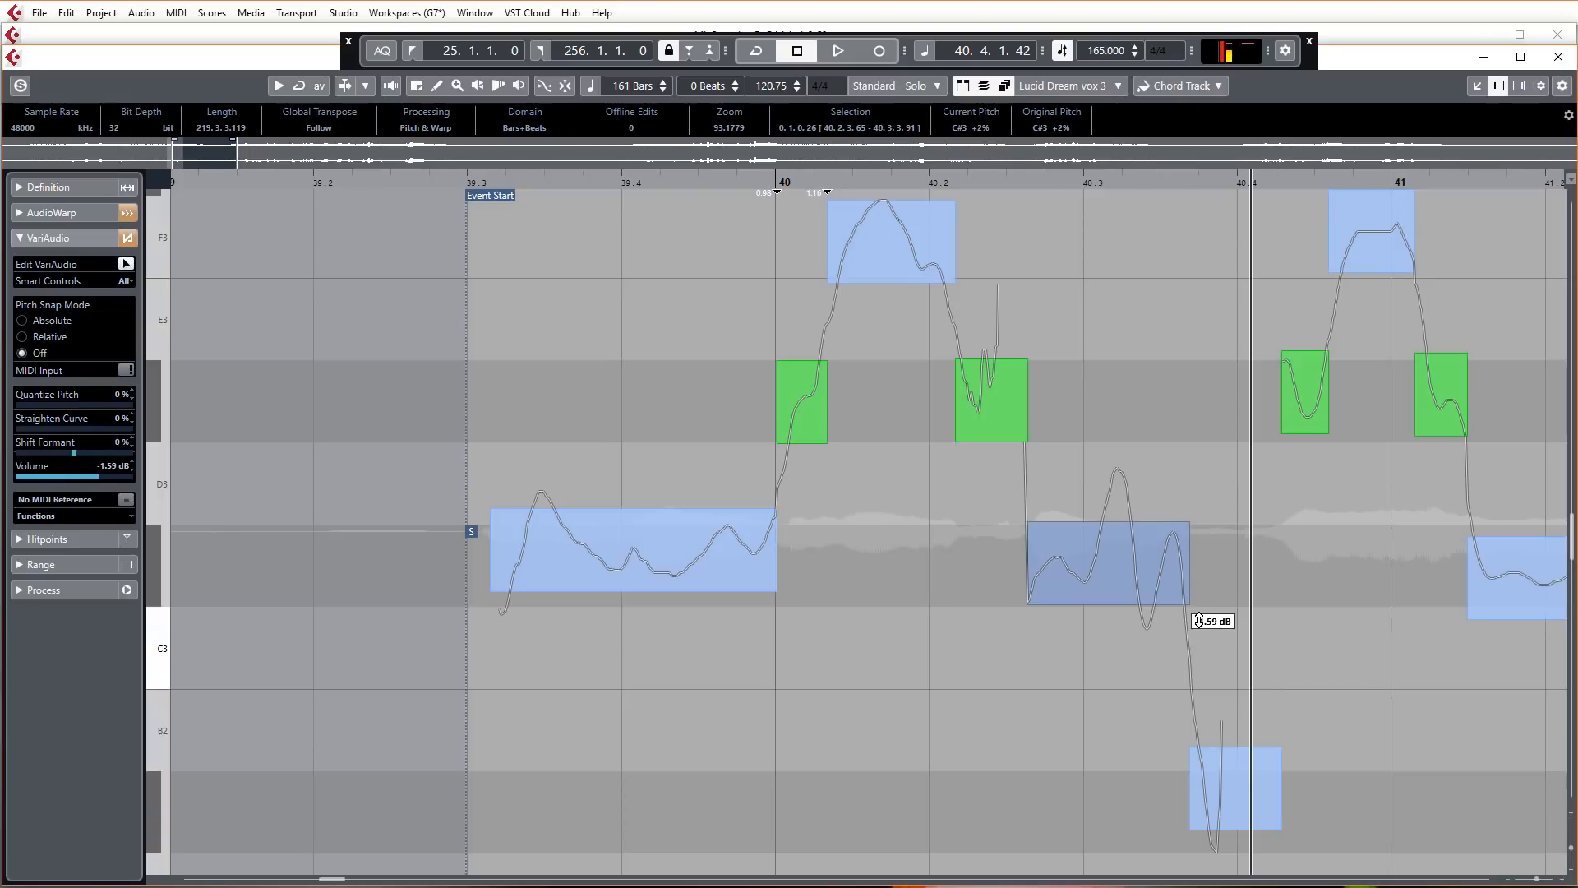
- Turn the short C#3 note after bar 40 down to about -1.59 dB
{"action": "left_click", "coordinate": [1107, 559]}
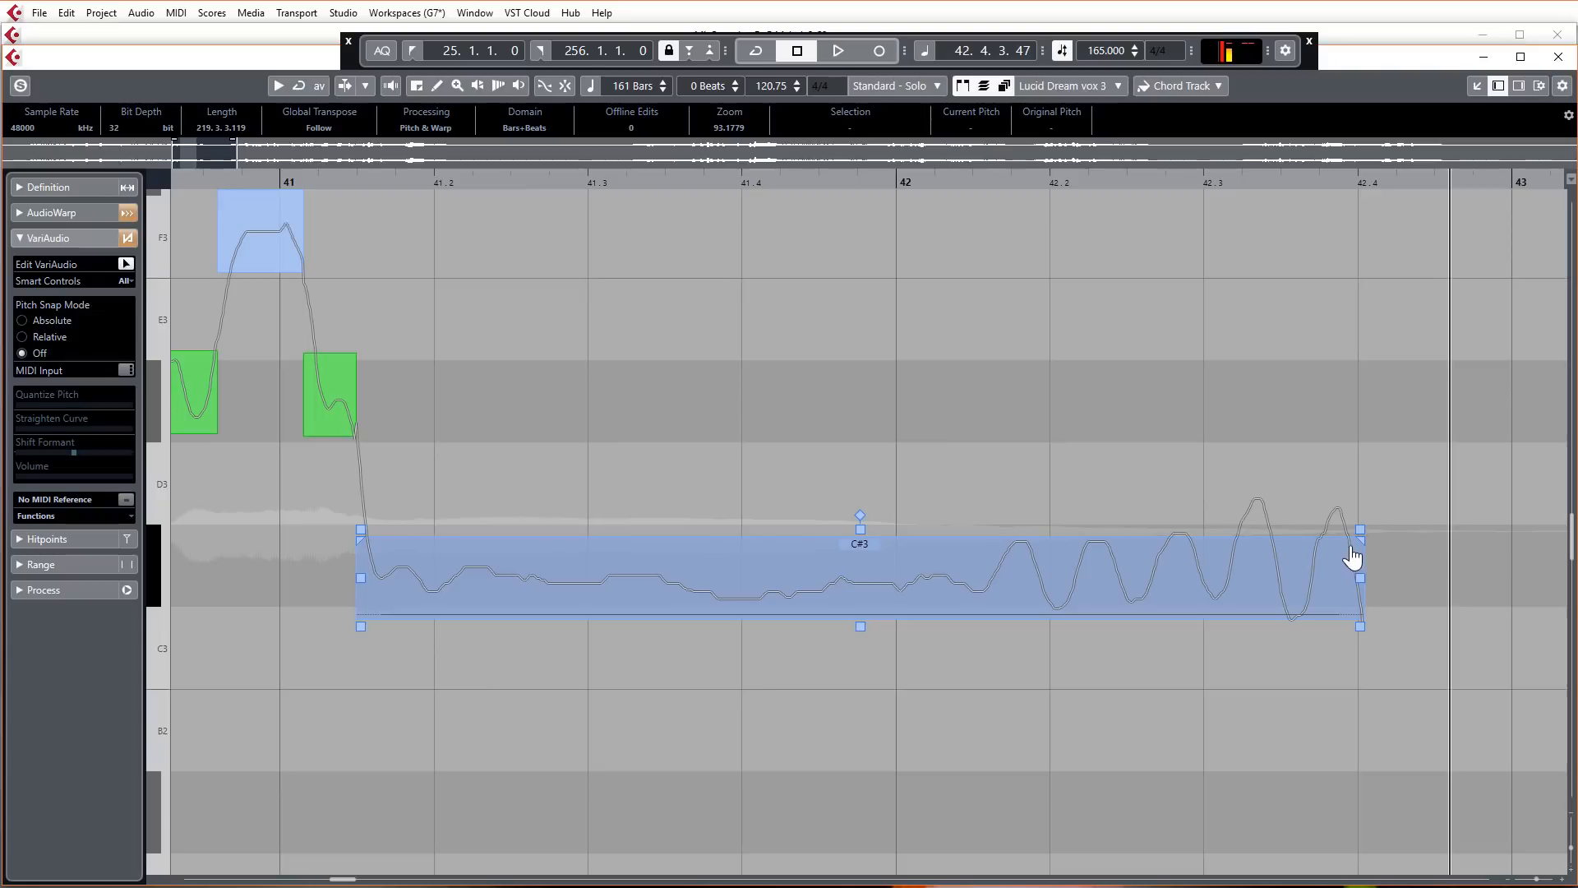
{"action": "mouse_move", "coordinate": [1361, 539]}
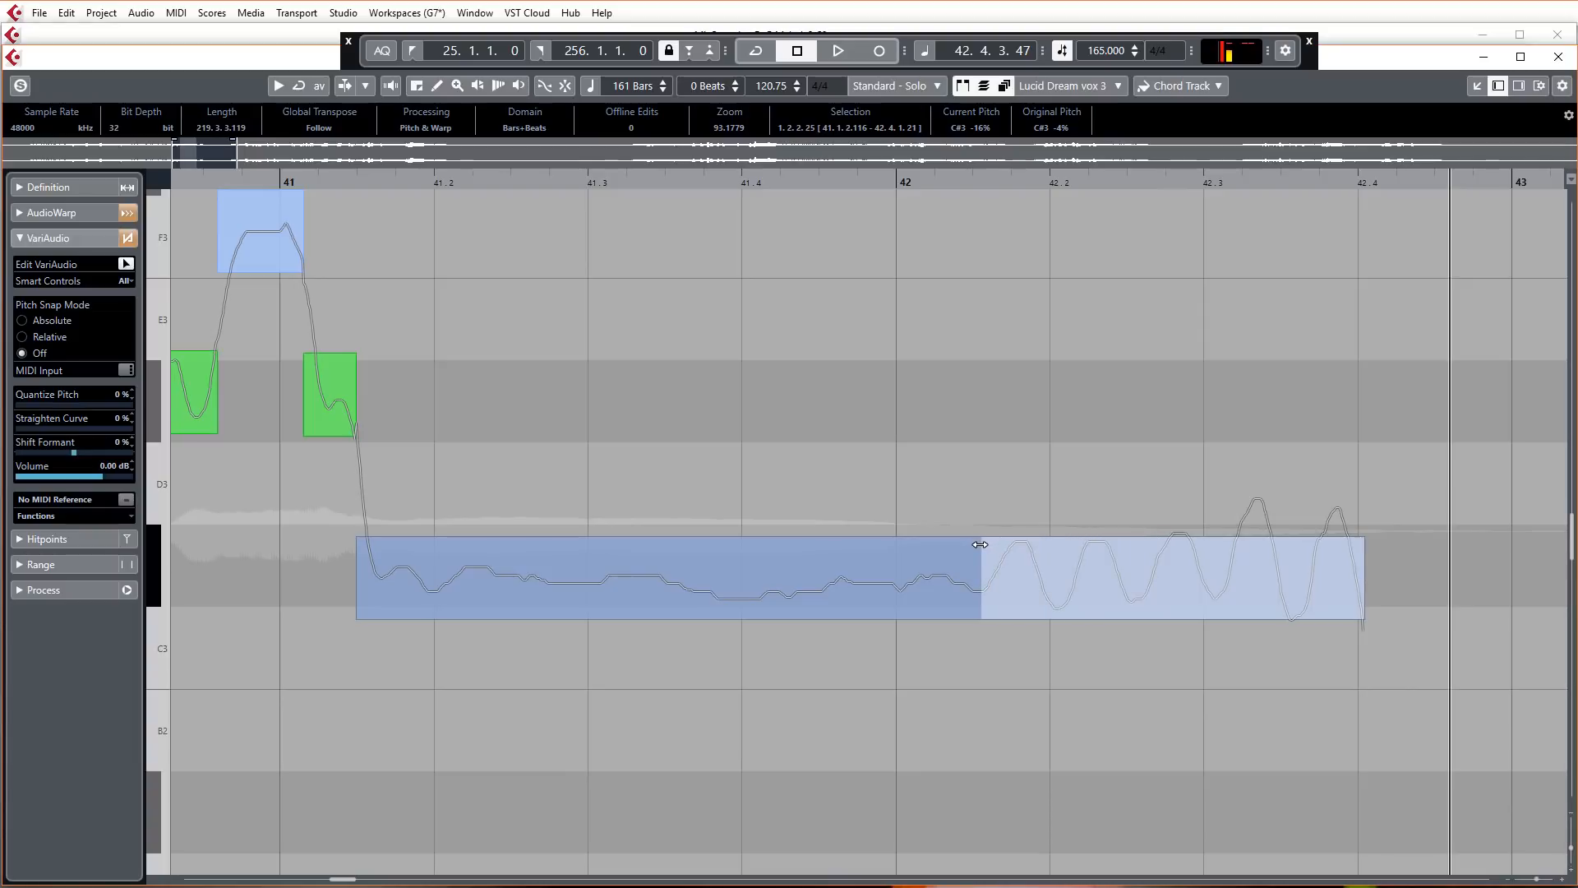
- Glue the split pieces of the held C#3 note across bars 41–42 into one segment
{"action": "left_click", "coordinate": [669, 579]}
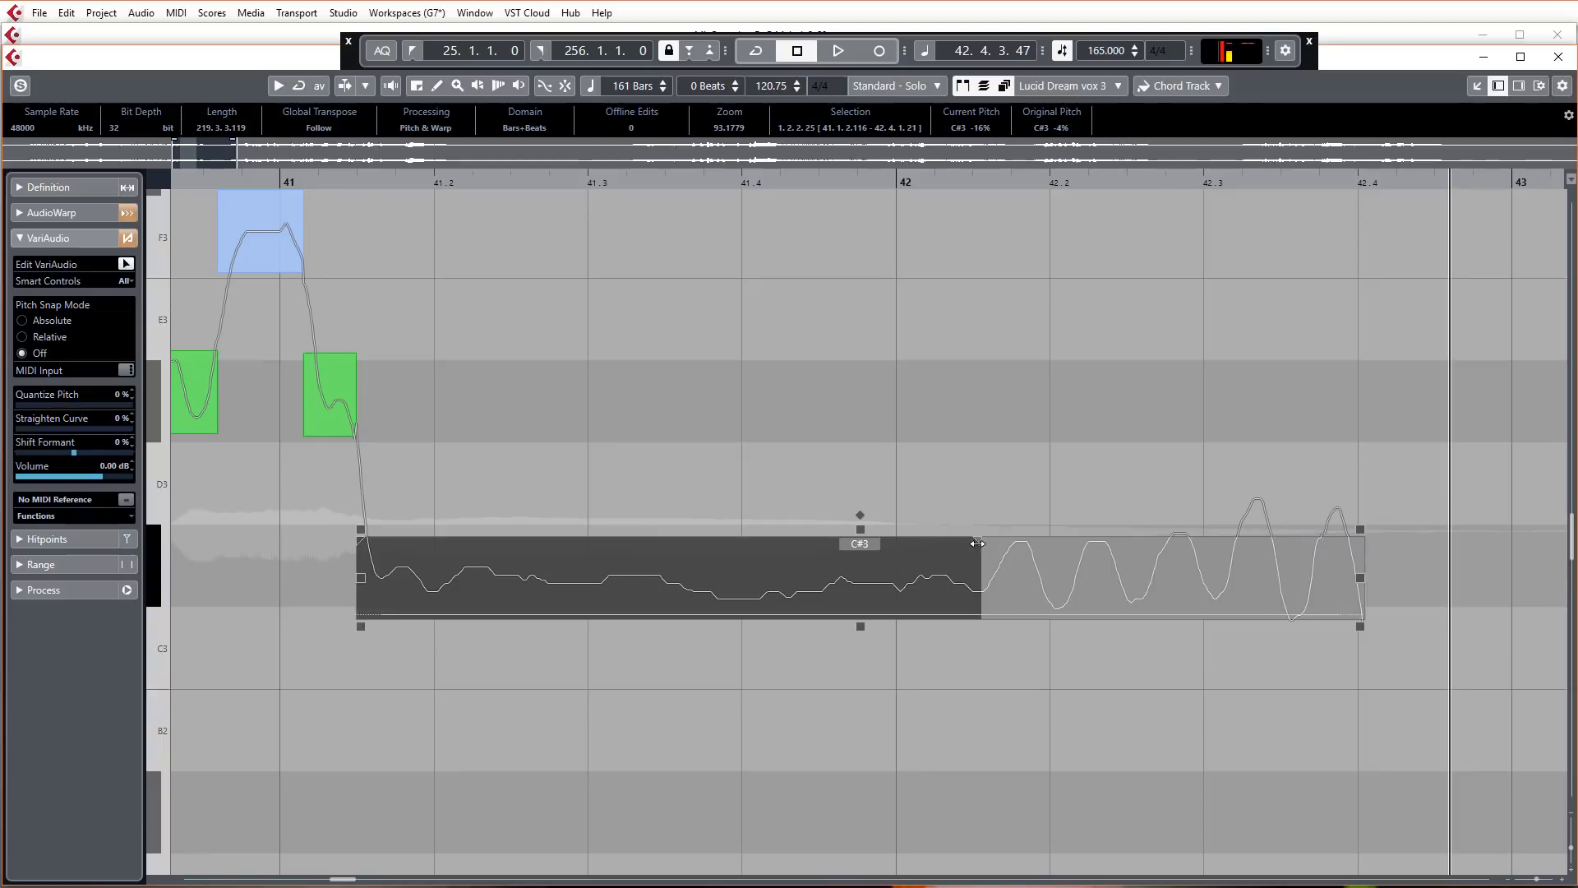
{"action": "left_click", "coordinate": [836, 50]}
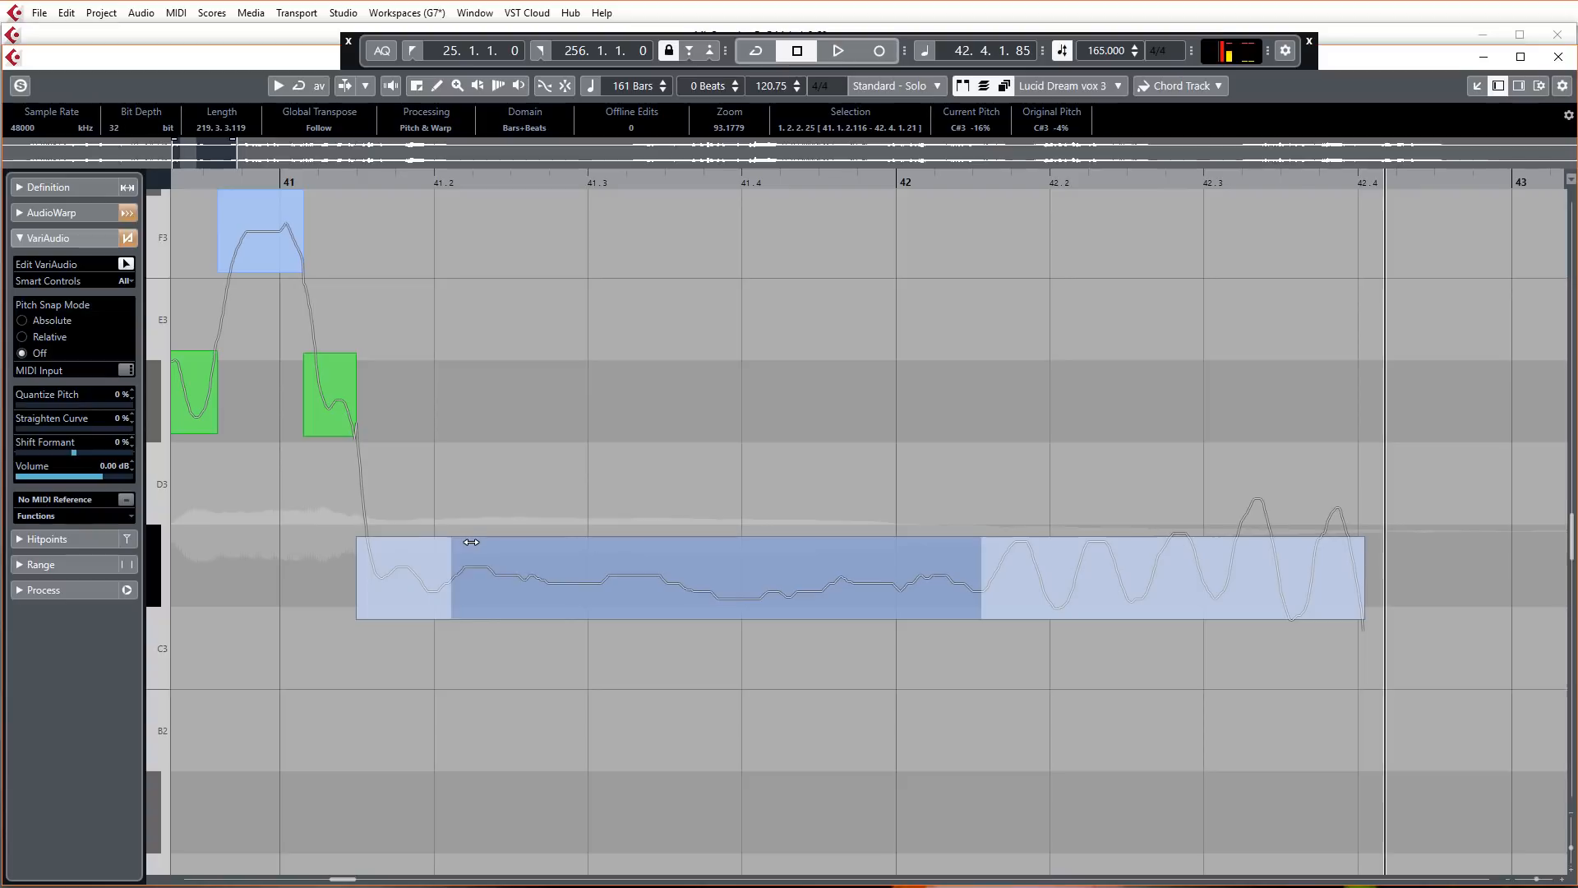
{"action": "left_click", "coordinate": [836, 50]}
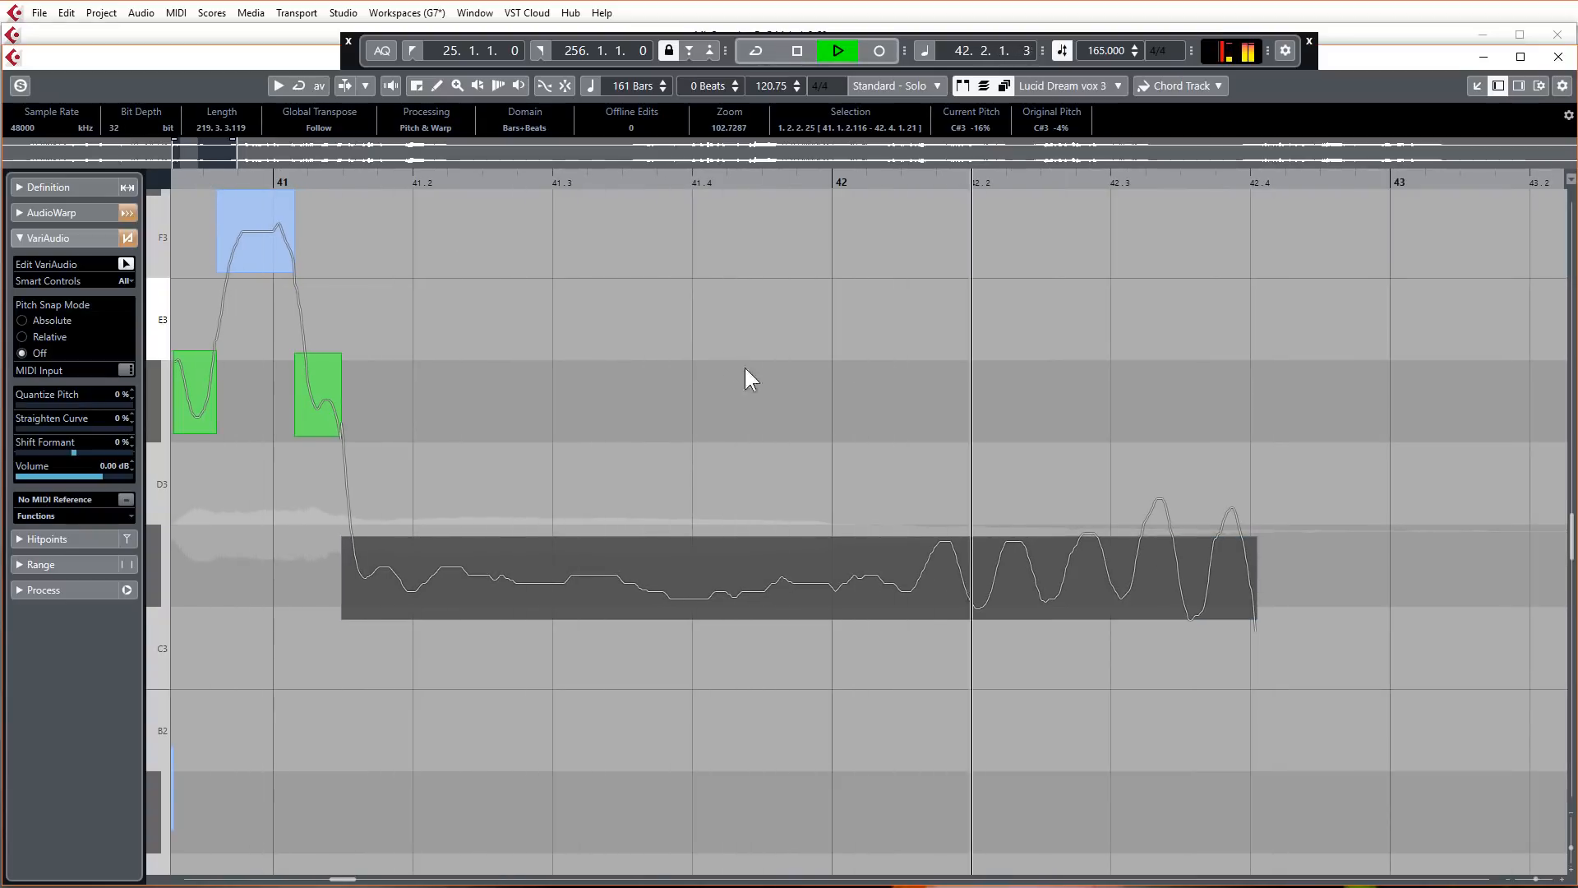
- Select the long C#3 note and straighten its pitch curve by 75%
{"action": "left_click", "coordinate": [652, 579]}
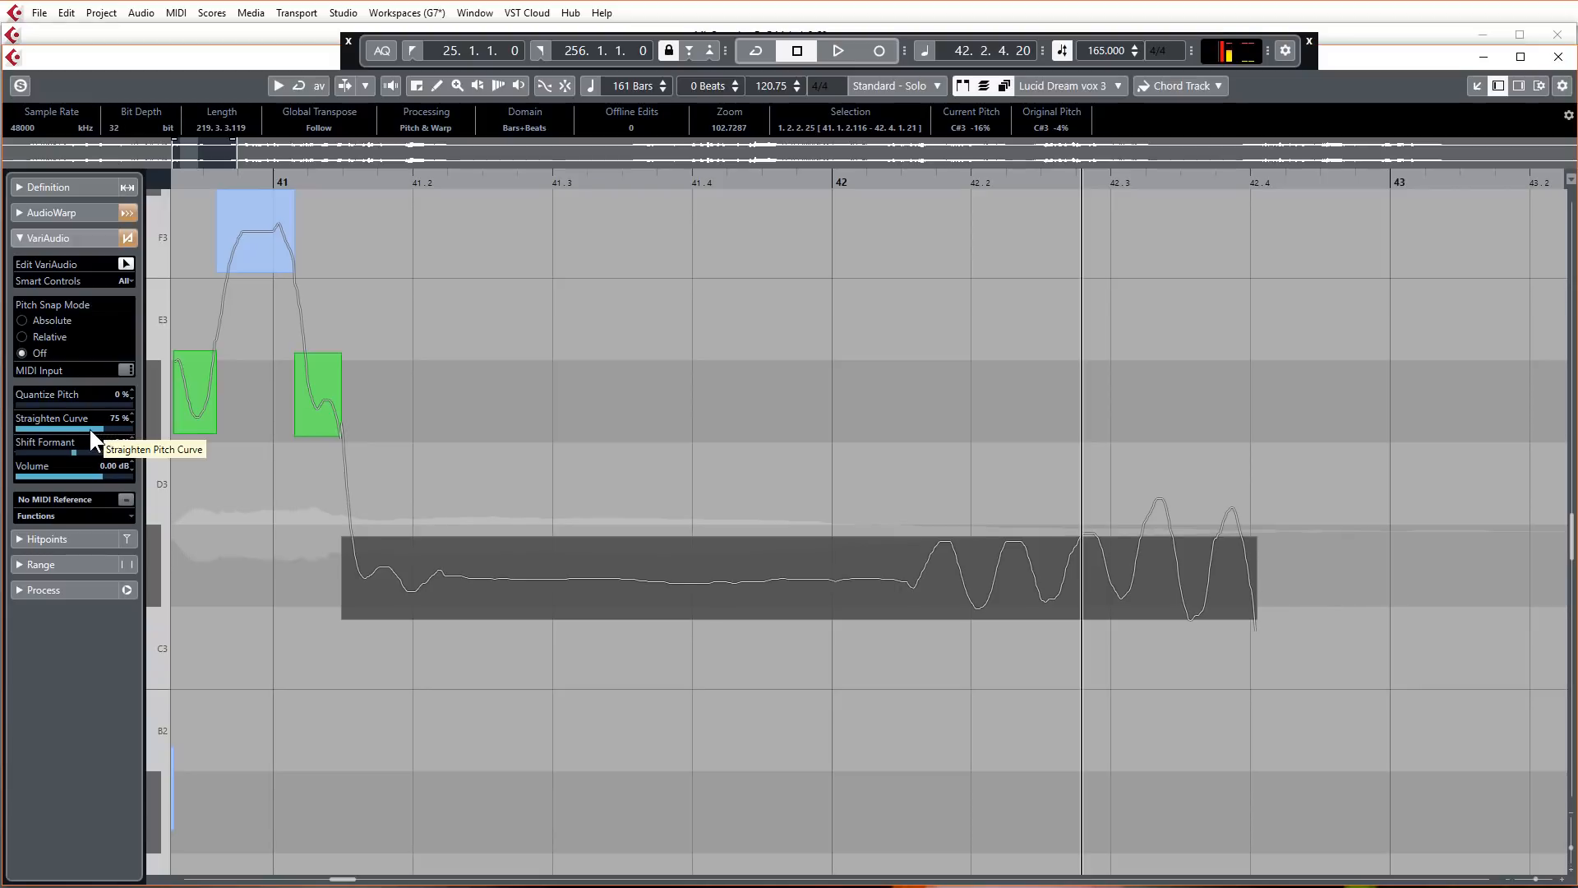
{"action": "mouse_move", "coordinate": [100, 440]}
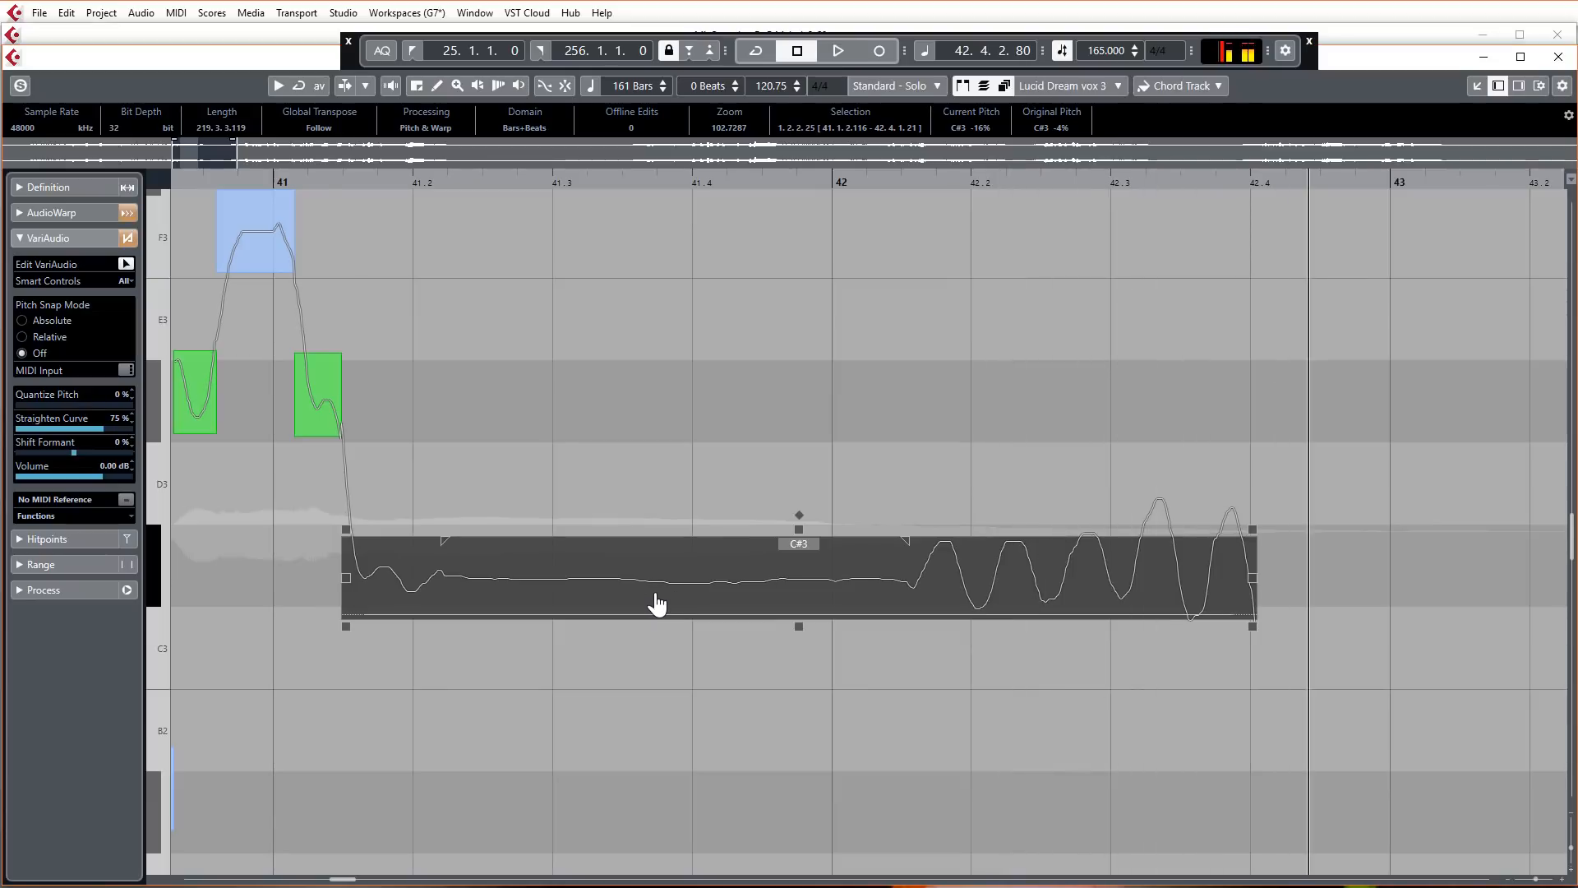
{"action": "mouse_move", "coordinate": [634, 593]}
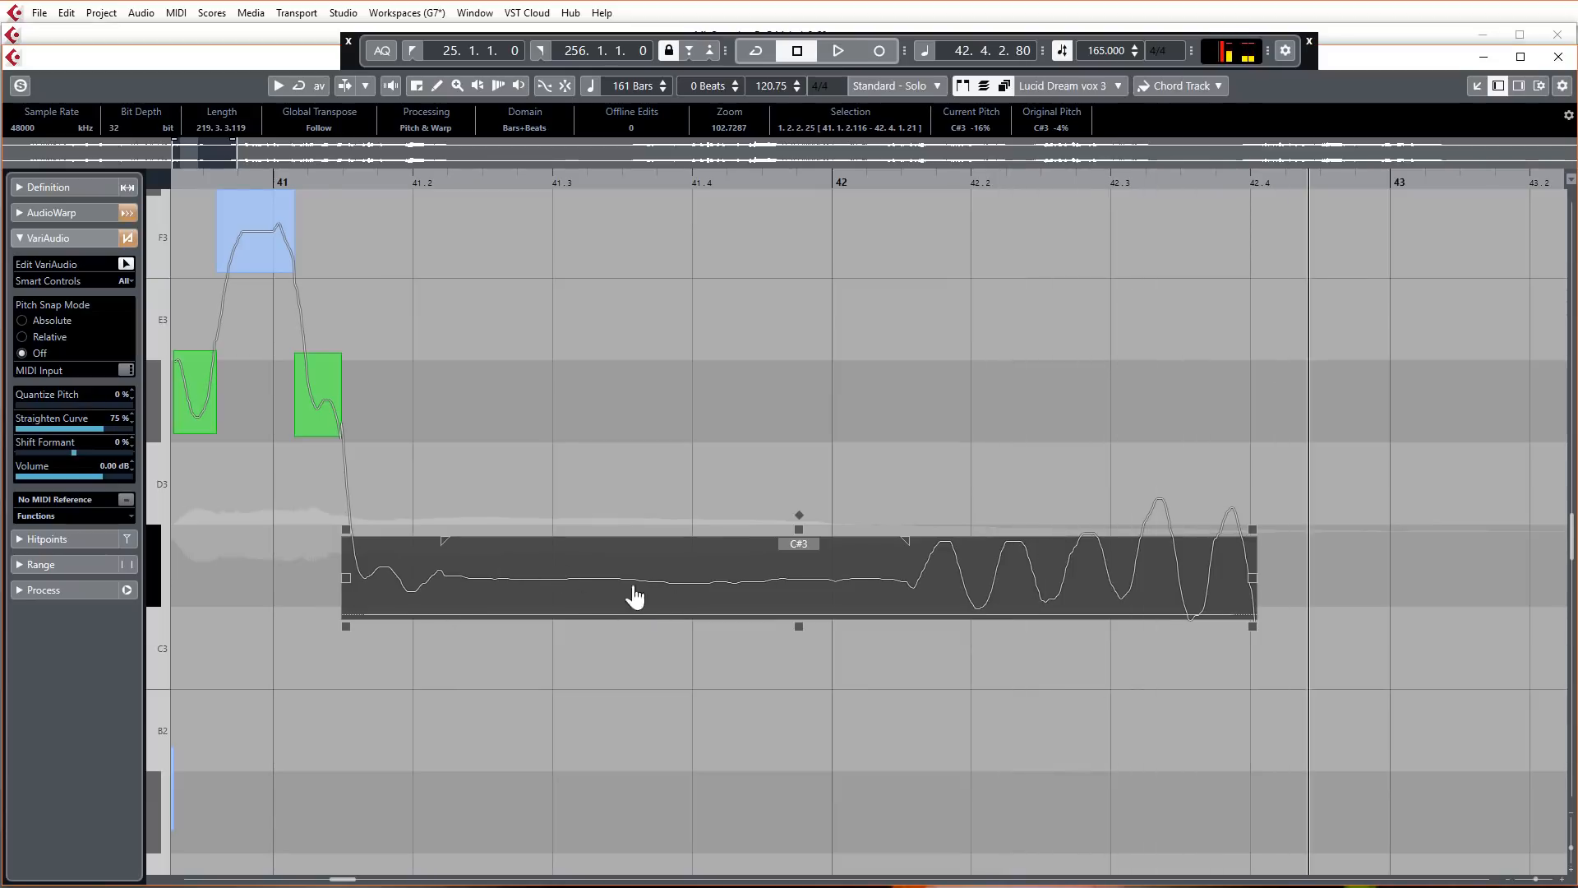
{"action": "mouse_move", "coordinate": [485, 604]}
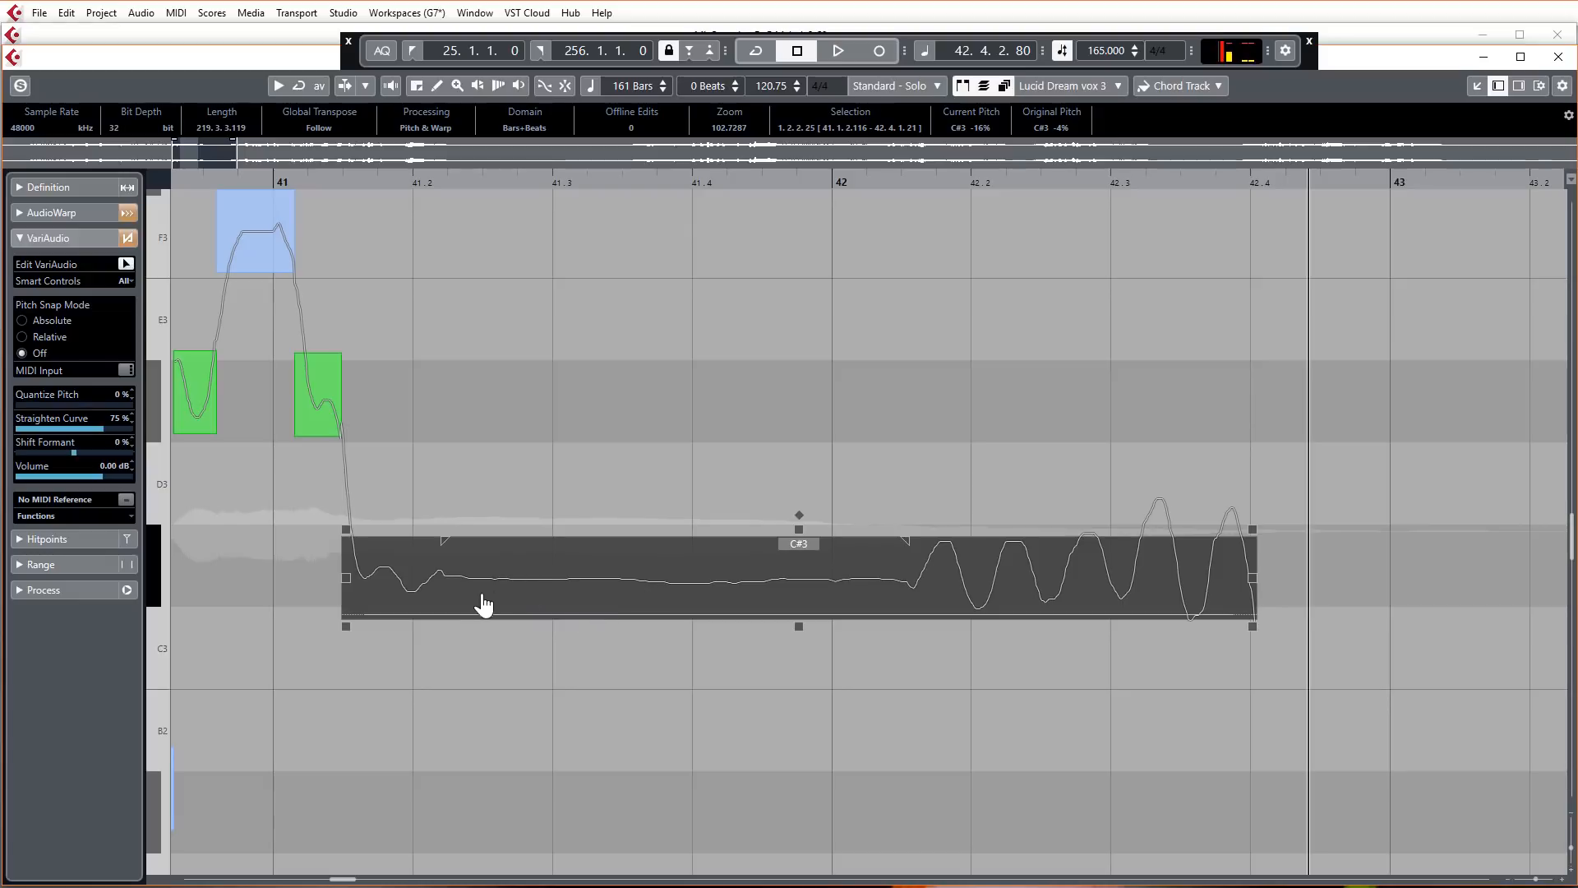
{"action": "mouse_move", "coordinate": [725, 578]}
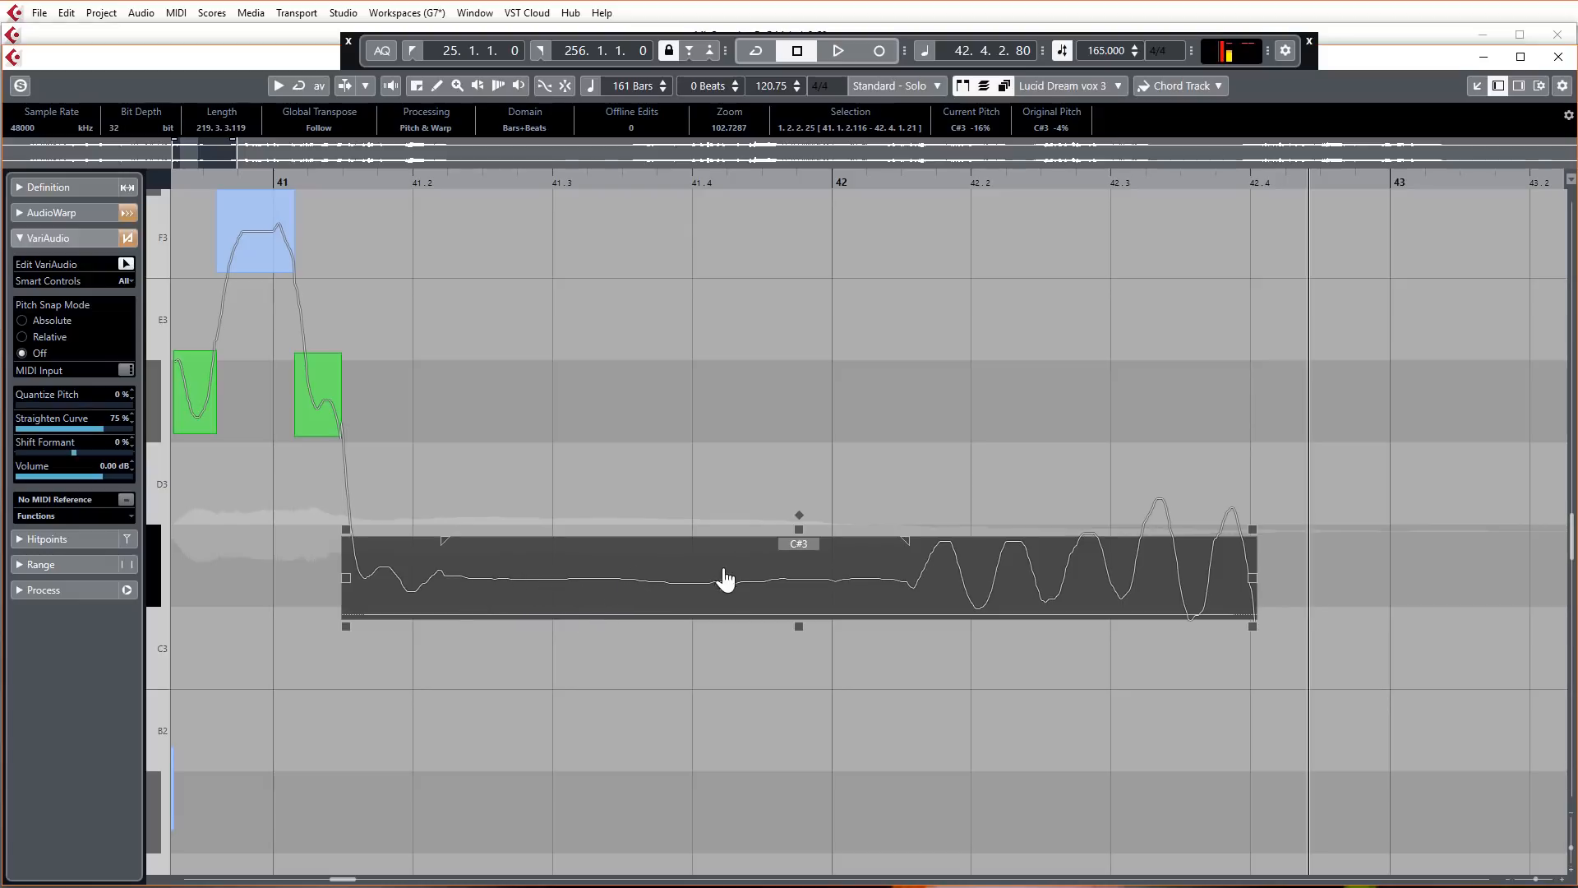
{"action": "mouse_move", "coordinate": [1038, 577]}
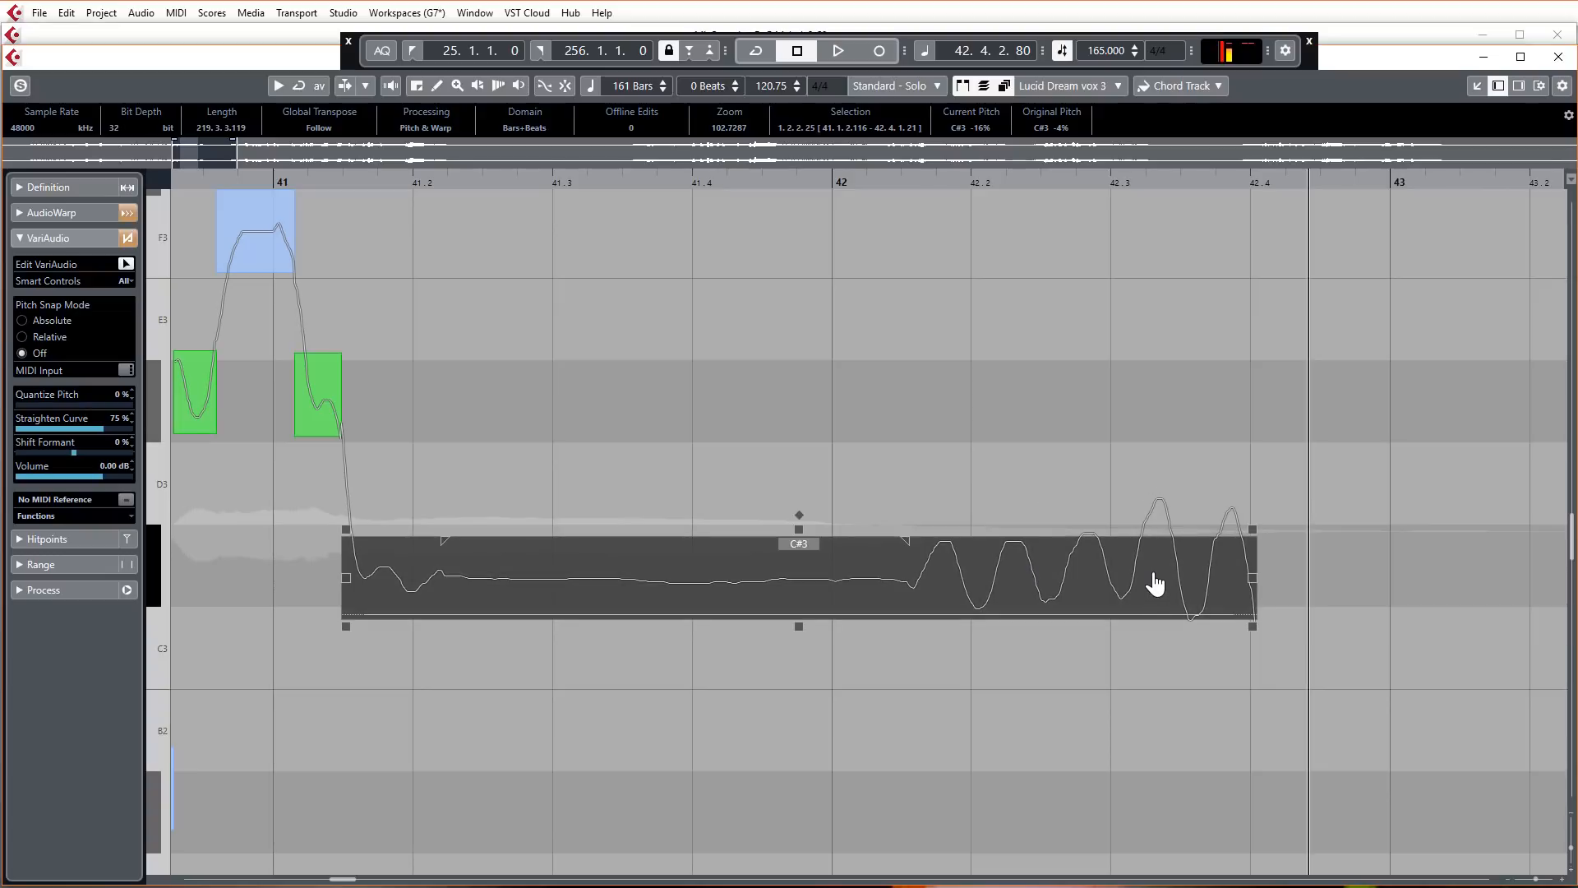
{"action": "mouse_move", "coordinate": [876, 551]}
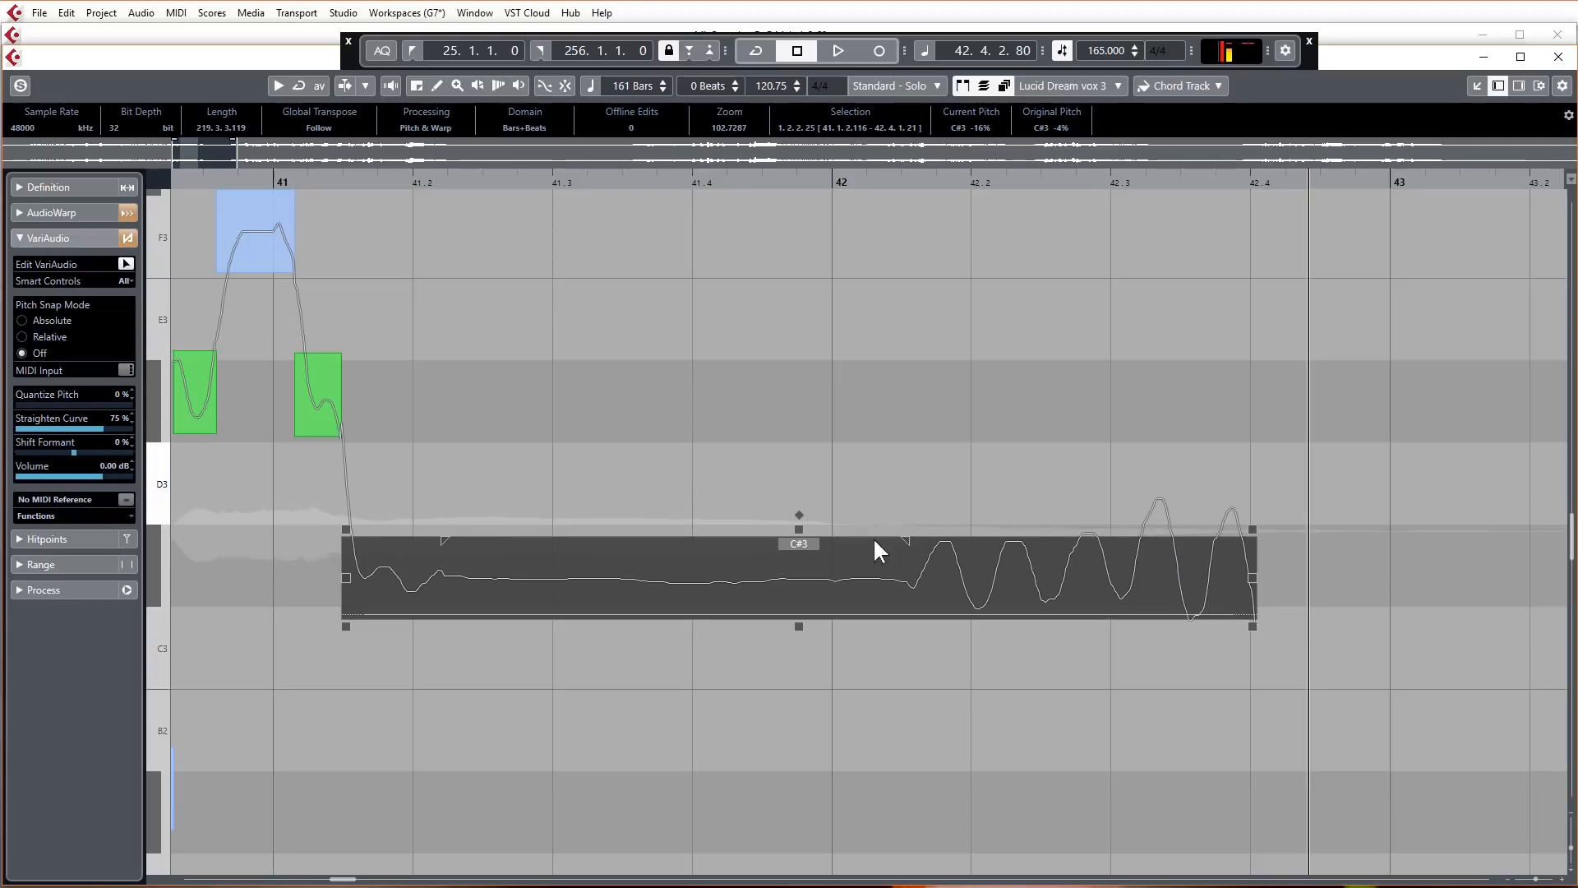
{"action": "mouse_move", "coordinate": [763, 592]}
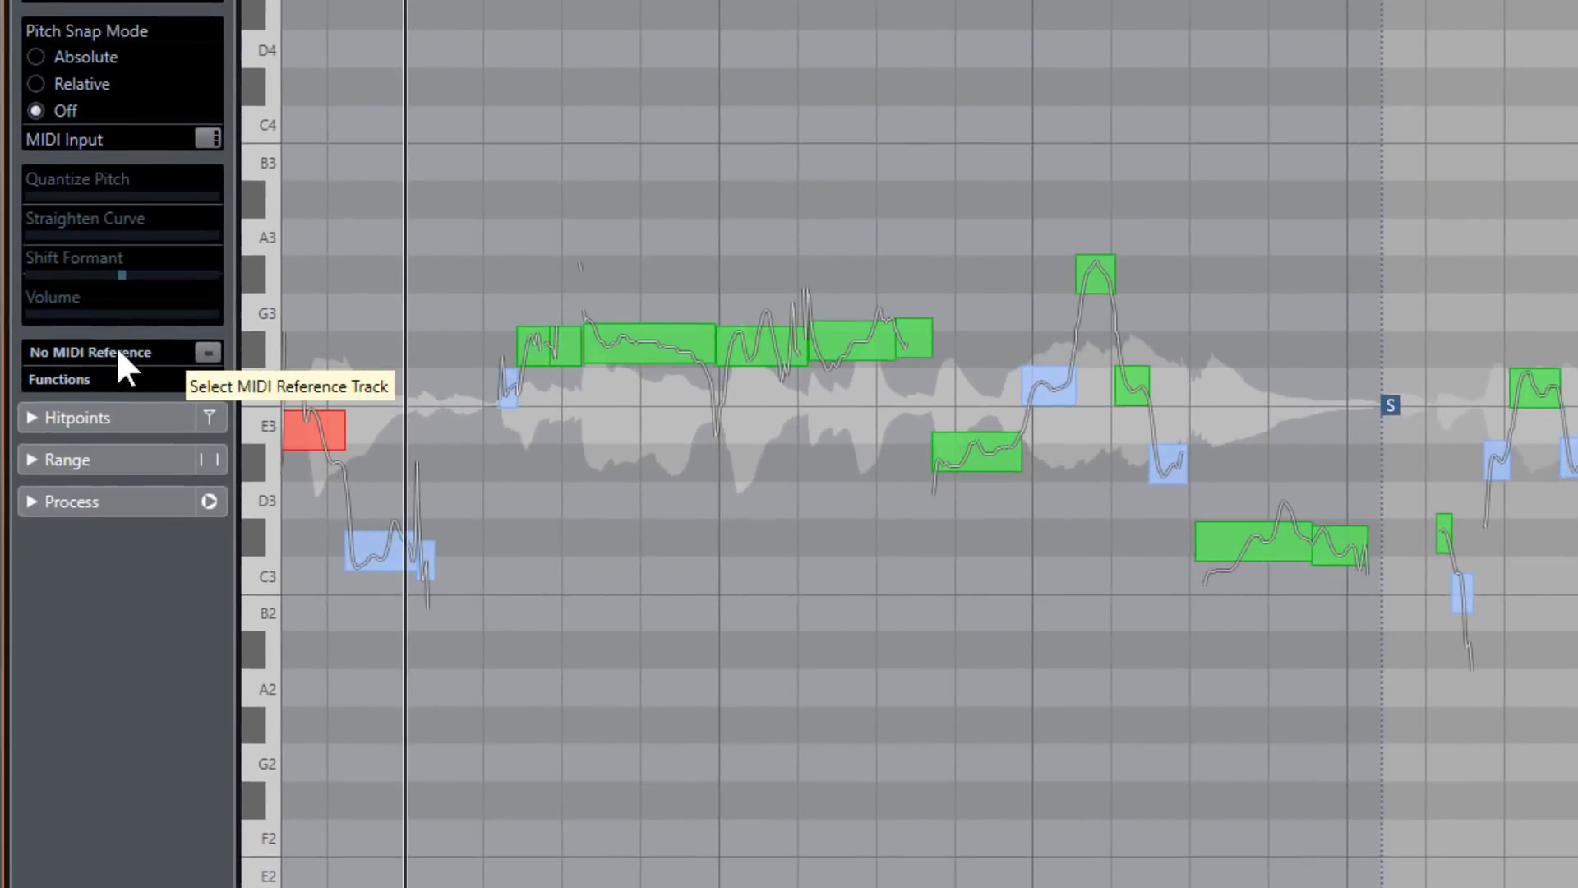
{"action": "mouse_move", "coordinate": [151, 378]}
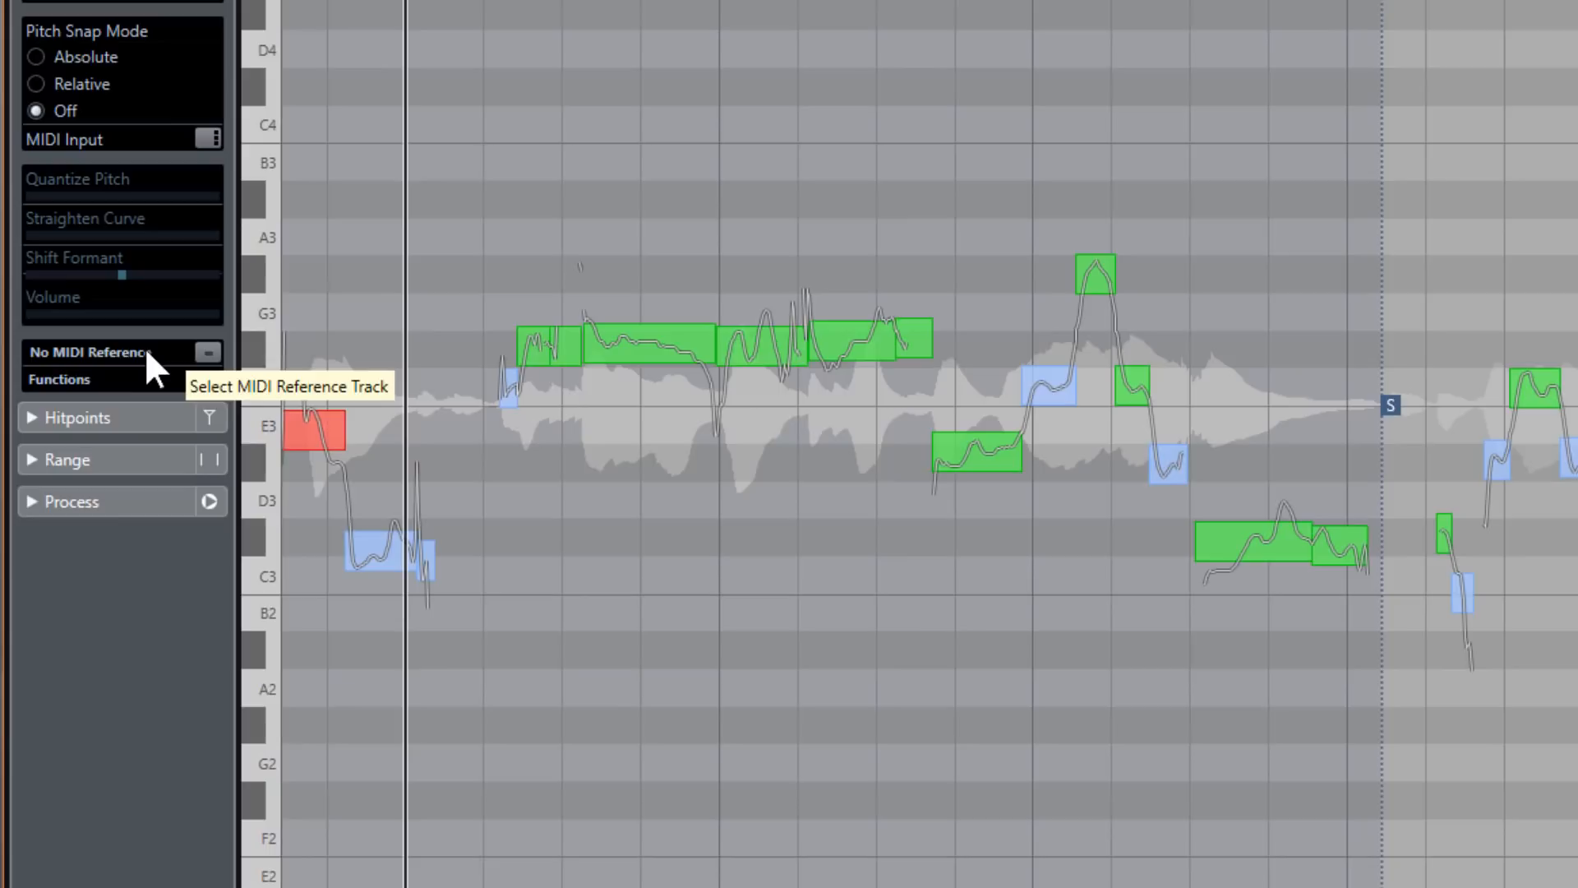
{"action": "mouse_move", "coordinate": [135, 367]}
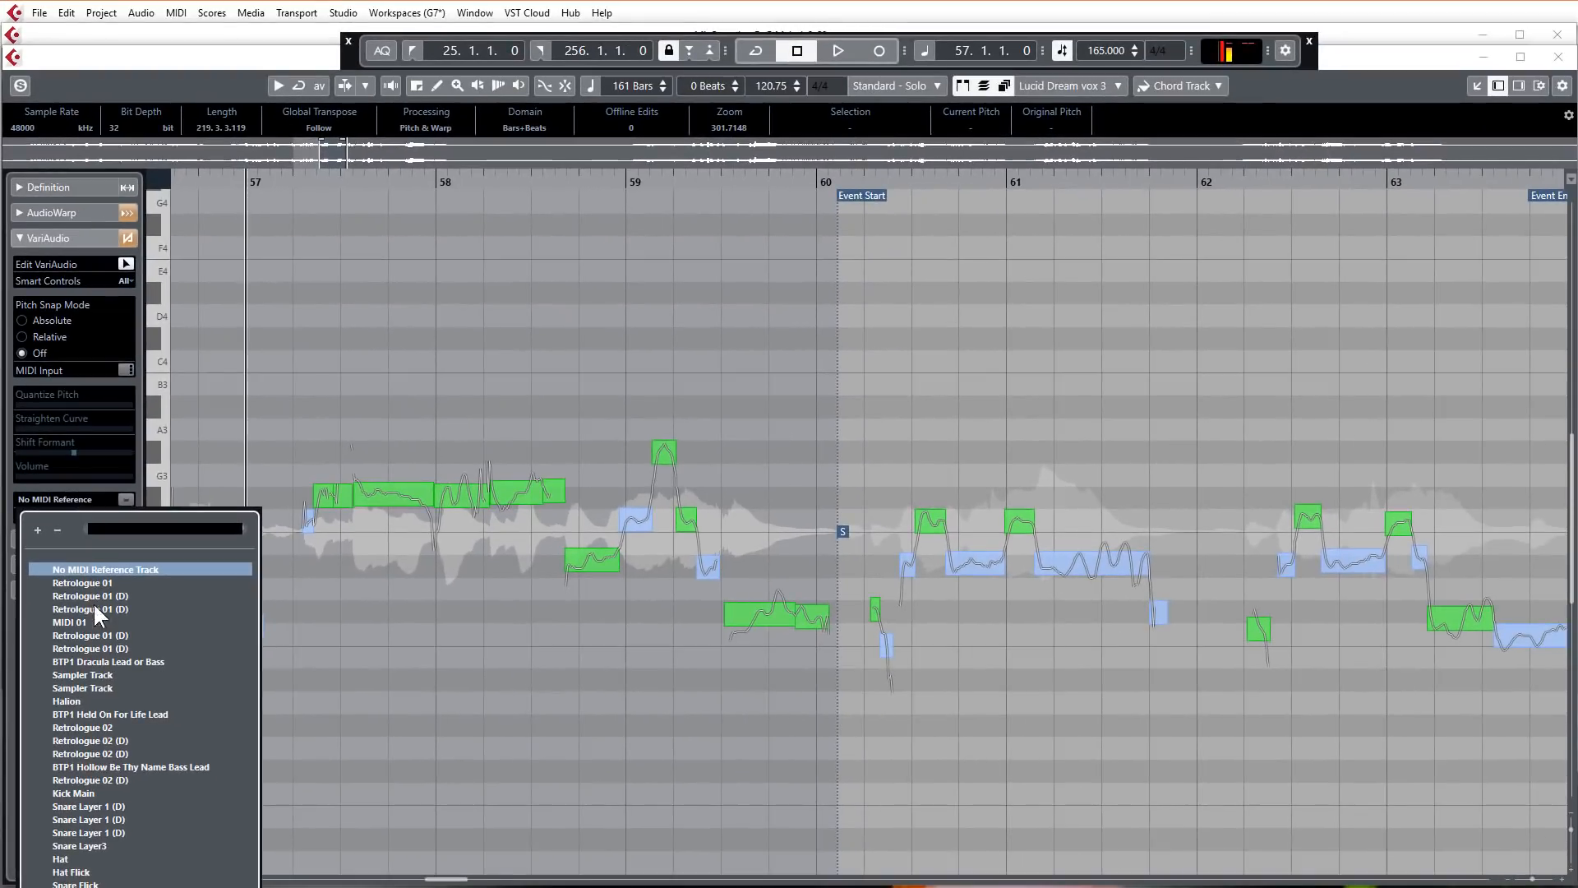
- Set Retrologue 02 (D) as the MIDI reference, showing its guide notes at bars 57–63
{"action": "left_click", "coordinate": [89, 780]}
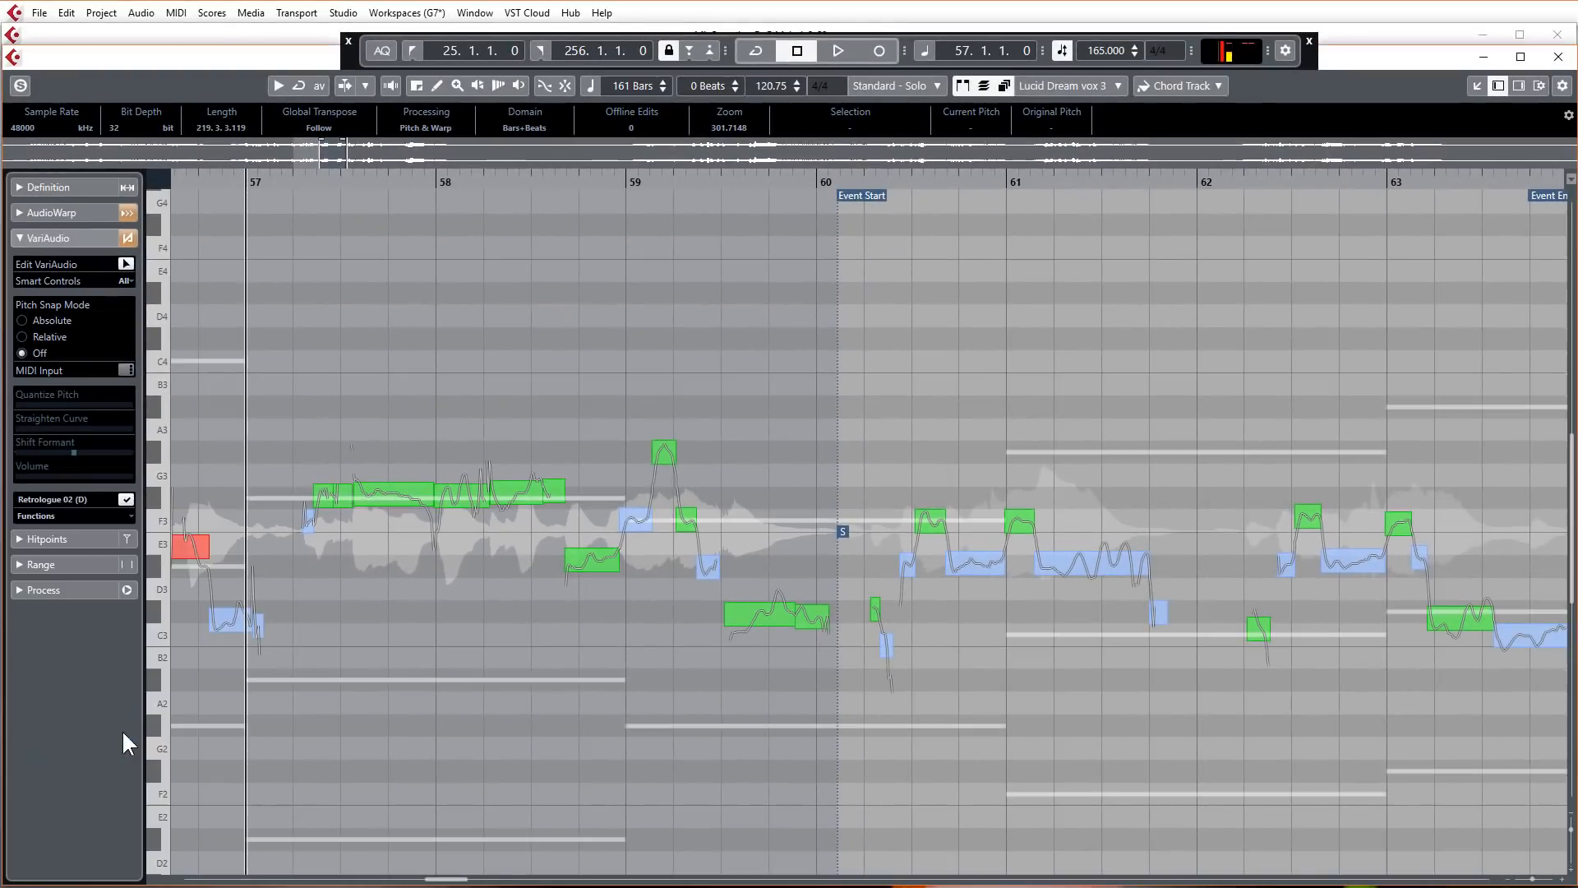
{"action": "mouse_move", "coordinate": [90, 513]}
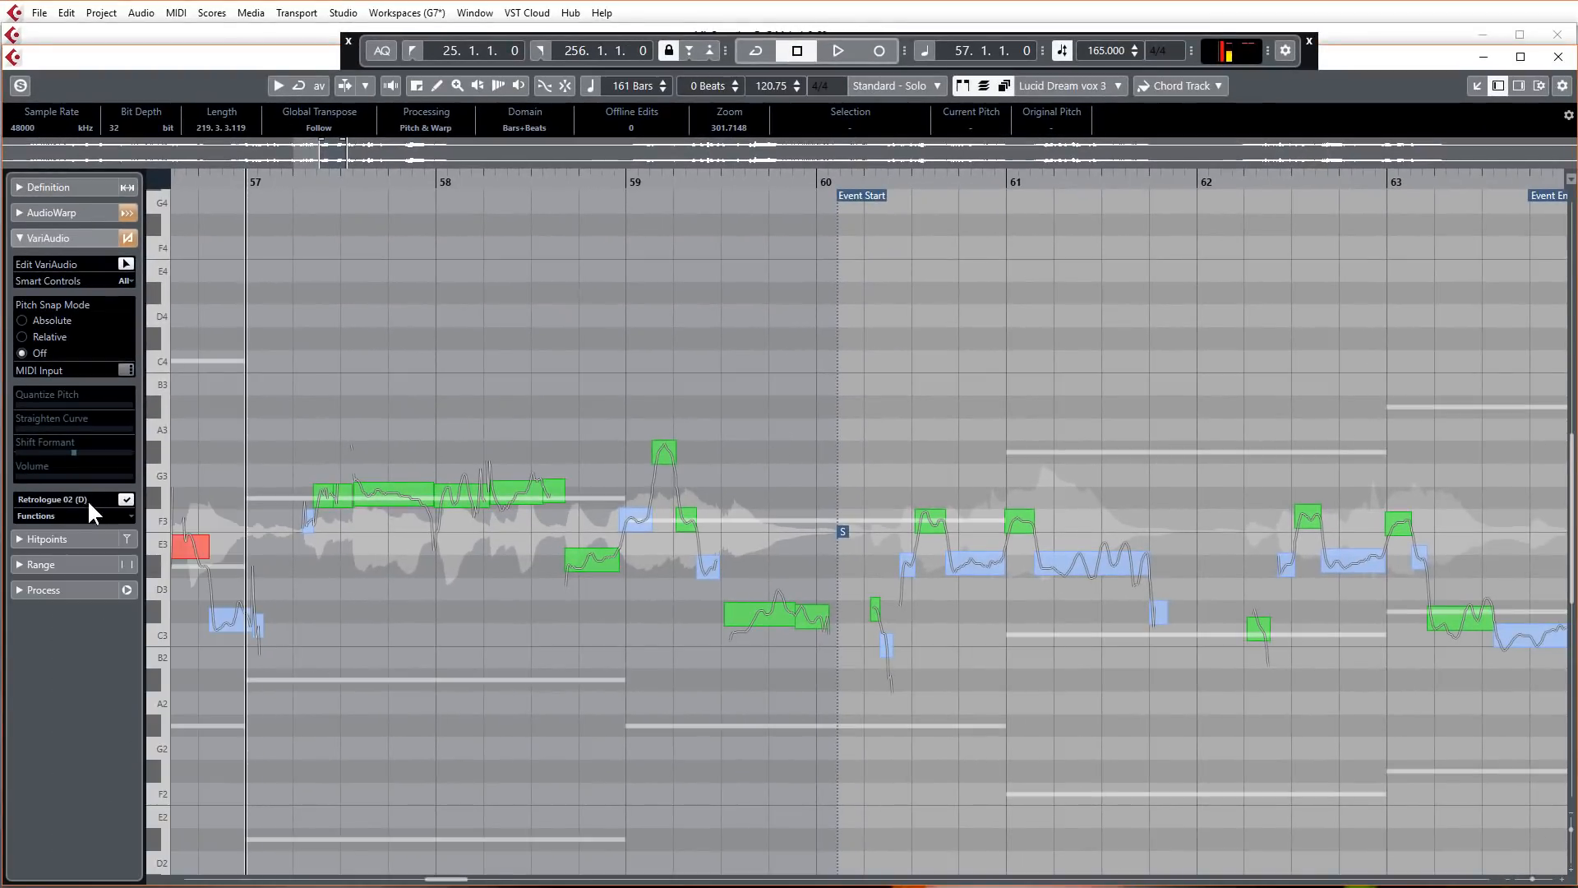
{"action": "scroll", "scroll_direction": "down", "scroll_amount": 3}
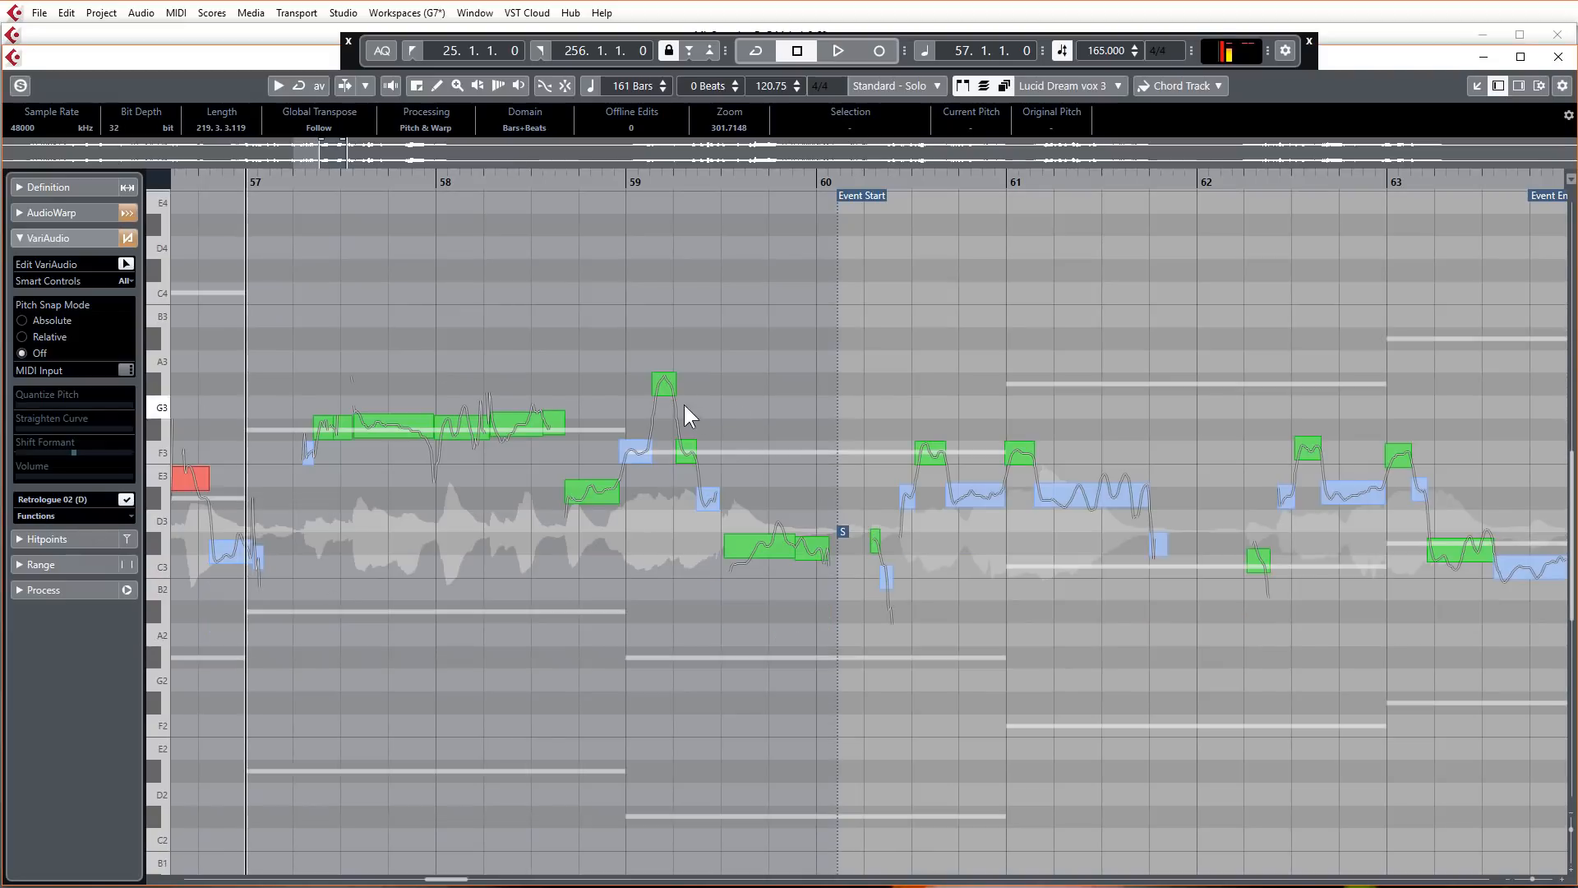
{"action": "mouse_move", "coordinate": [264, 427]}
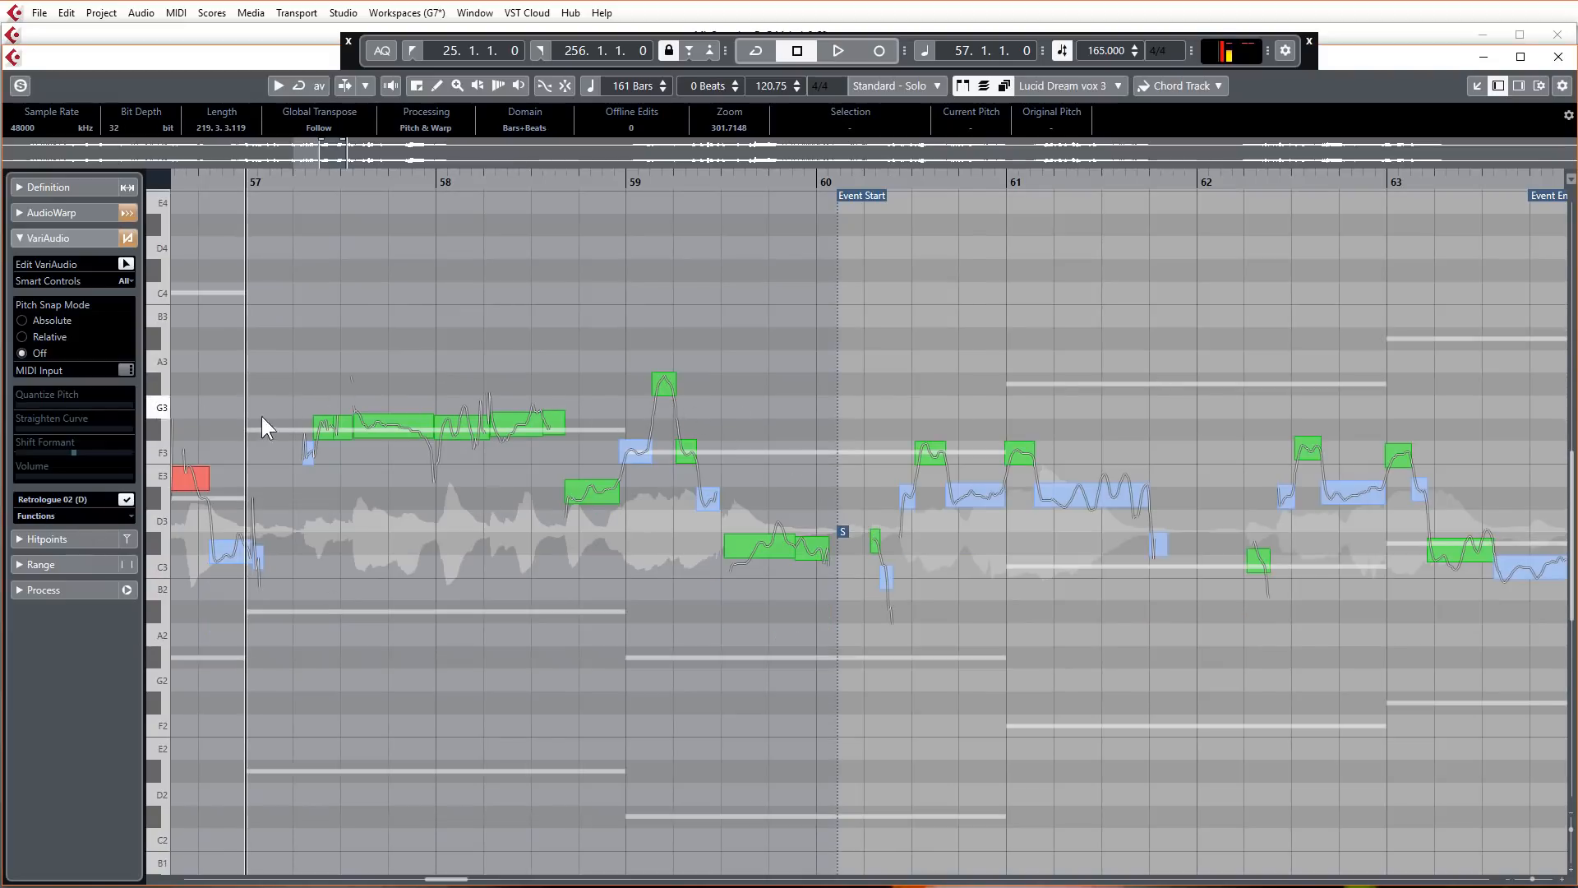
{"action": "mouse_move", "coordinate": [320, 422]}
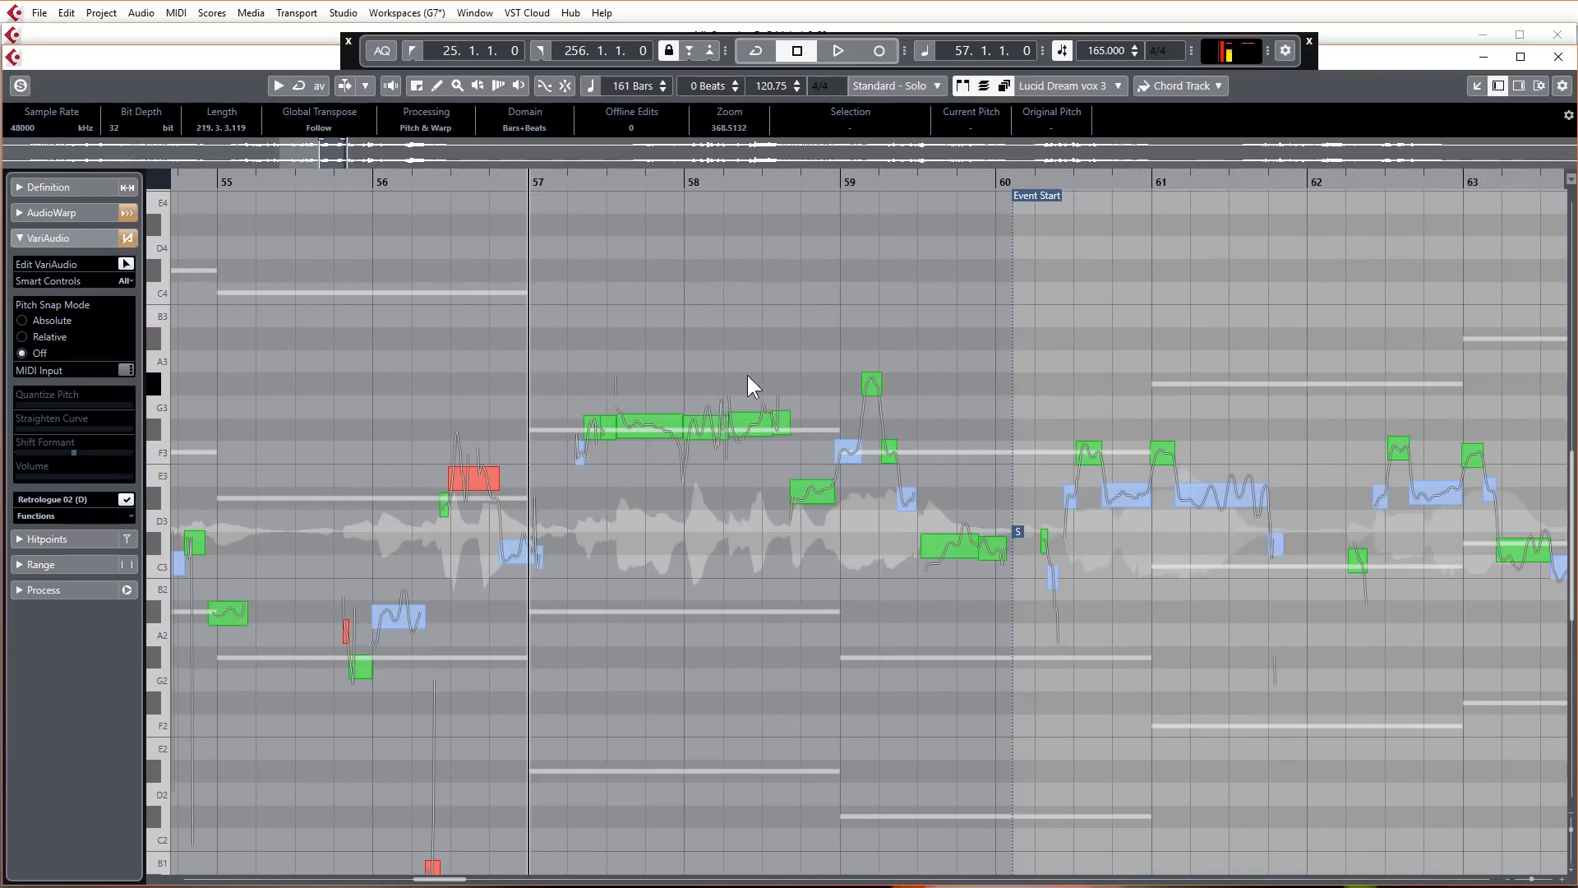
{"action": "mouse_move", "coordinate": [812, 446]}
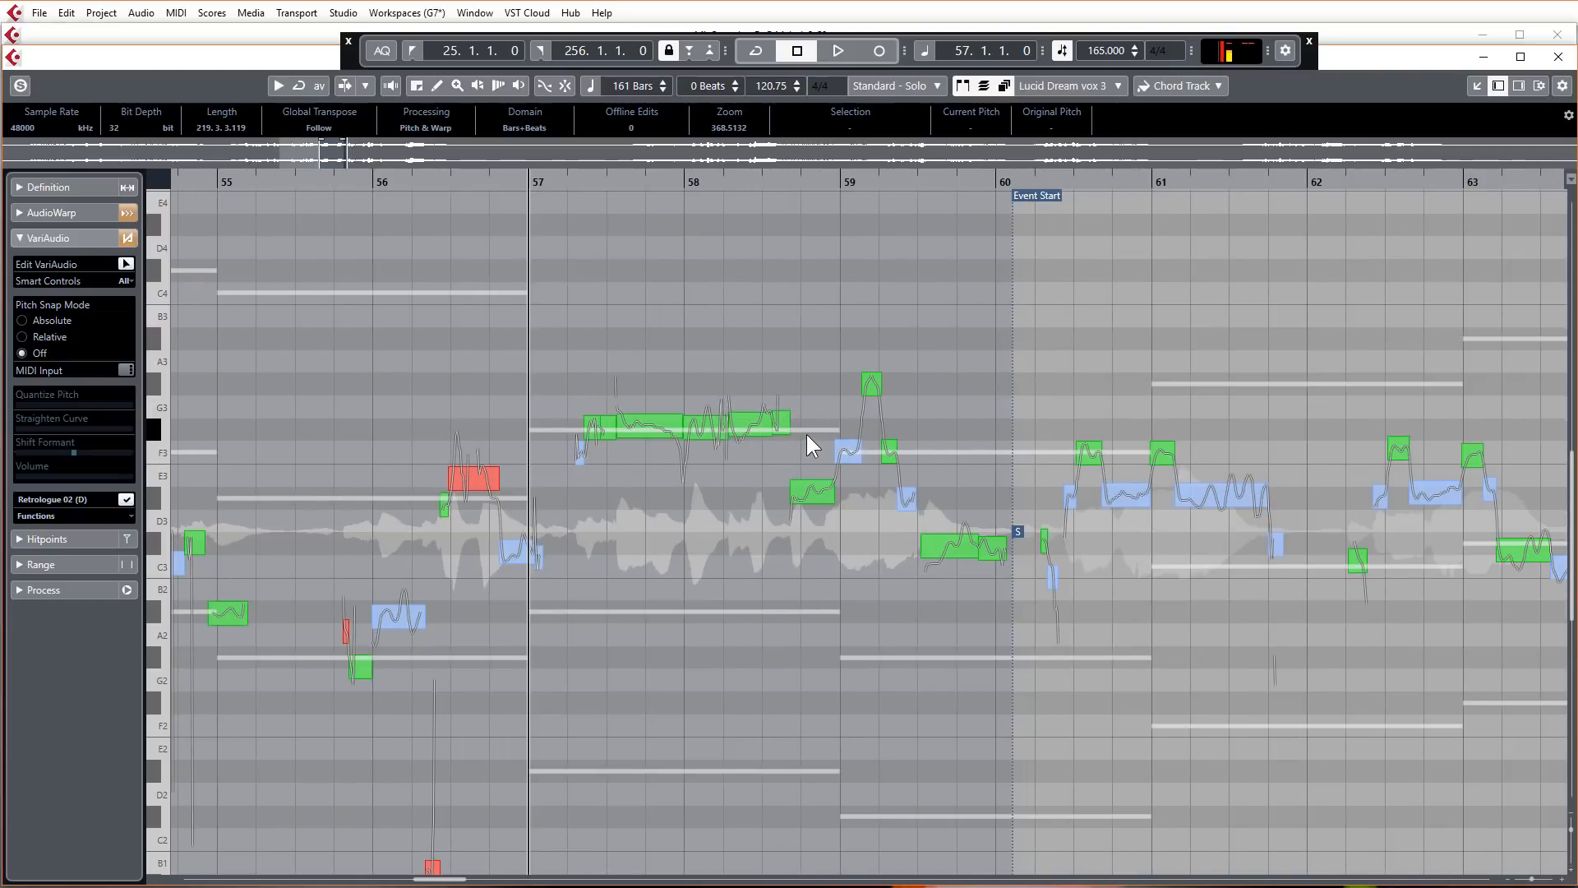
{"action": "mouse_move", "coordinate": [874, 433]}
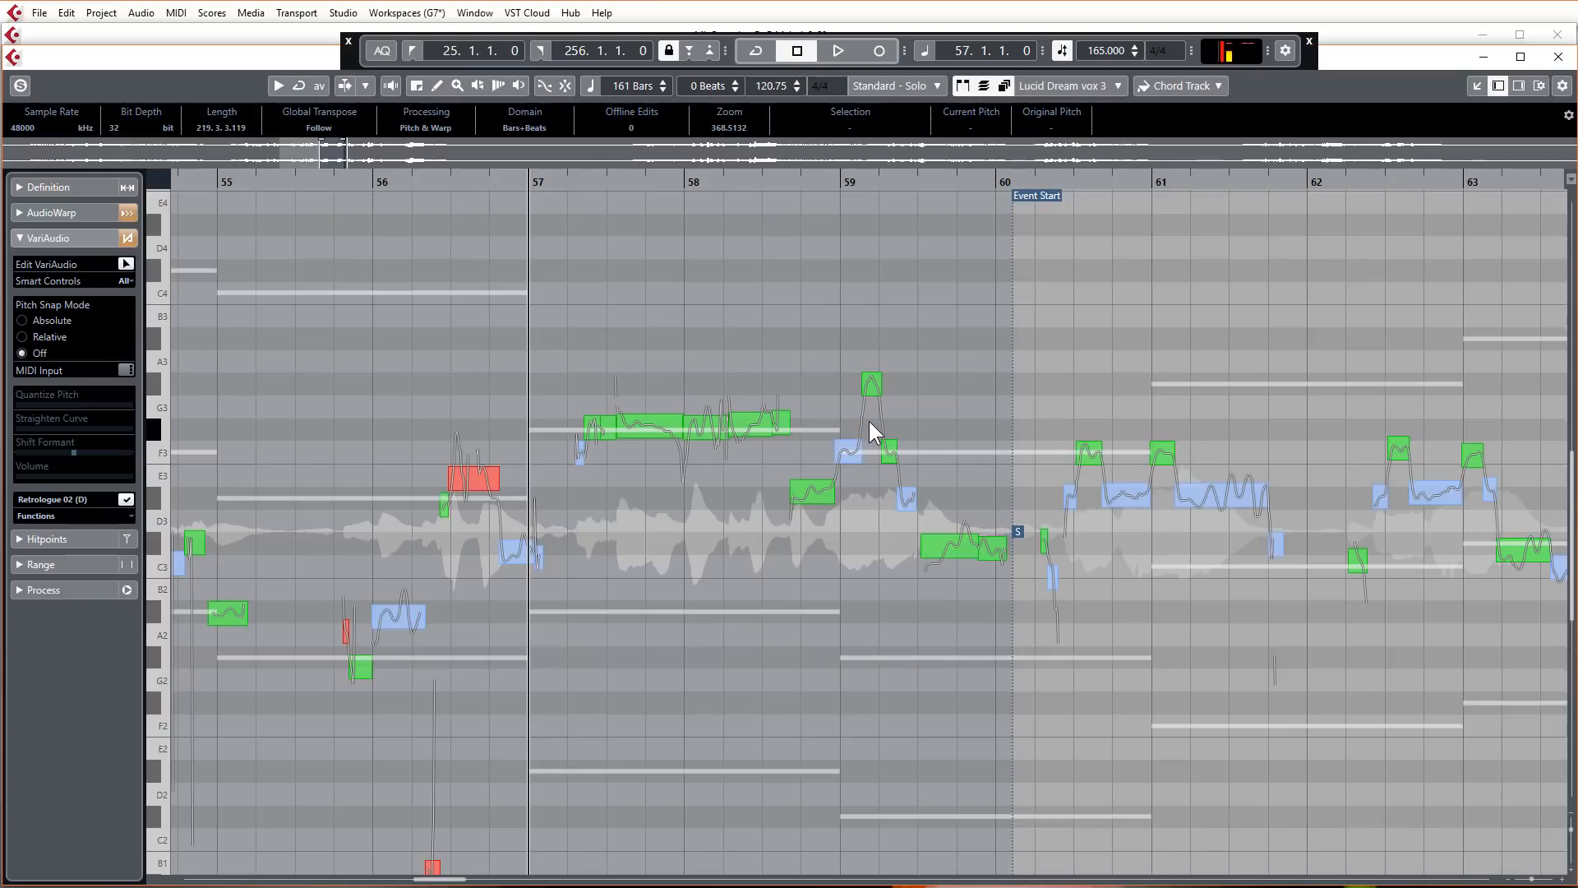
{"action": "mouse_move", "coordinate": [125, 521]}
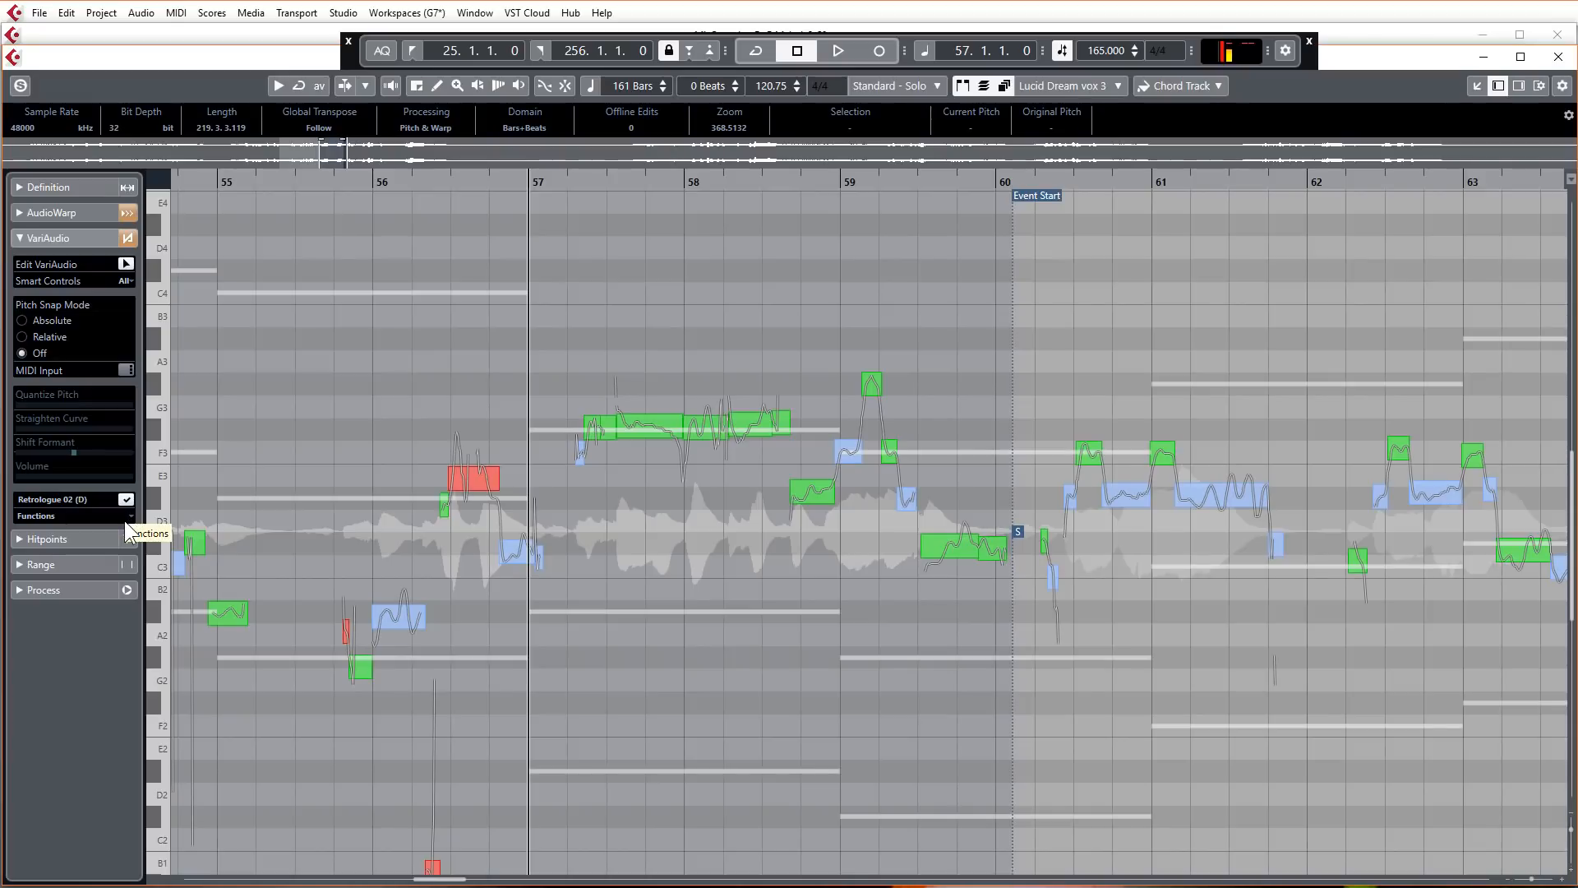
{"action": "left_click", "coordinate": [70, 515]}
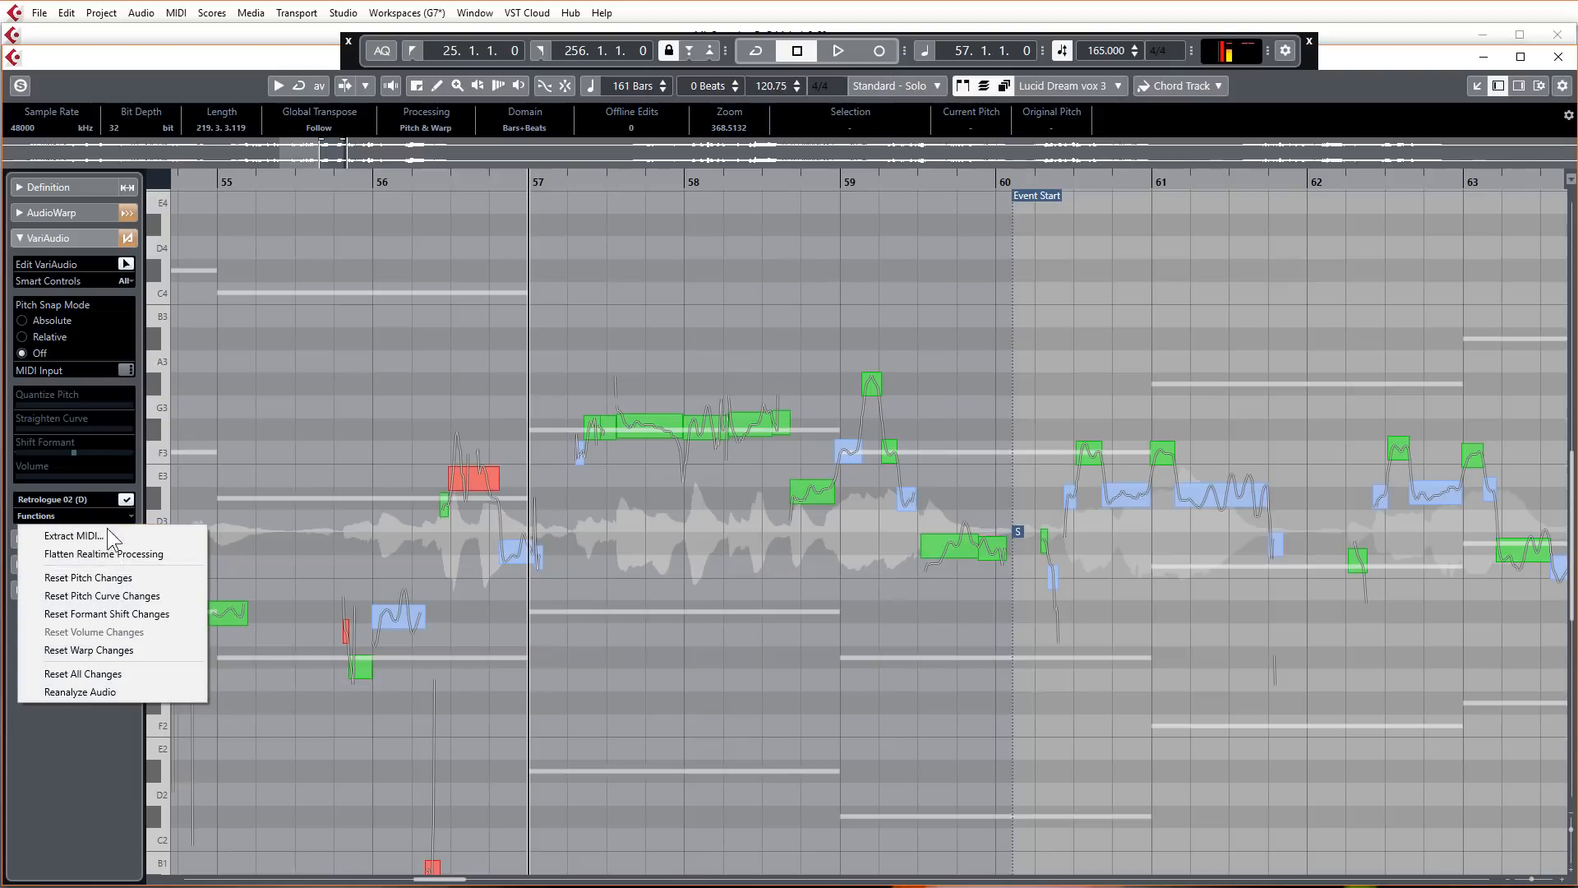
{"action": "mouse_move", "coordinate": [72, 534]}
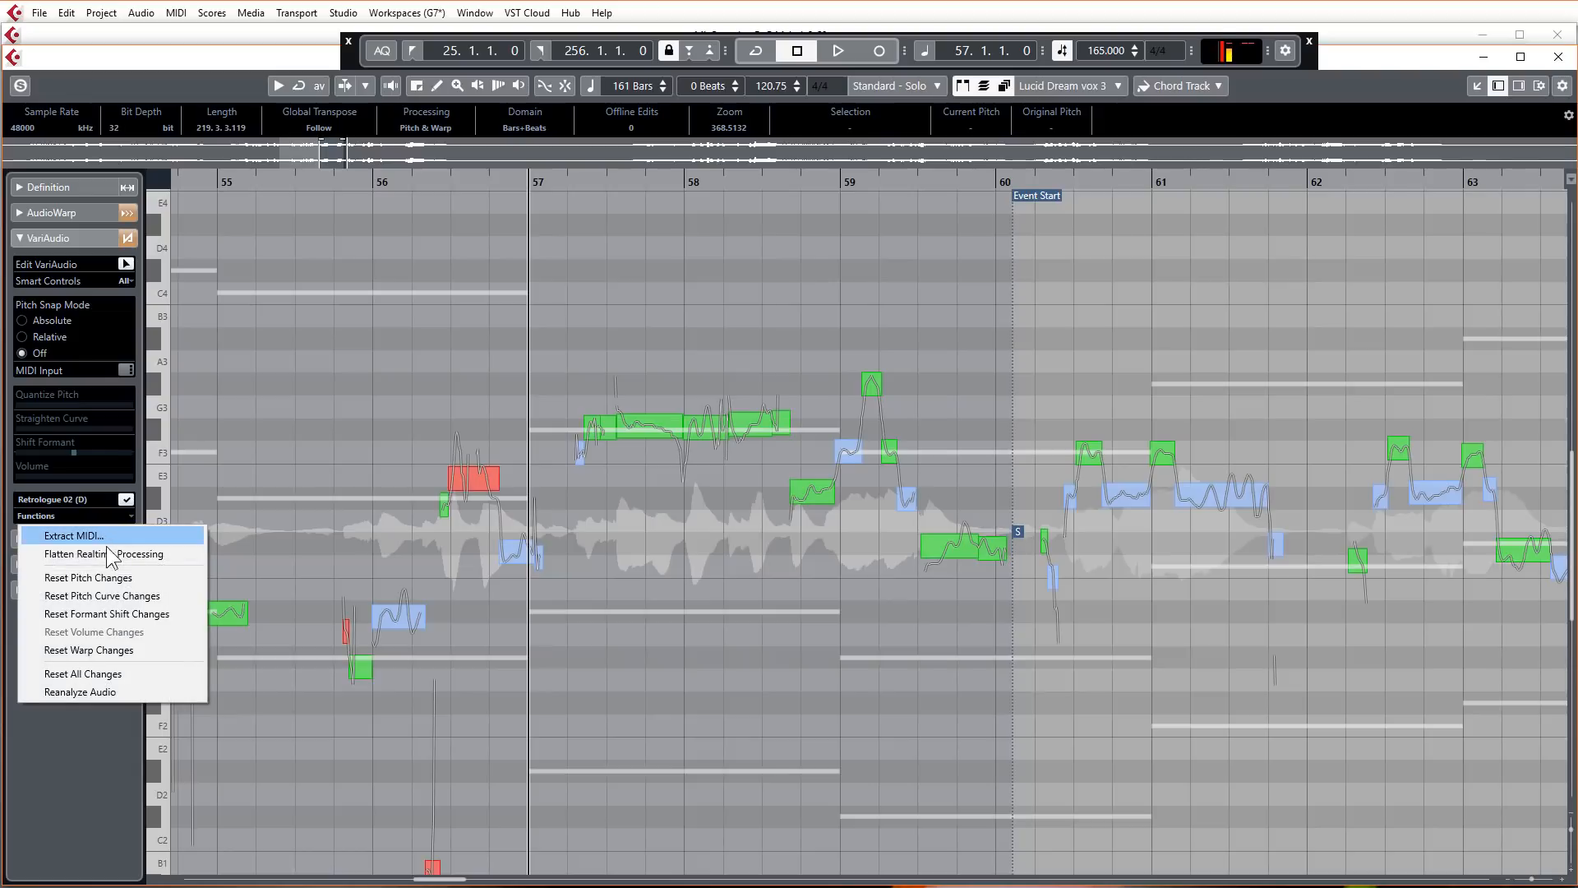
{"action": "mouse_move", "coordinate": [110, 577]}
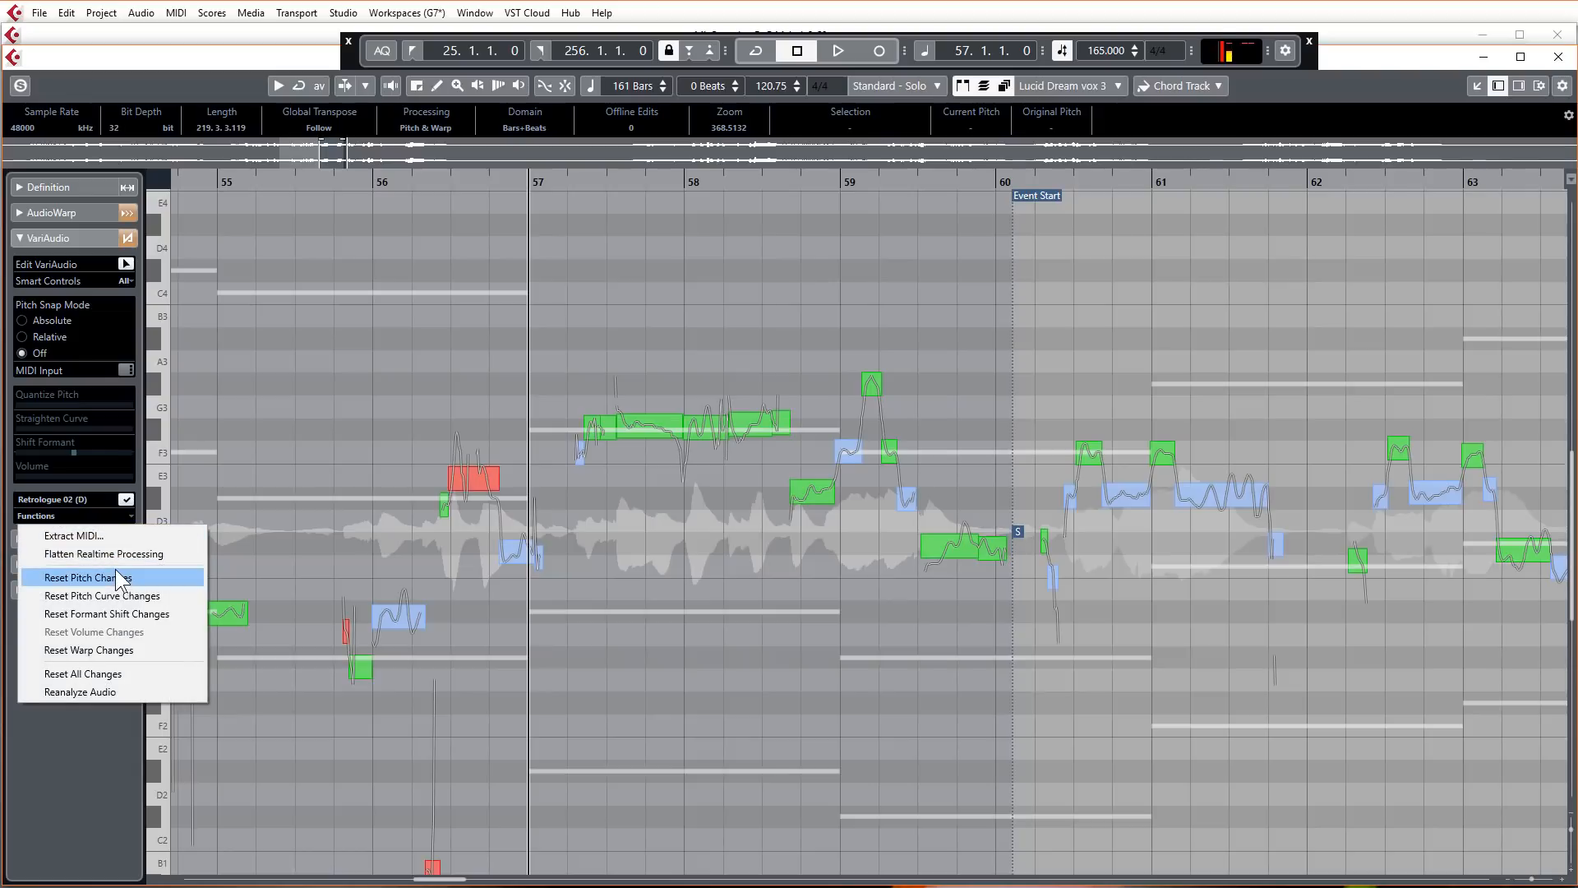
{"action": "mouse_move", "coordinate": [148, 614]}
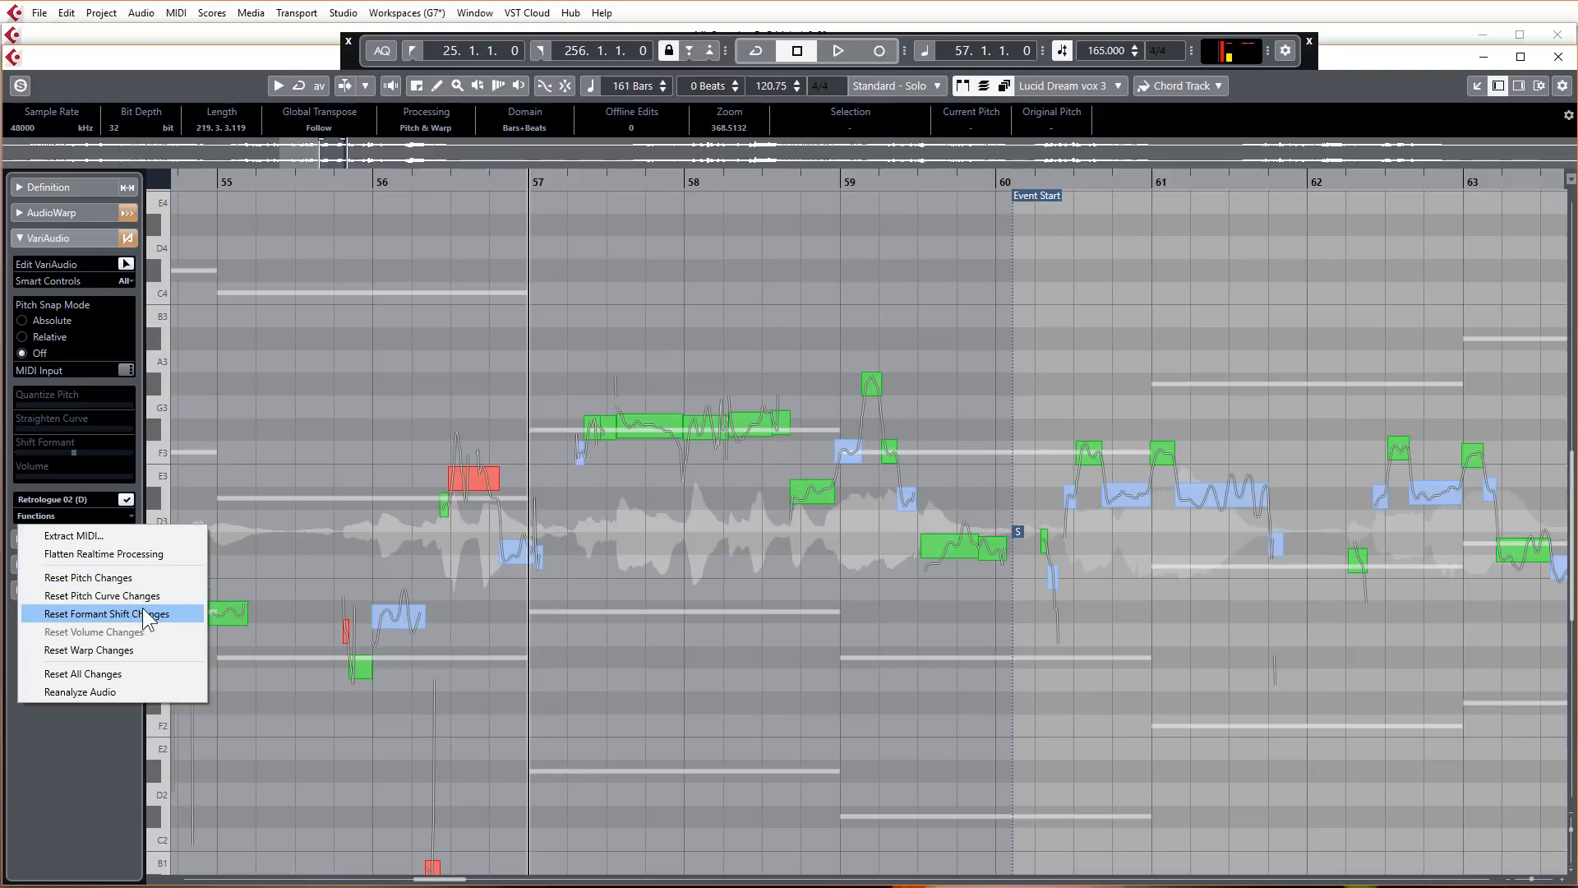
{"action": "mouse_move", "coordinate": [153, 619]}
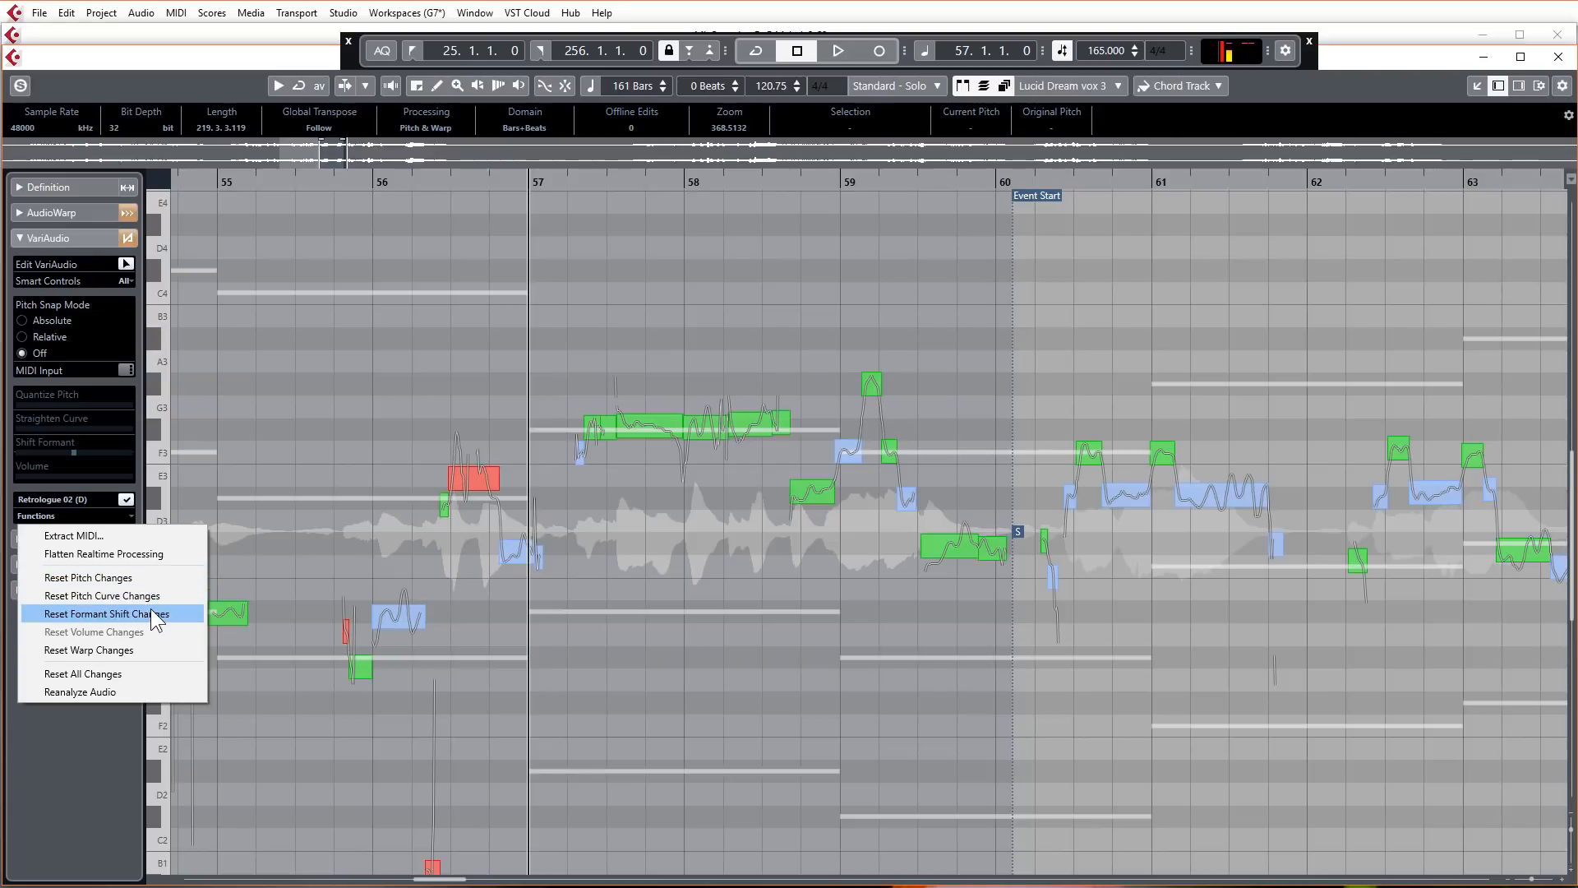
{"action": "mouse_move", "coordinate": [136, 652]}
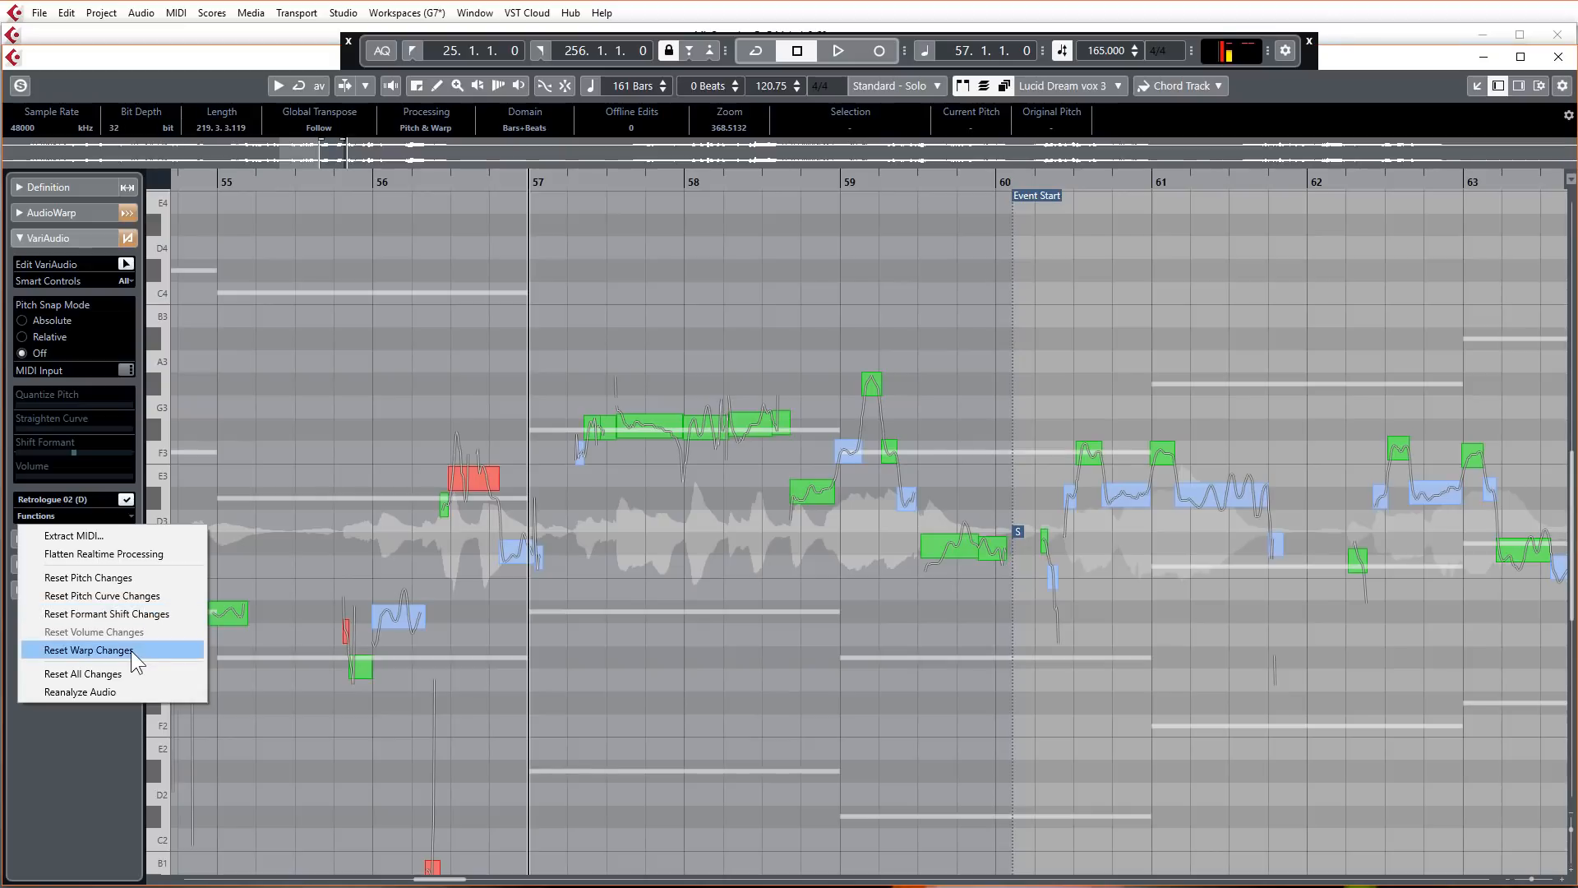
{"action": "mouse_move", "coordinate": [140, 659]}
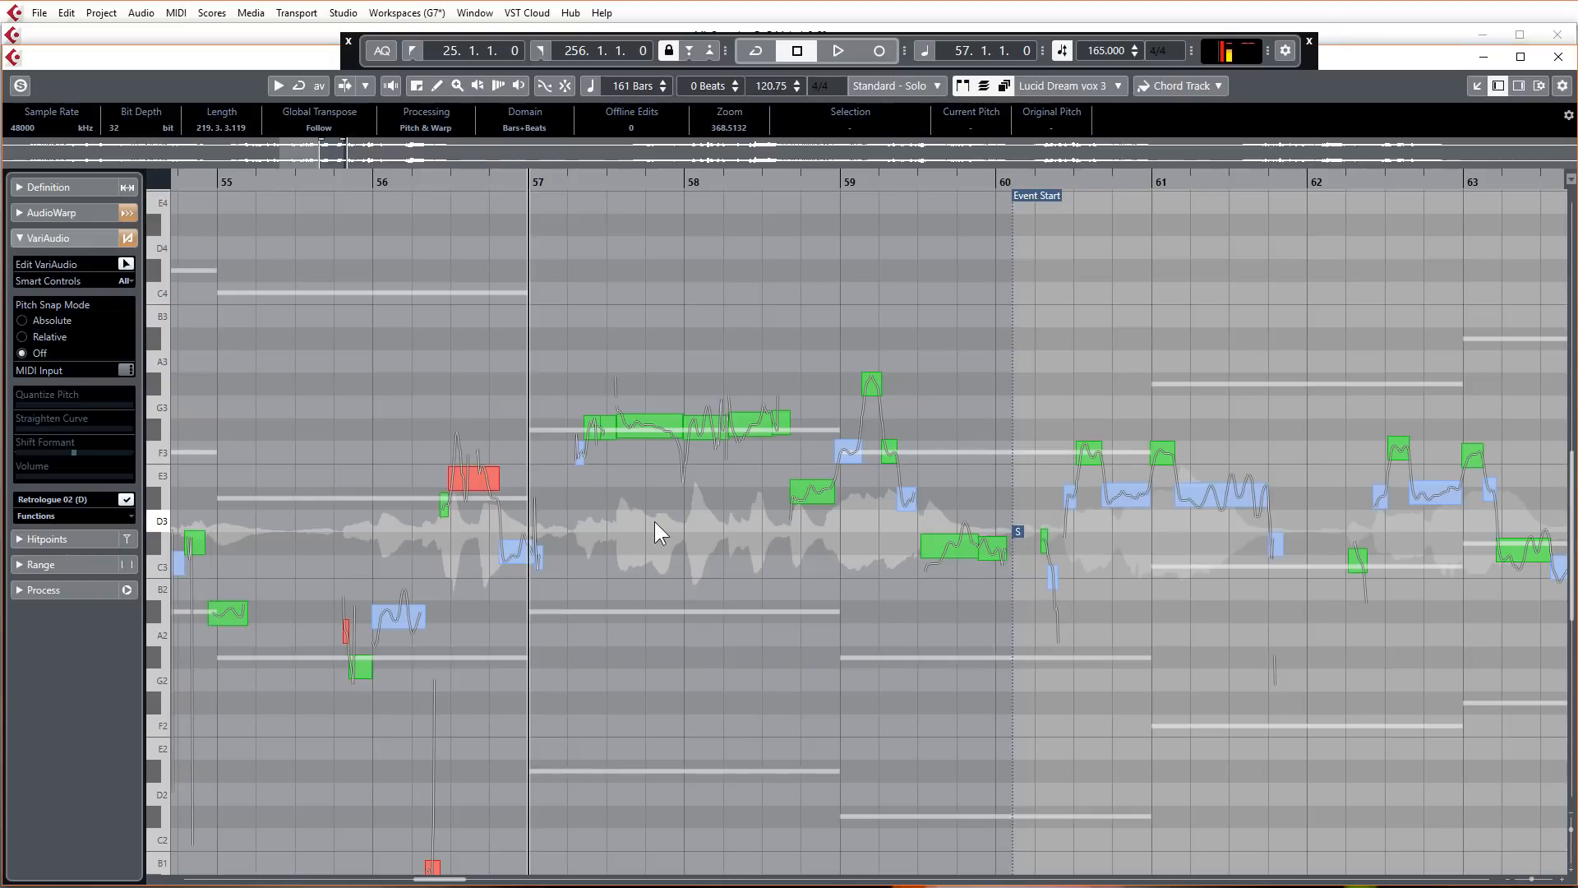
{"action": "mouse_move", "coordinate": [685, 524]}
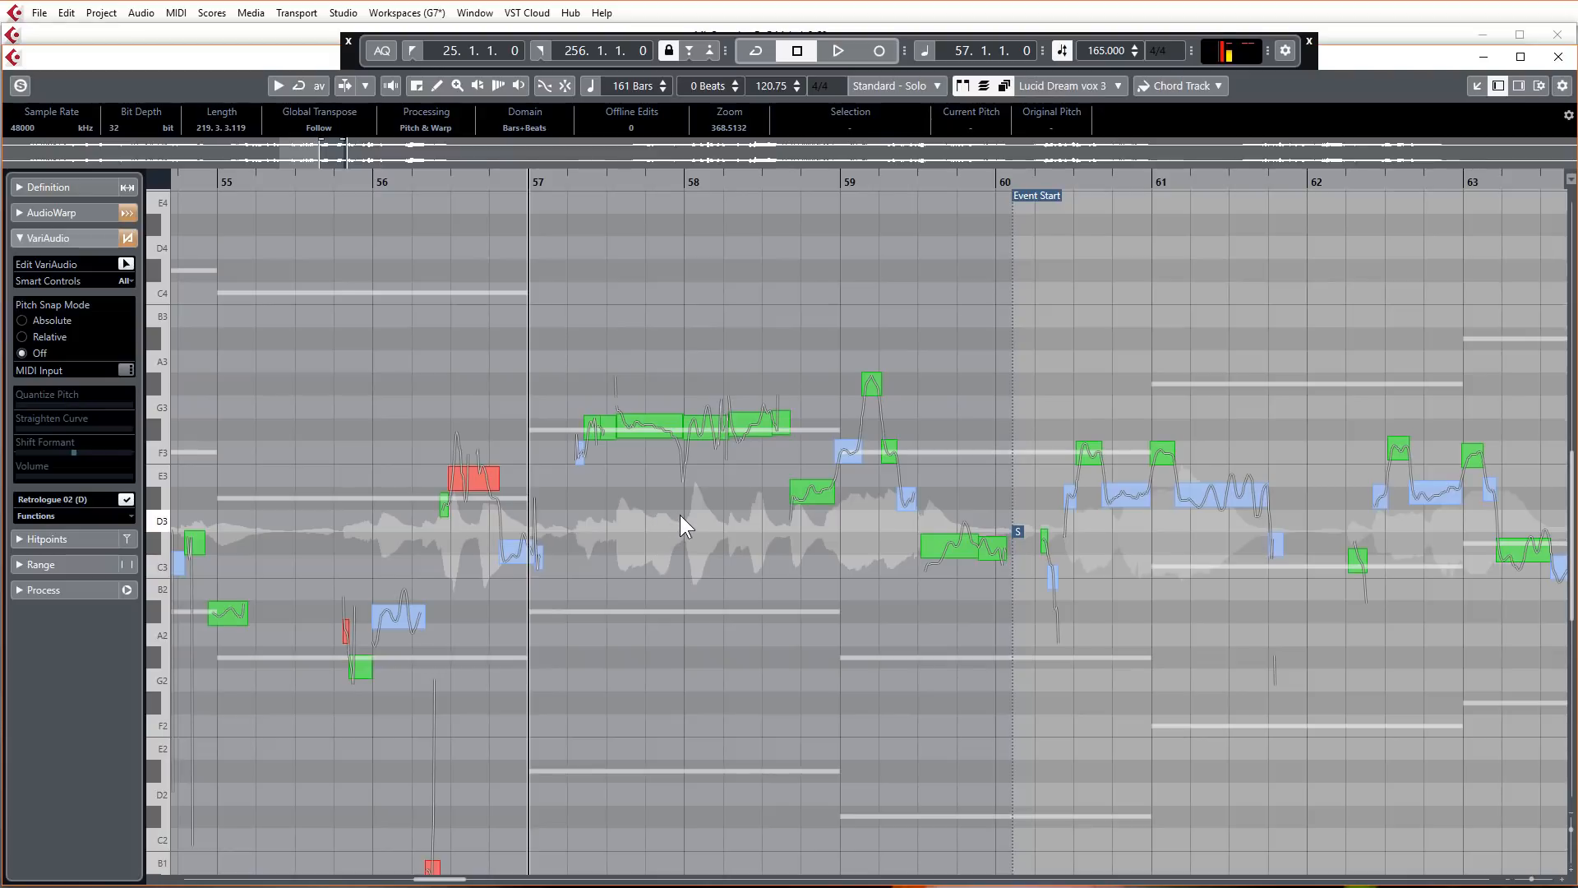
{"action": "mouse_move", "coordinate": [687, 521]}
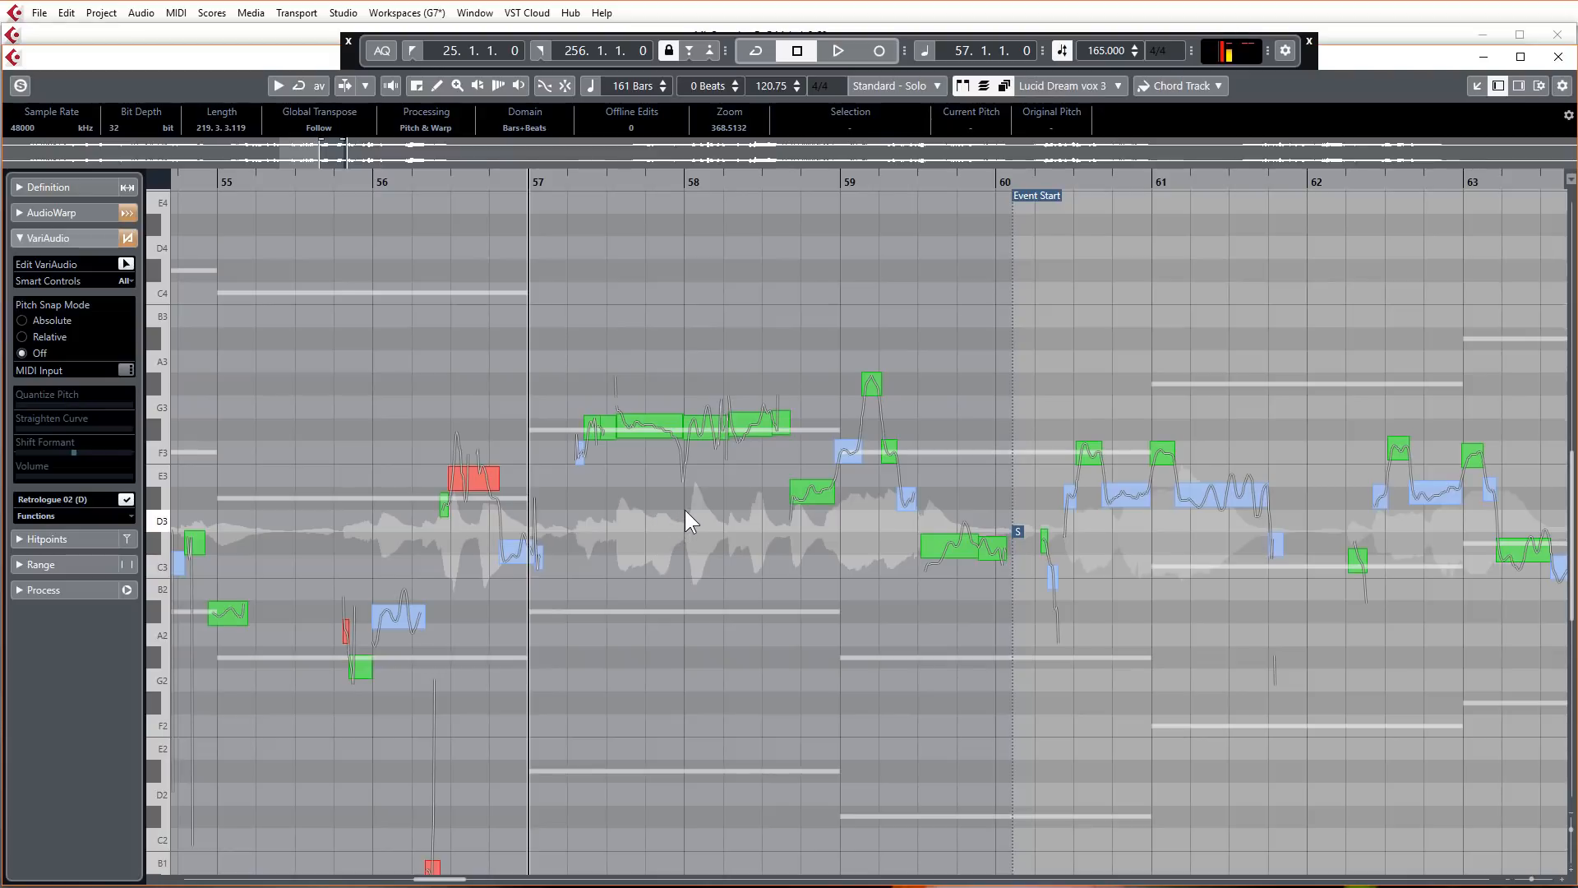